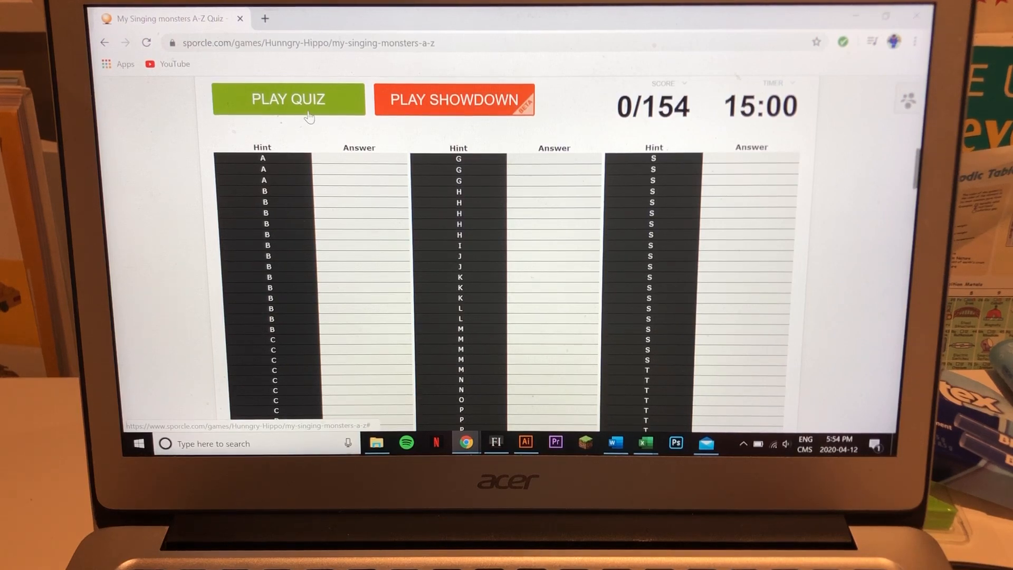
pyautogui.moveTo(323, 127)
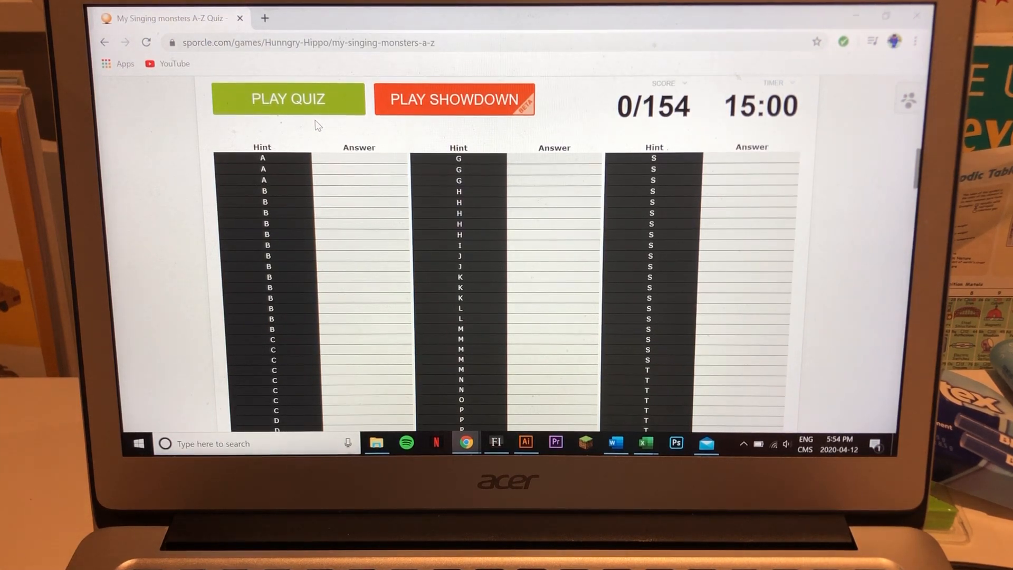
# Start the A-Z quiz and enter Noggin, Mammott, Toe Jammer, Potbelly and other names
pyautogui.click(288, 99)
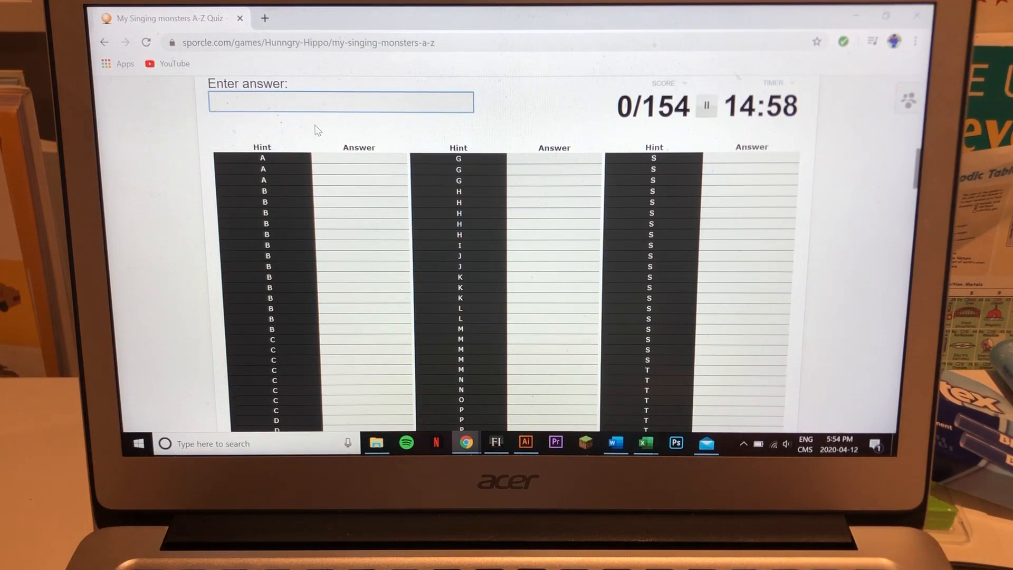
pyautogui.write('Noggin')
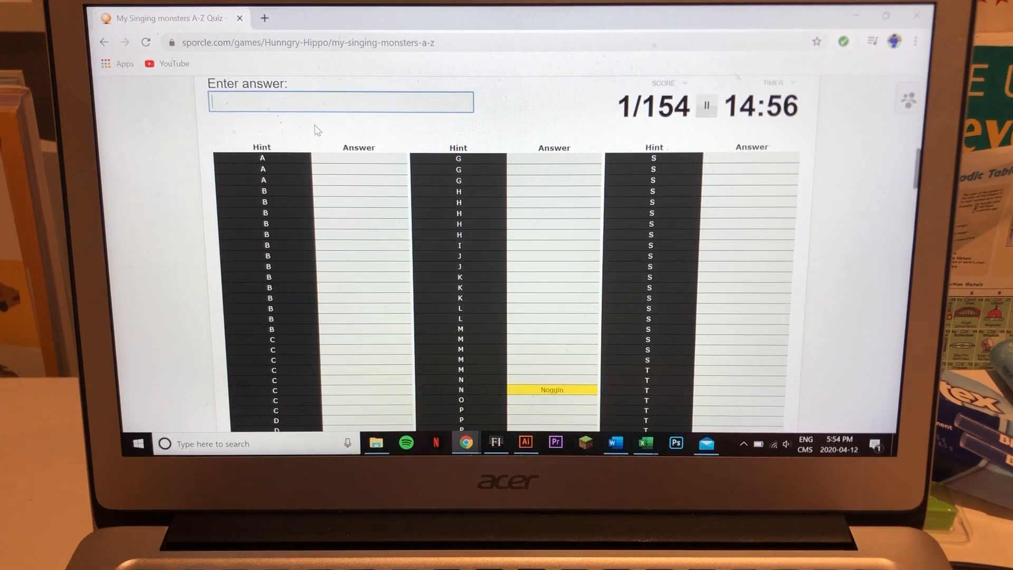
pyautogui.write('mammot')
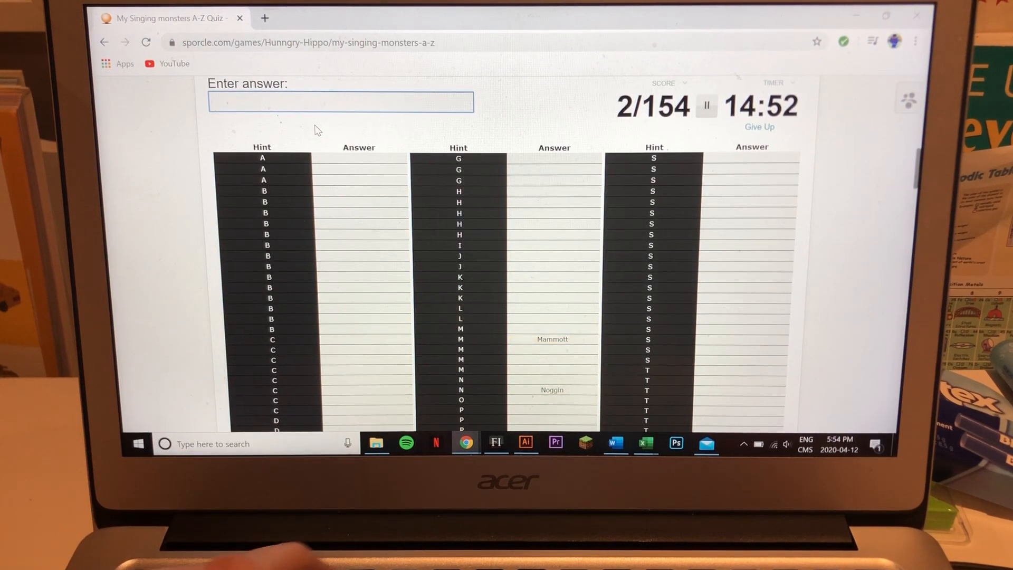
pyautogui.write('toe jamme')
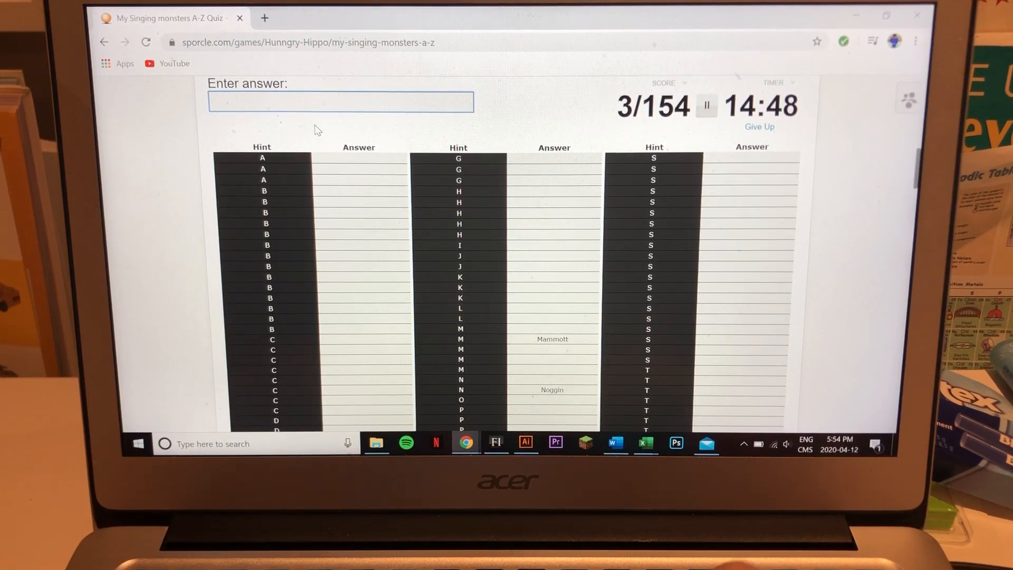
pyautogui.write('potbell')
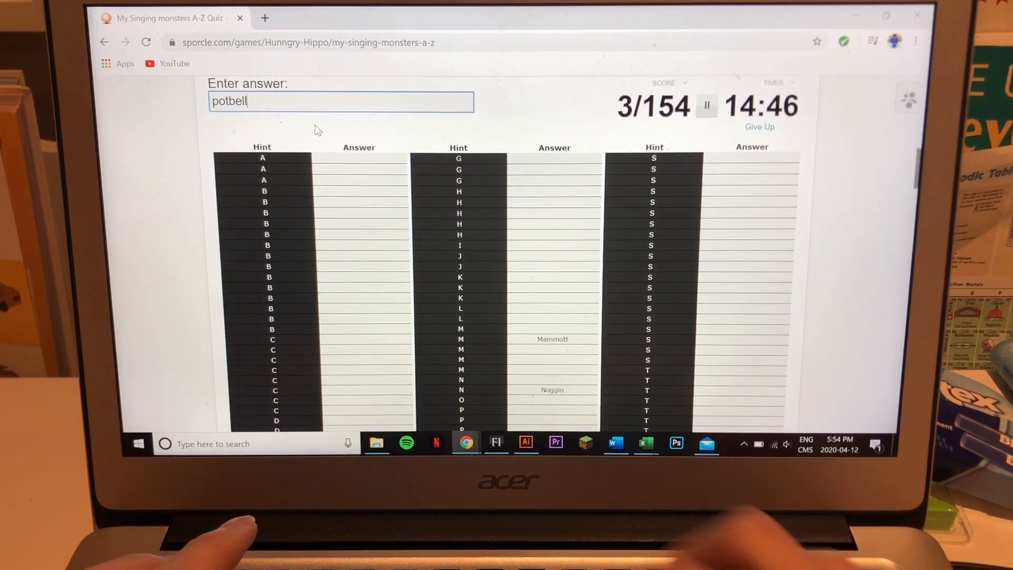
pyautogui.write('twee')
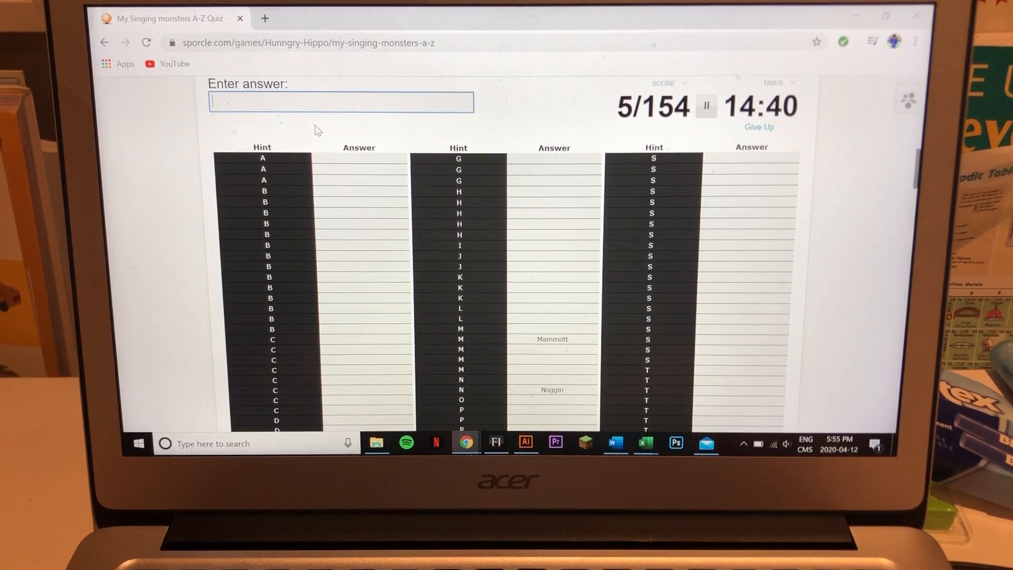
pyautogui.write('answer')
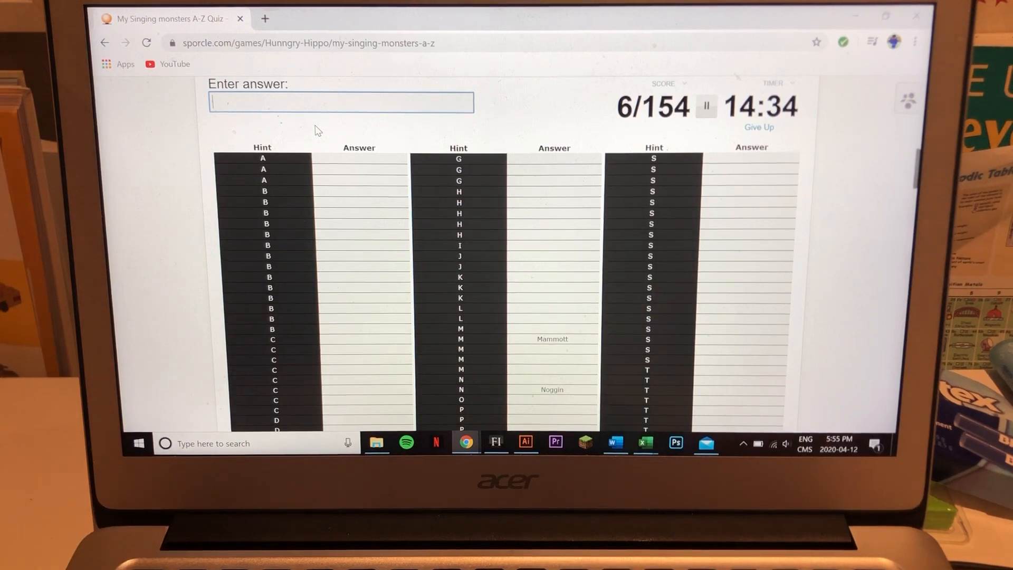
pyautogui.write('drumpl')
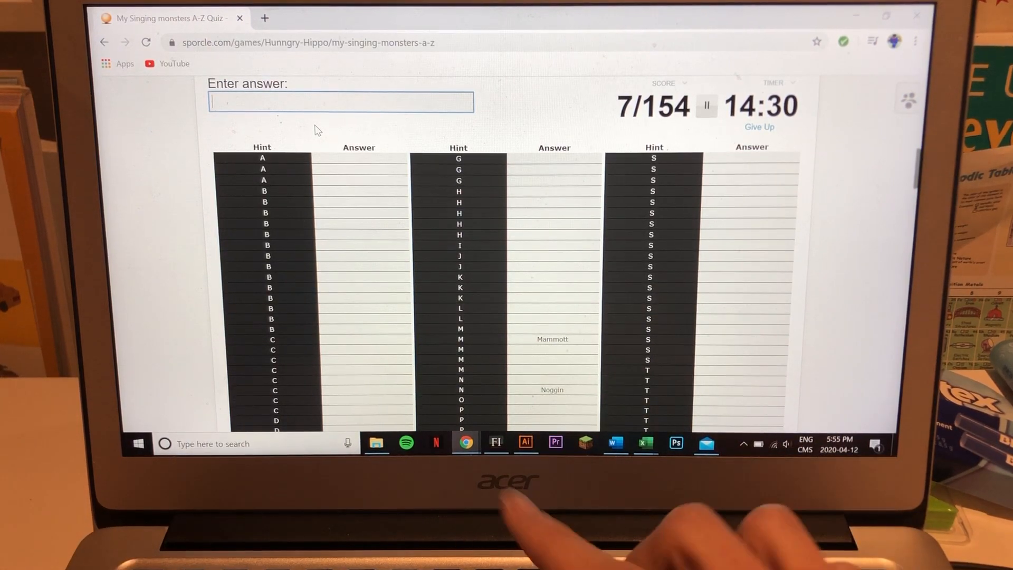
# Add Shrubb, Cybop, Maw, Oaktopus and Dandidoo, reaching 15 accepted names
pyautogui.write('sh')
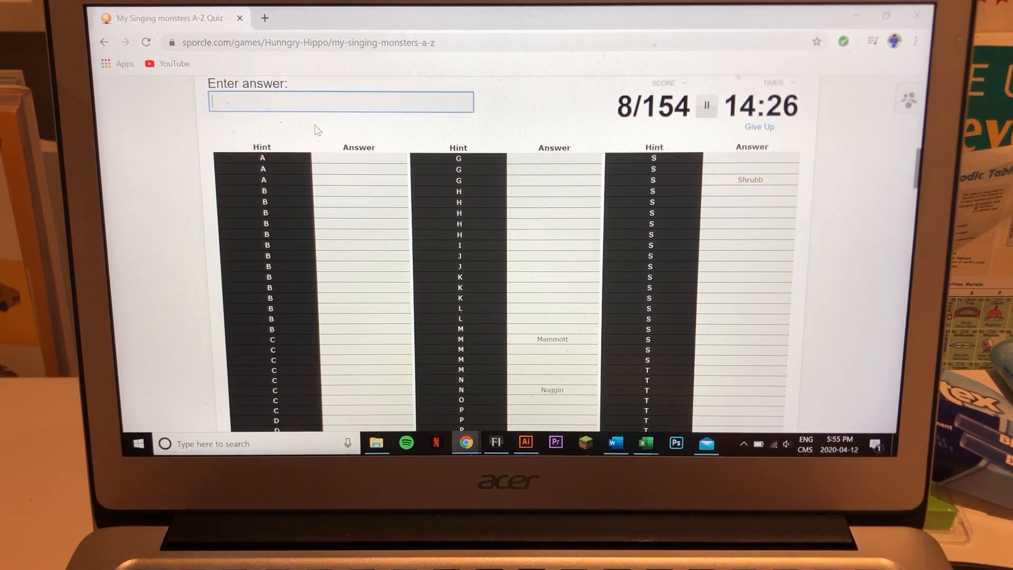
pyautogui.write('Cybop')
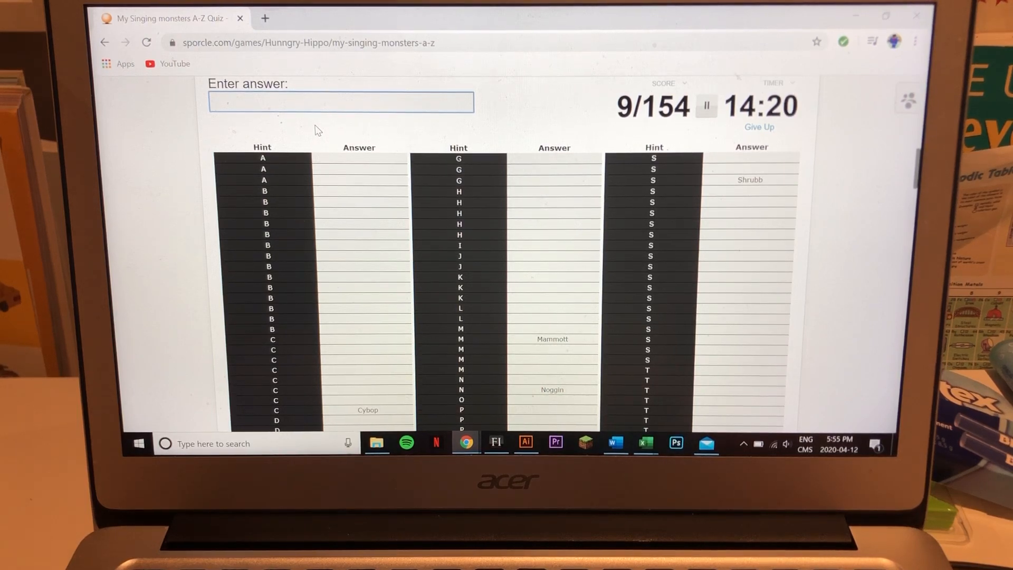
pyautogui.write('Maw')
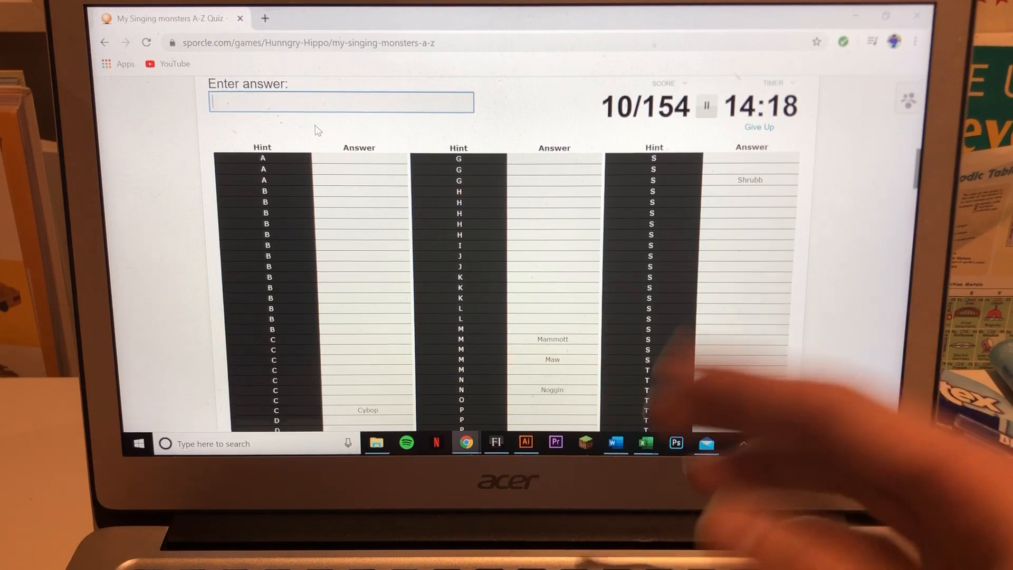
pyautogui.write('fur')
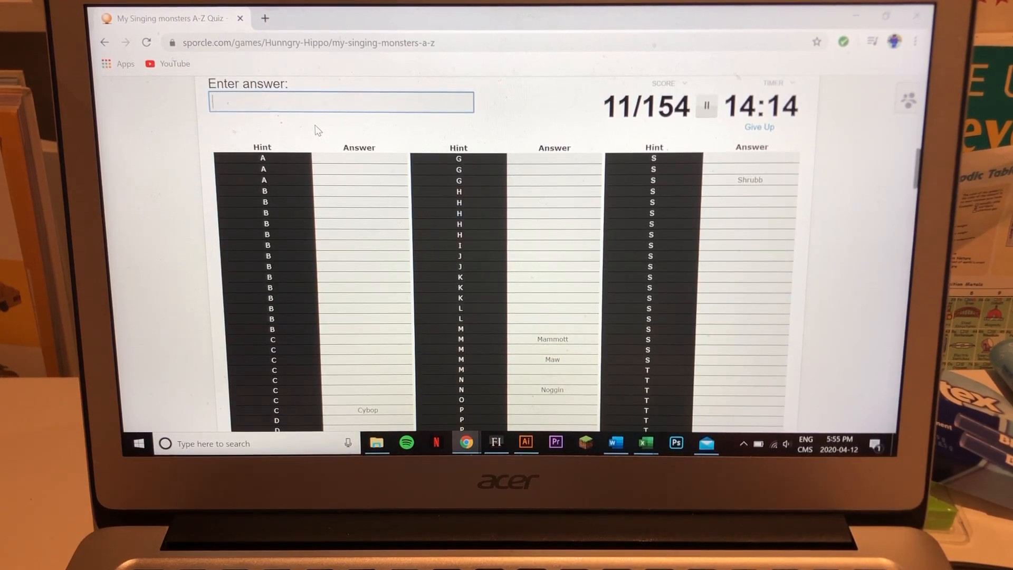
pyautogui.write('pa')
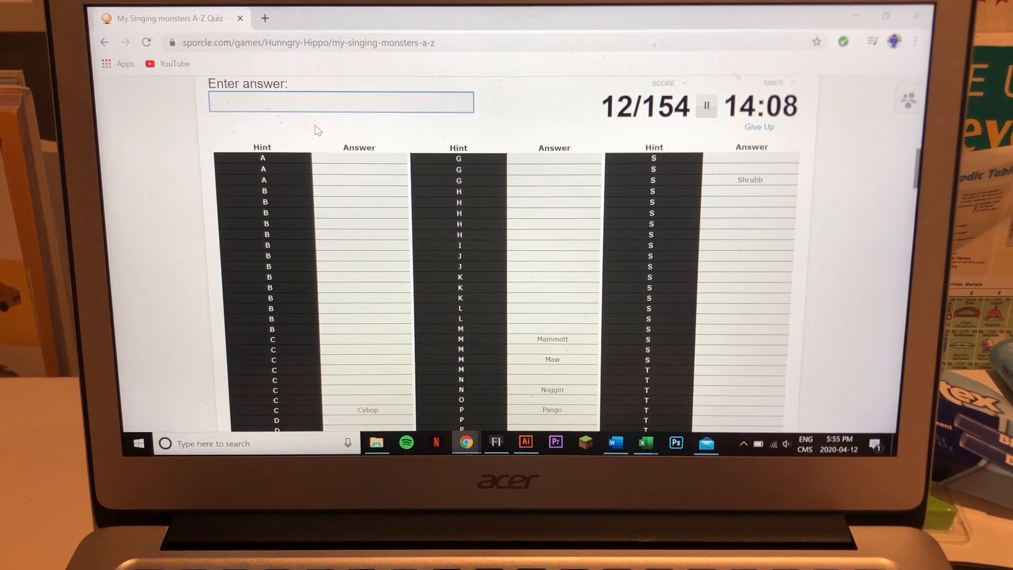
pyautogui.write('oaktopu')
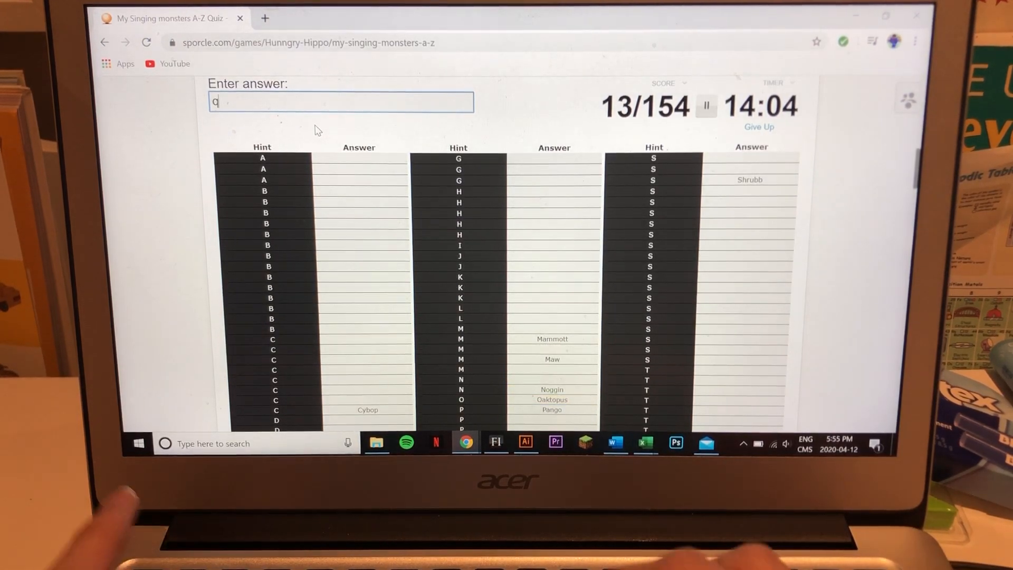
pyautogui.press('Return')
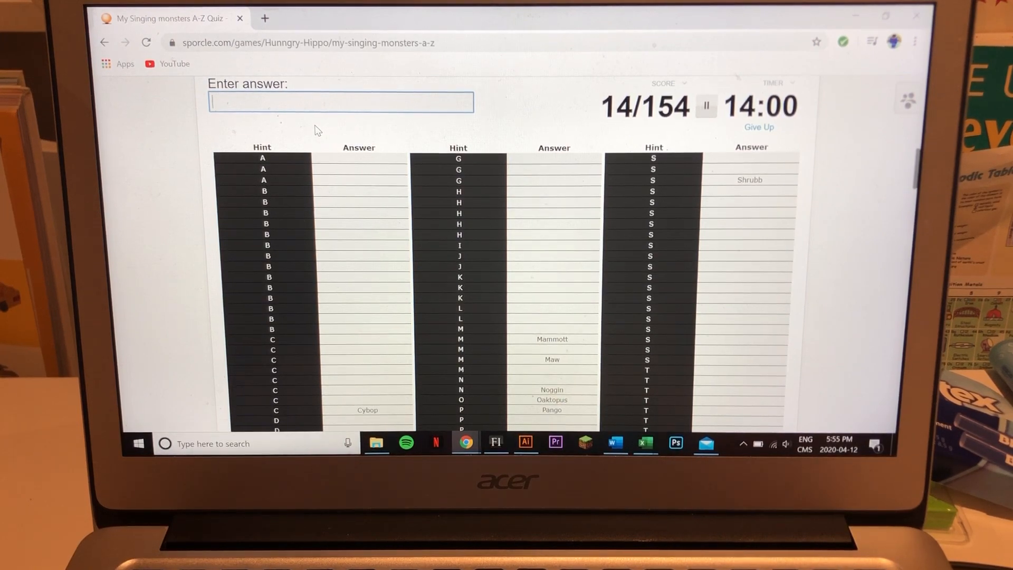
pyautogui.write('dand')
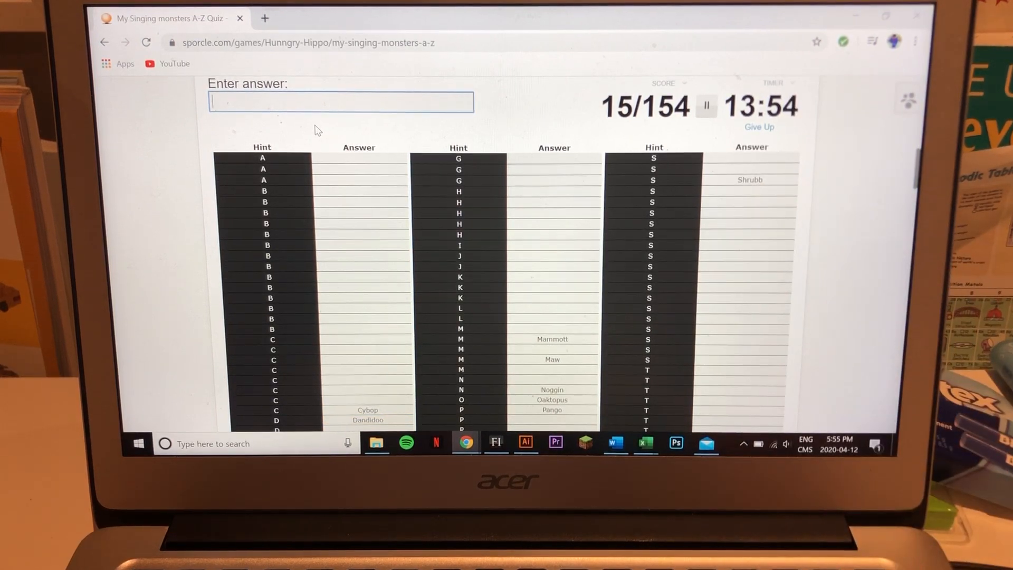
# Enter more monster guesses, including Bowgart, in the answer box
pyautogui.write('t')
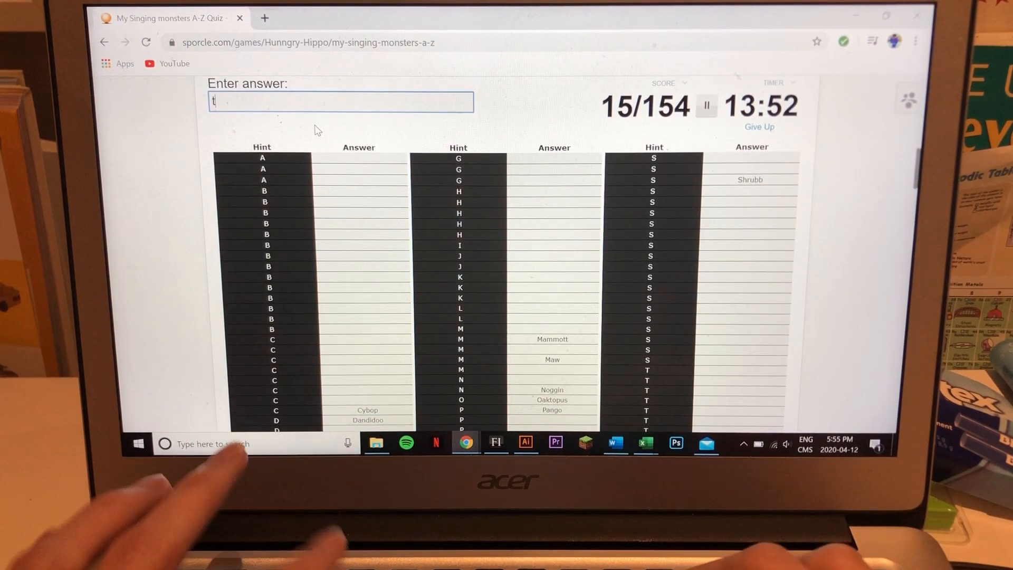
pyautogui.write('t')
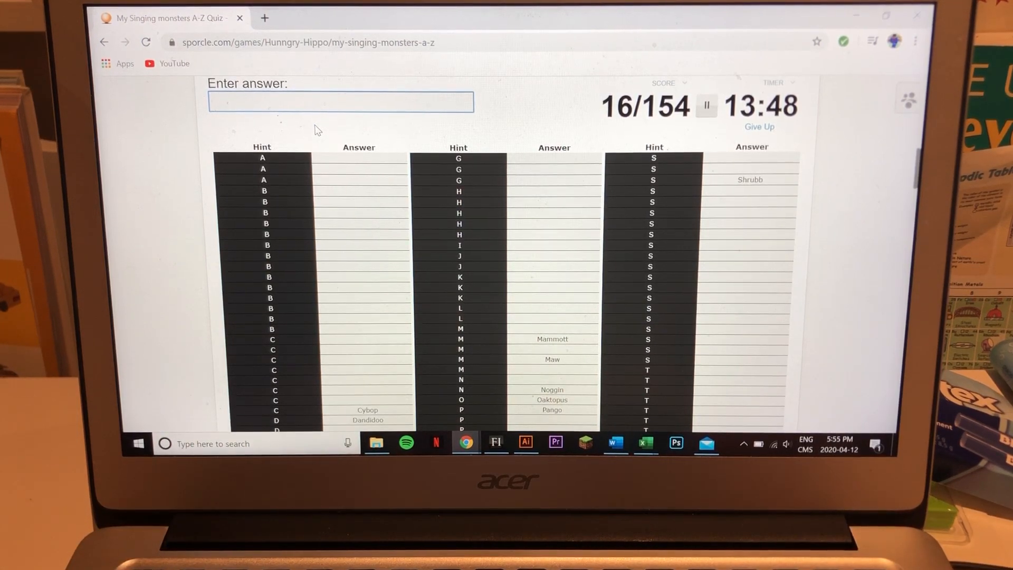
pyautogui.write('c')
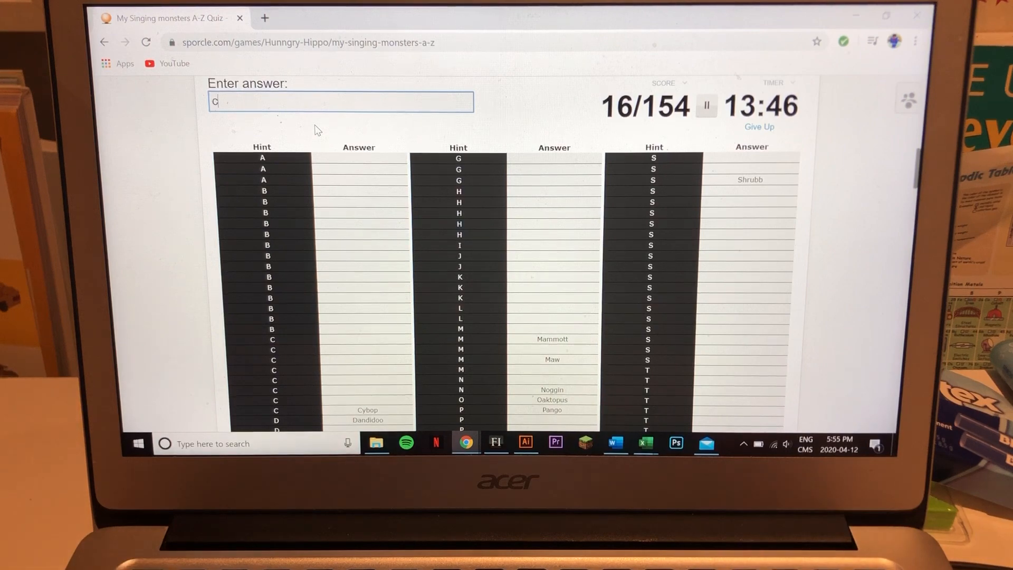
pyautogui.write('lamble')
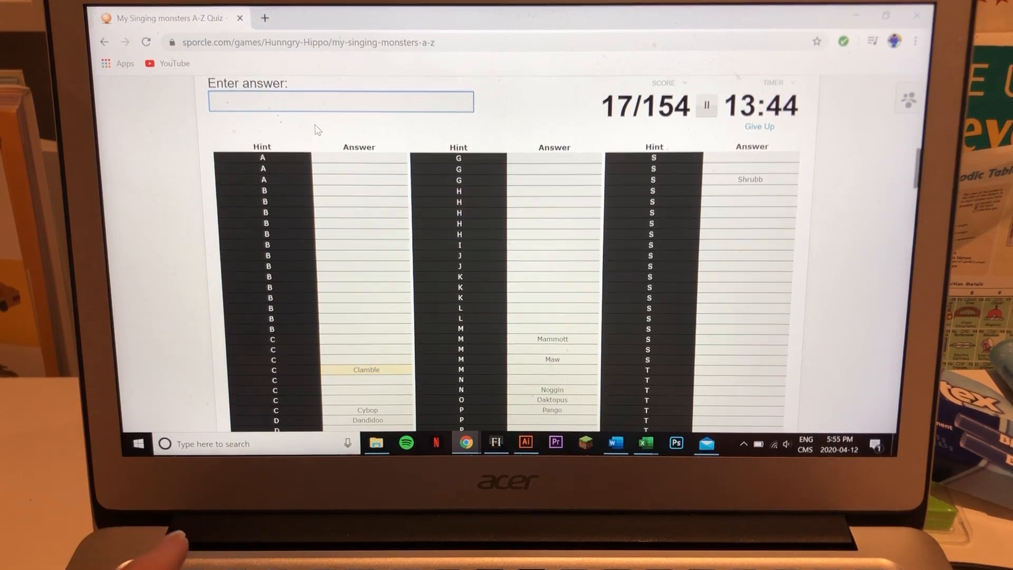
pyautogui.write('Bowgart')
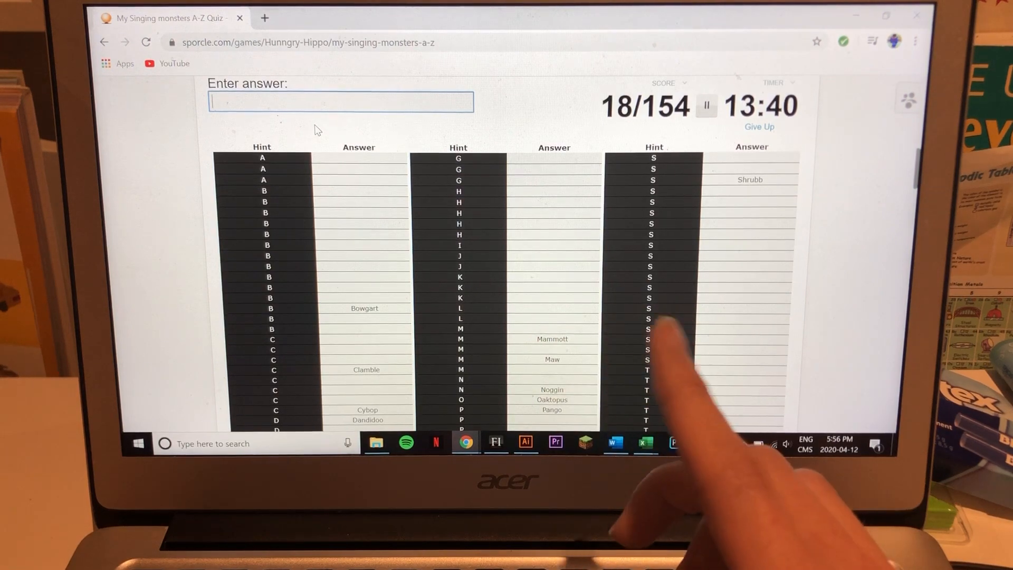
pyautogui.write('p')
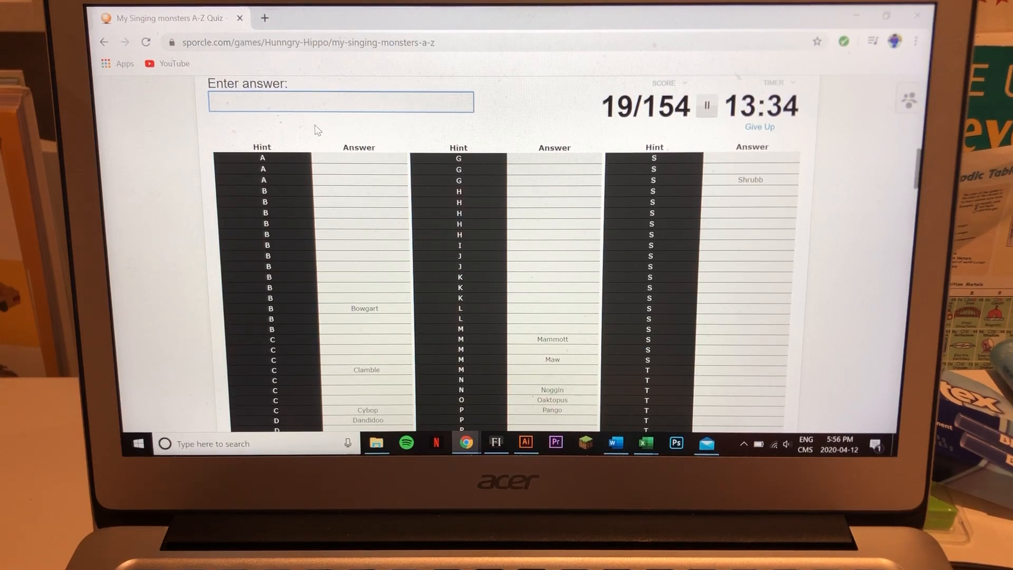
pyautogui.write('co')
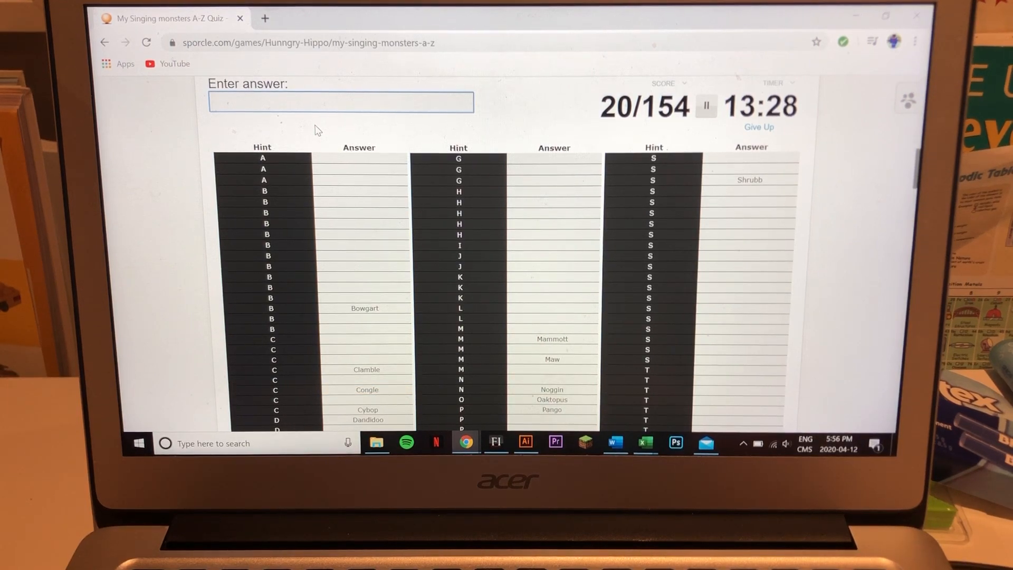
pyautogui.write('s')
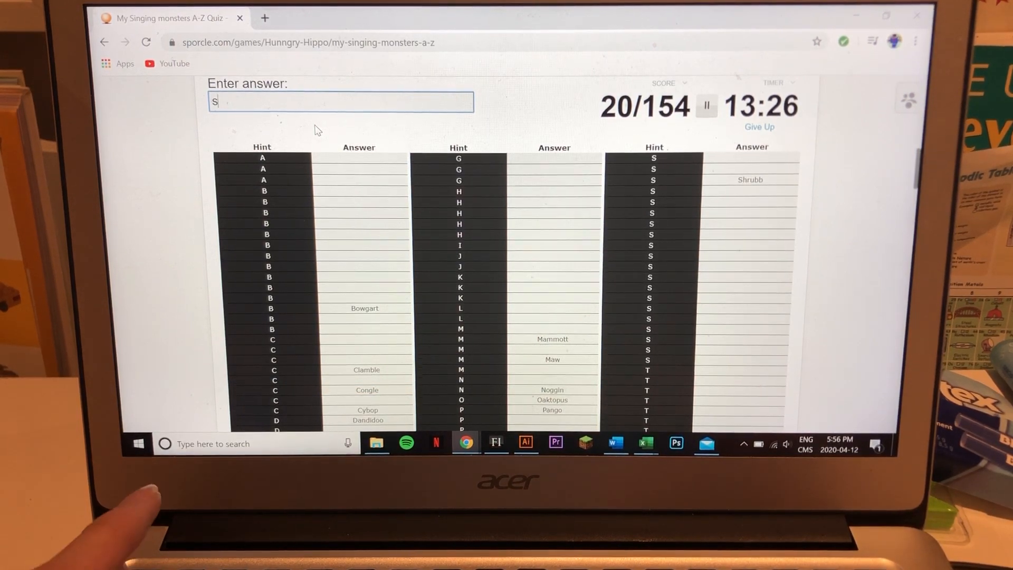
# Add Spunge, Thumpies, Scups and other names, bringing the score to 30/154
pyautogui.write('punge')
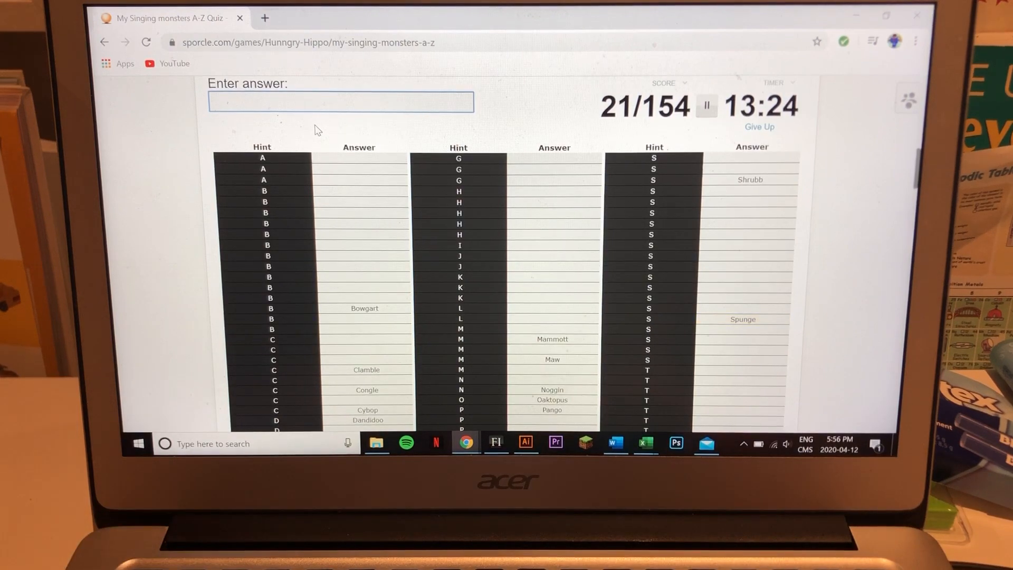
pyautogui.write('th')
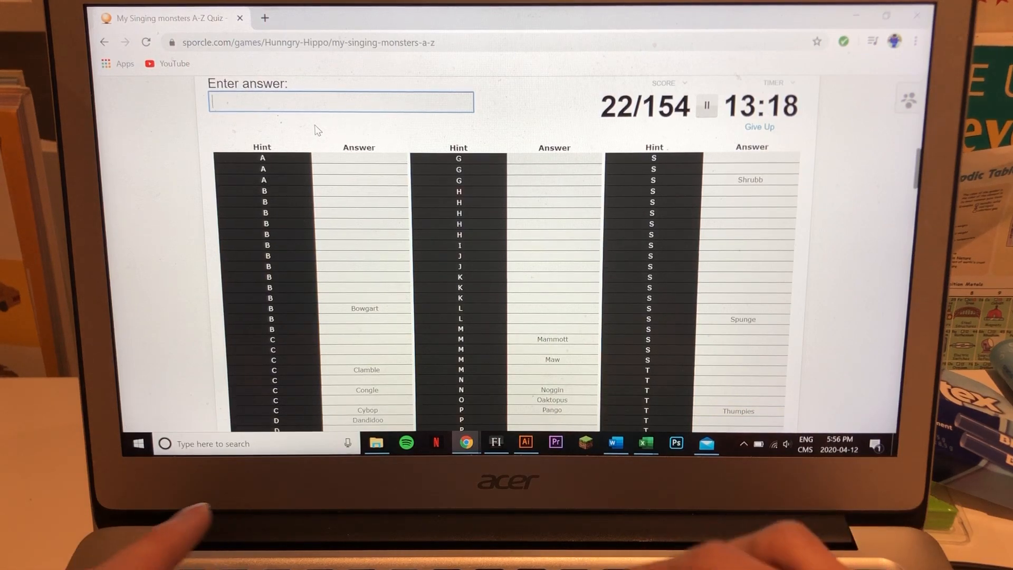
pyautogui.write('Scups')
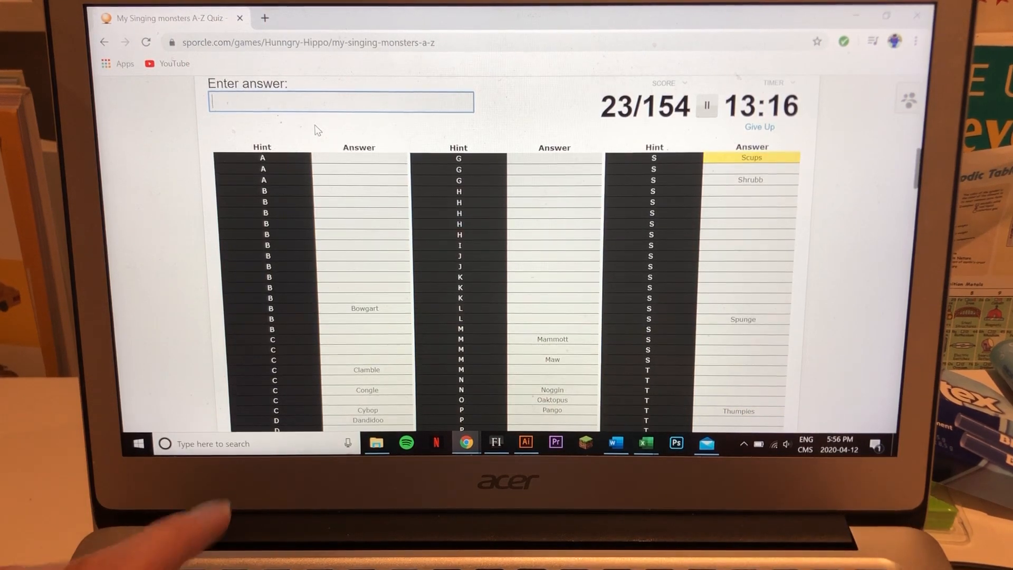
pyautogui.write('p')
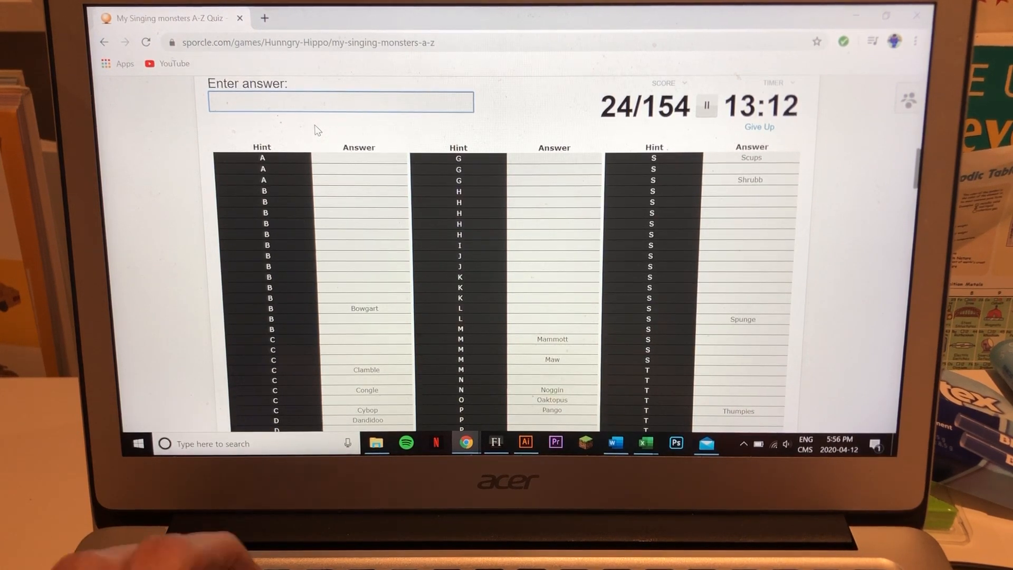
pyautogui.write('reed')
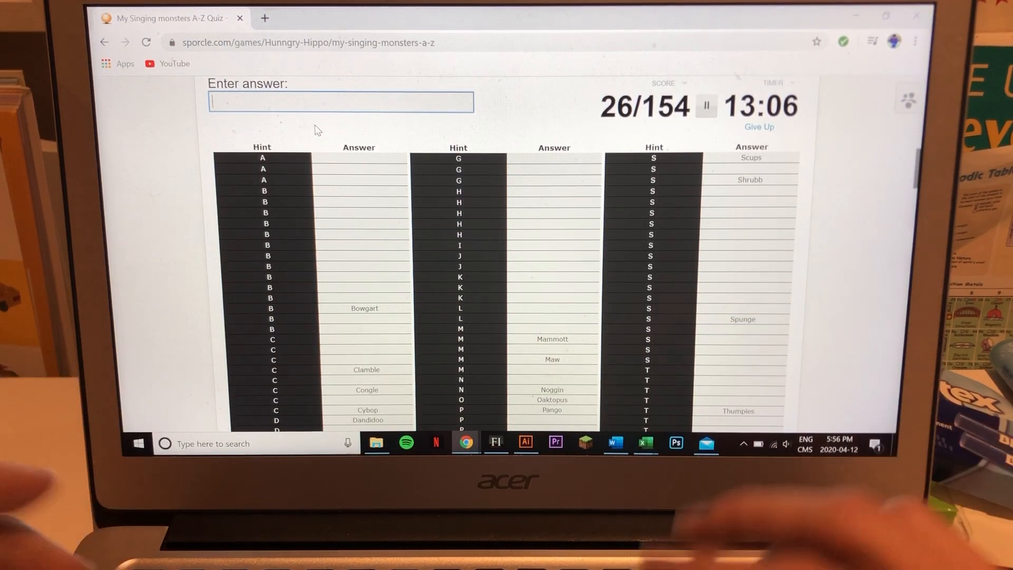
pyautogui.write('entb')
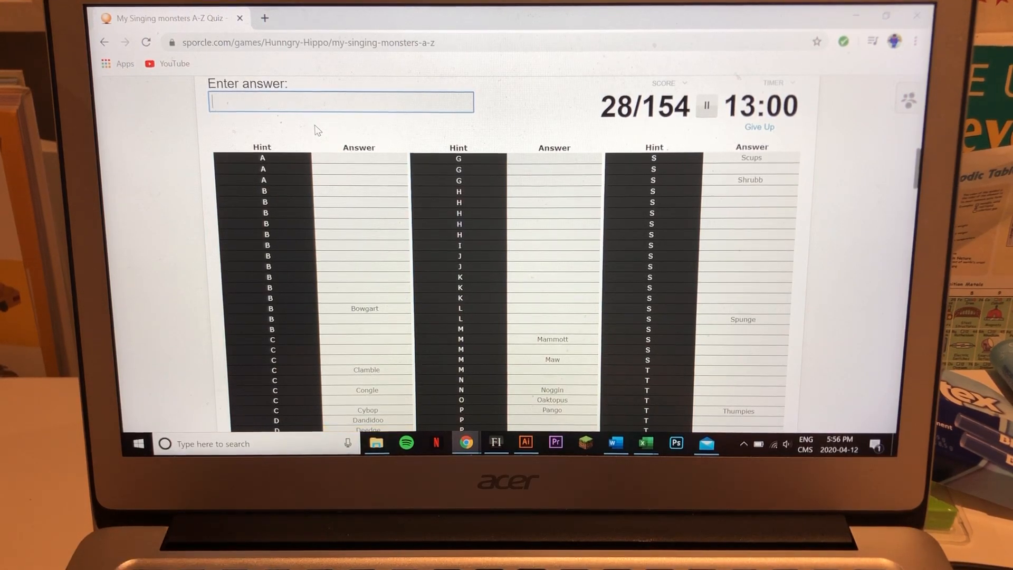
pyautogui.write('rif')
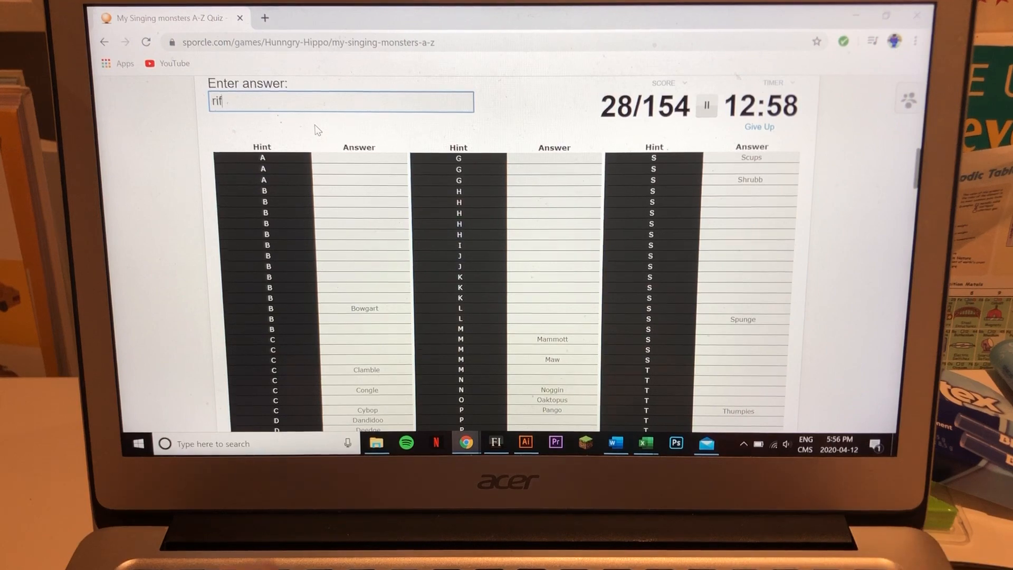
pyautogui.write('qu')
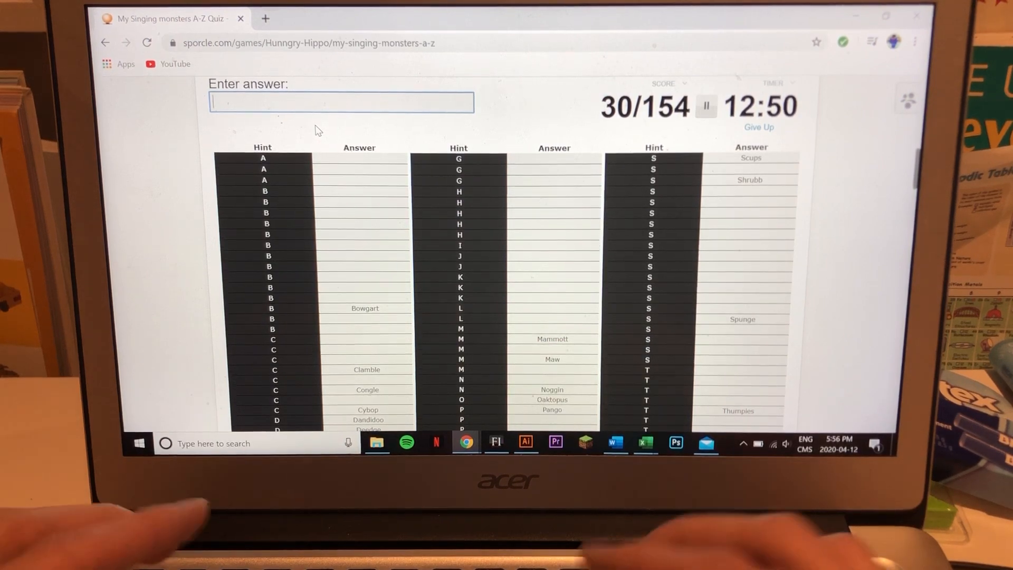
# Enter Kayna, Stogg, Boskus, Glowl, Dandidoo and other guesses
pyautogui.write('Kayna')
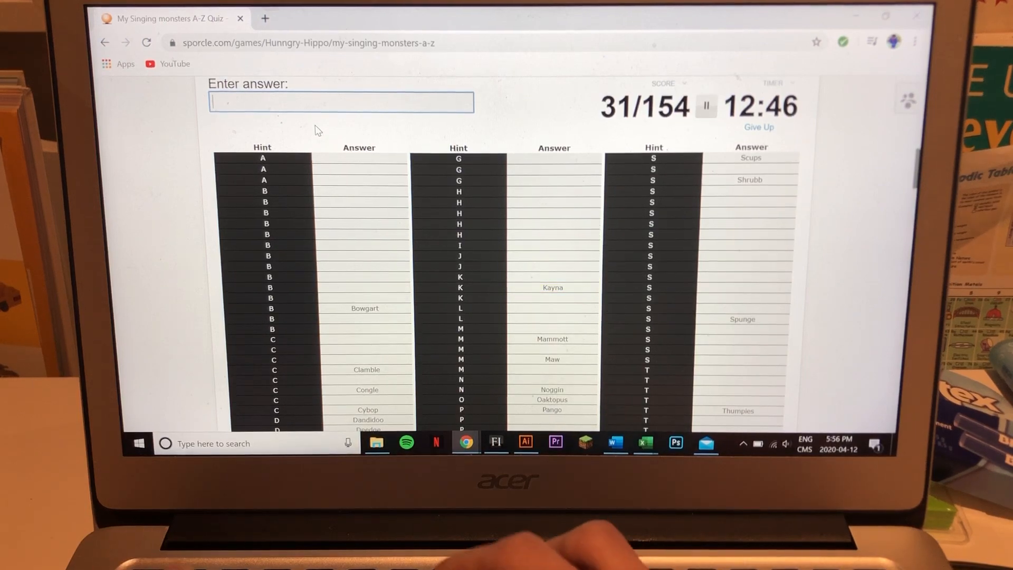
pyautogui.write('Stogg')
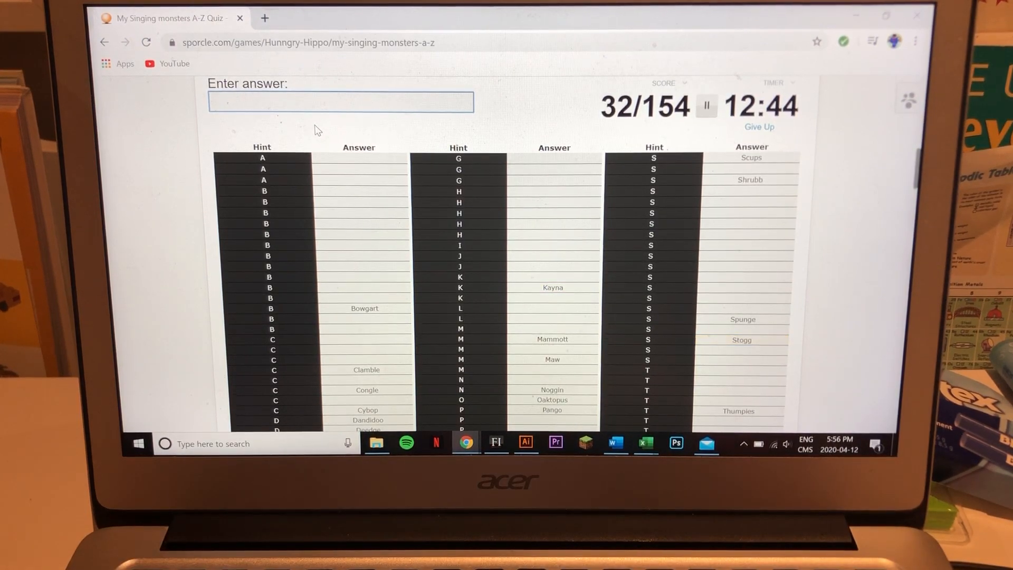
pyautogui.write('bo')
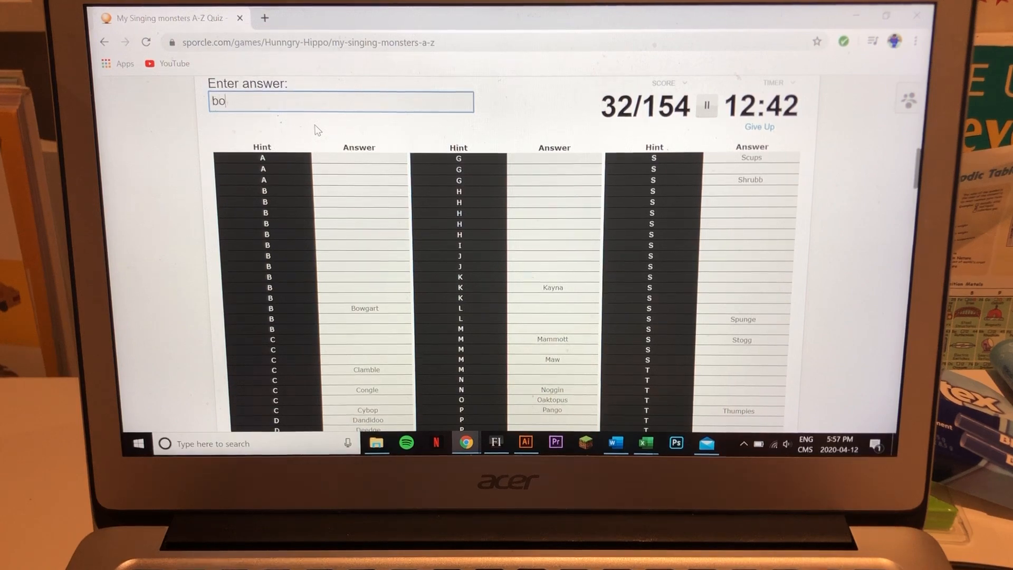
pyautogui.write('pha')
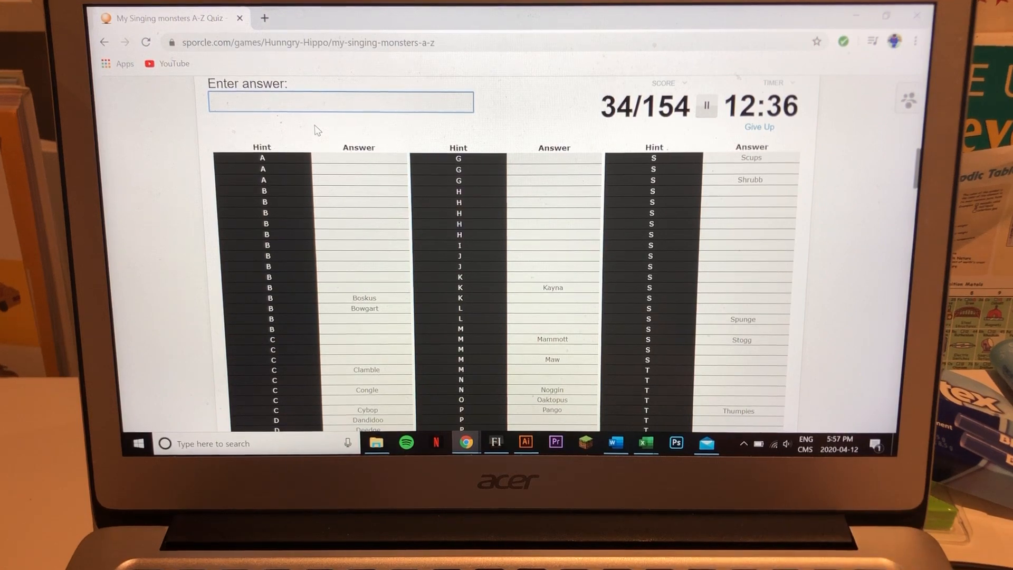
pyautogui.write('gl')
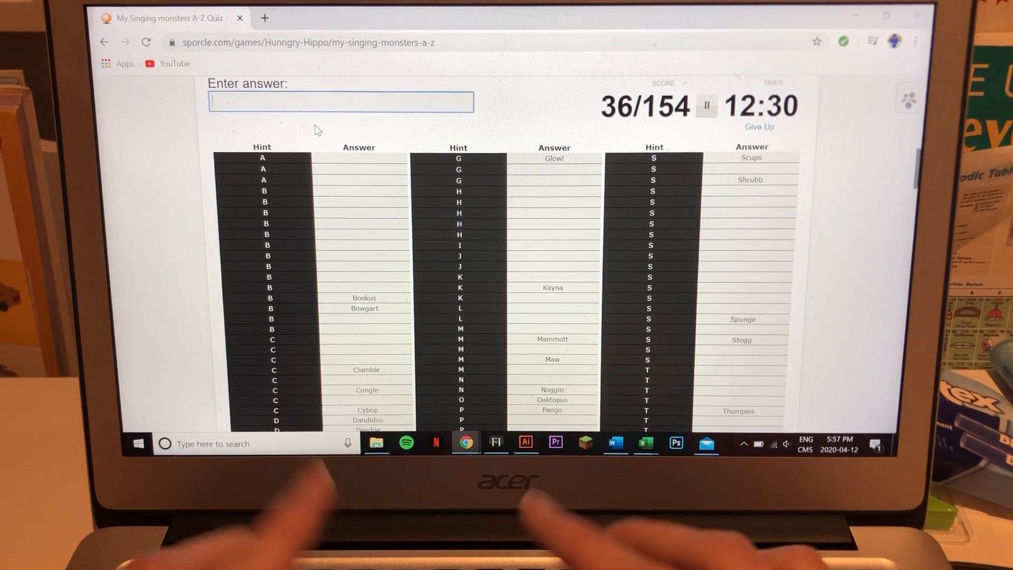
pyautogui.write('f')
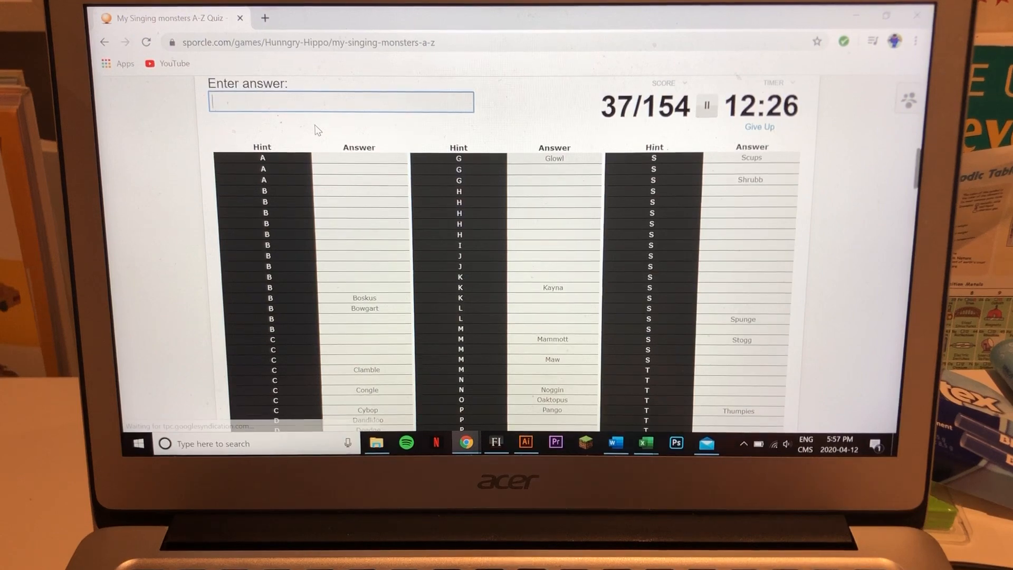
pyautogui.write('repa')
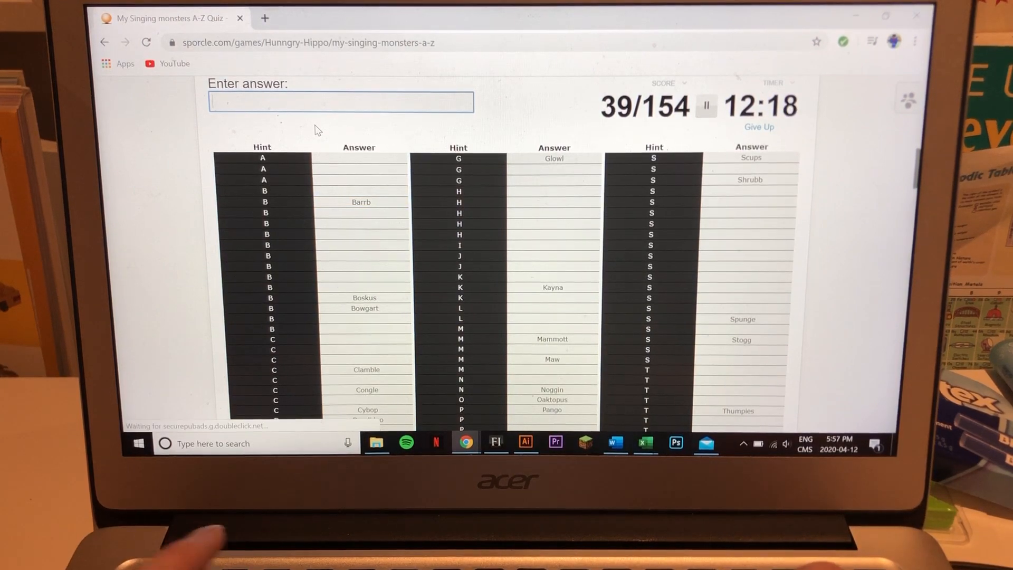
pyautogui.write('Dandidoo')
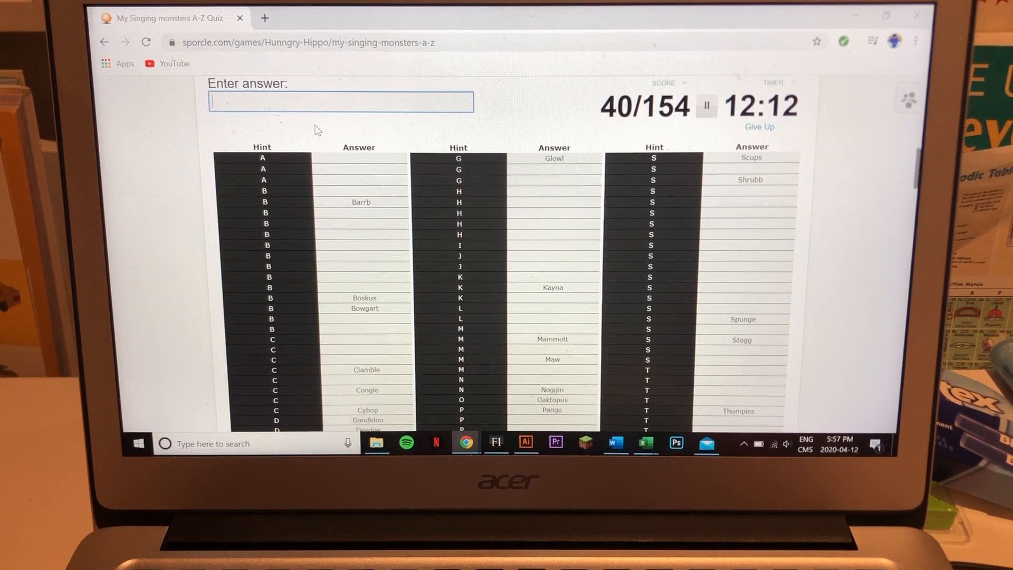
# Add Thrumble, Sooza, Sneyser and Krillby, bringing the score to 52/154
pyautogui.write('w')
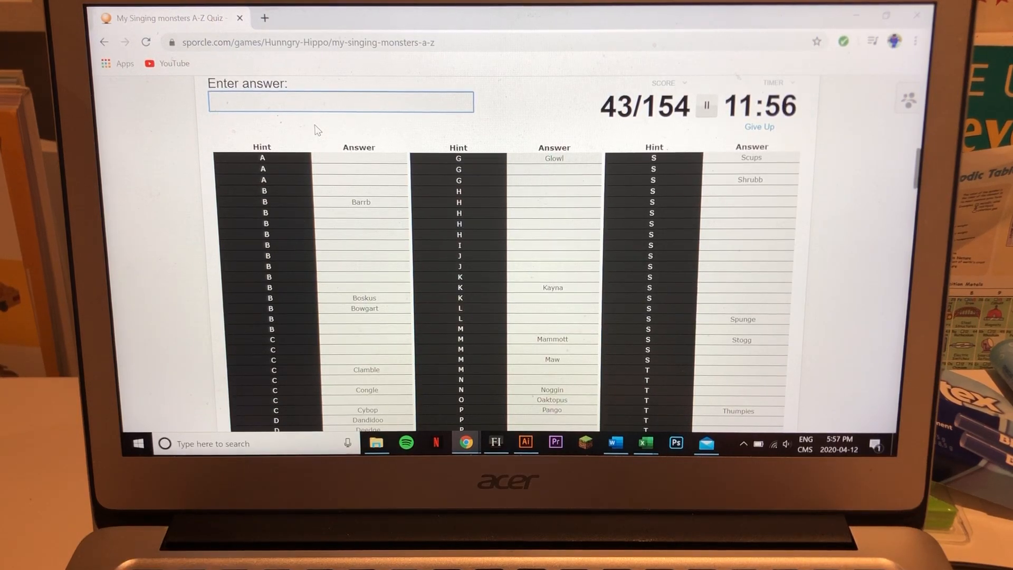
pyautogui.write('thr')
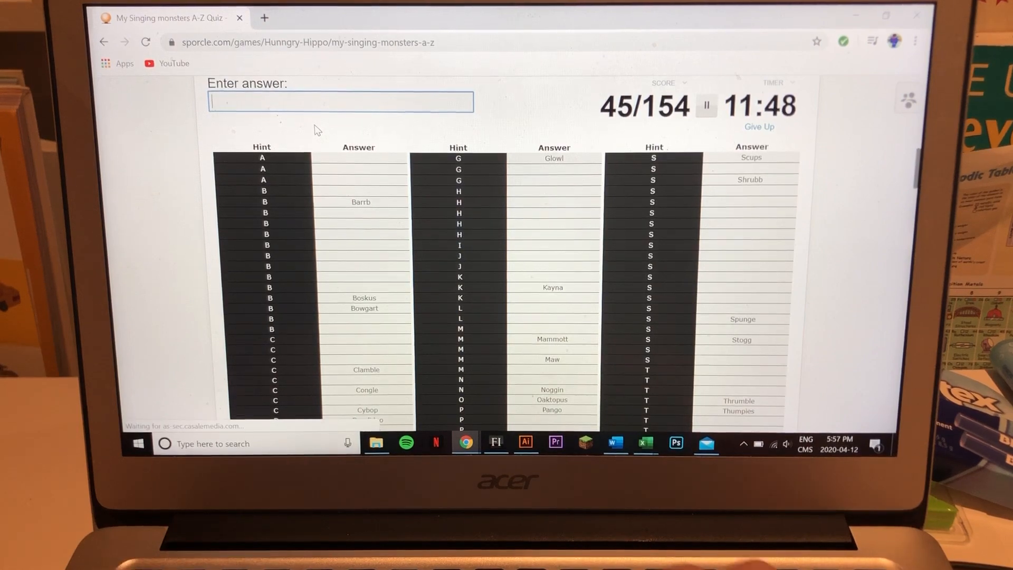
pyautogui.write('soo')
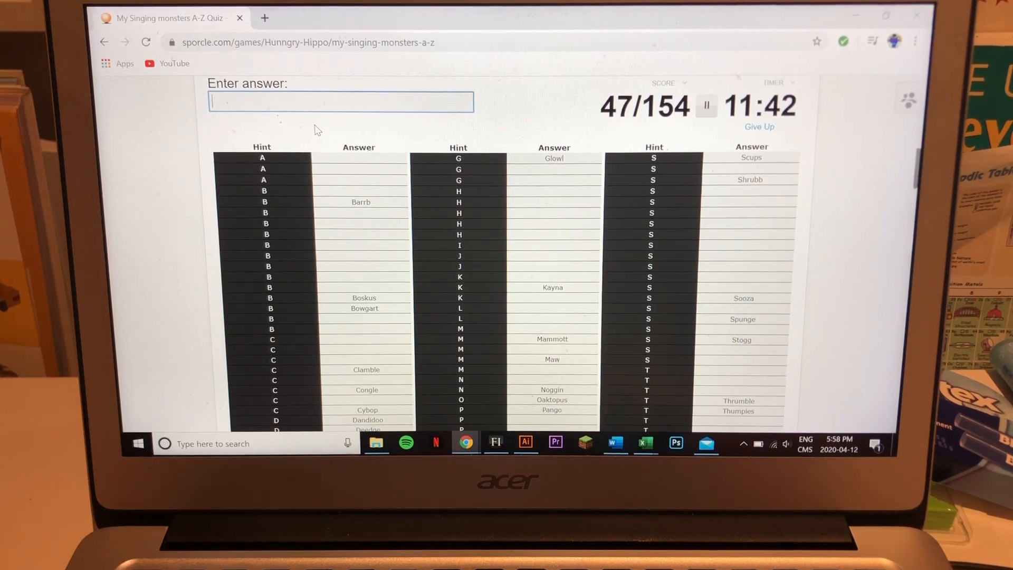
pyautogui.write('sneyse')
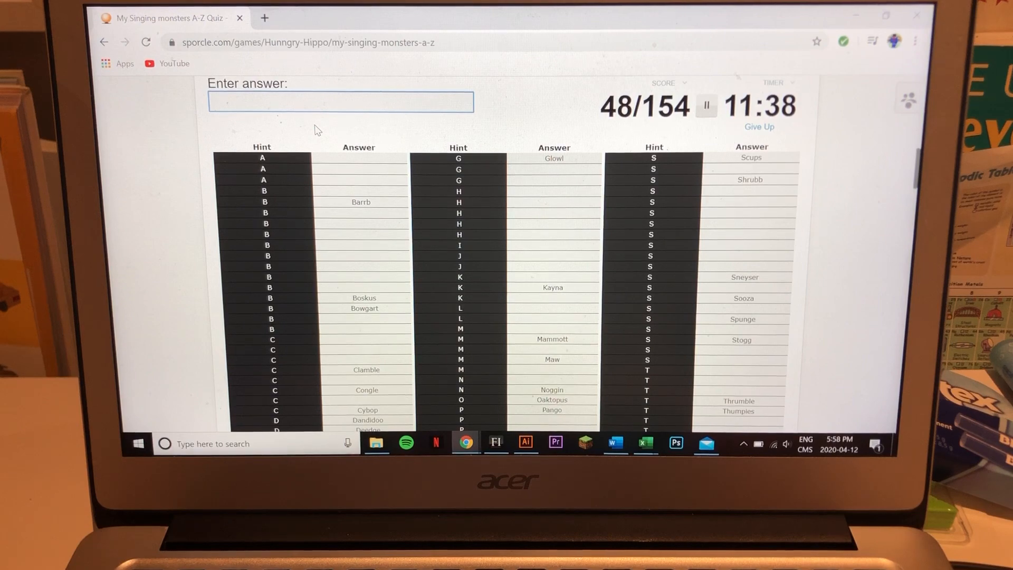
pyautogui.write('yelm')
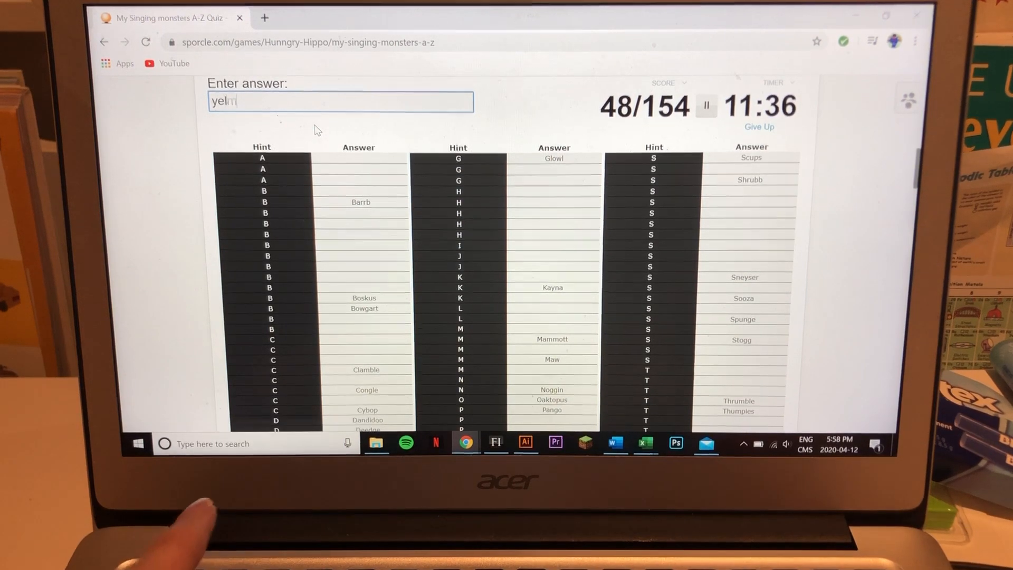
pyautogui.write('f')
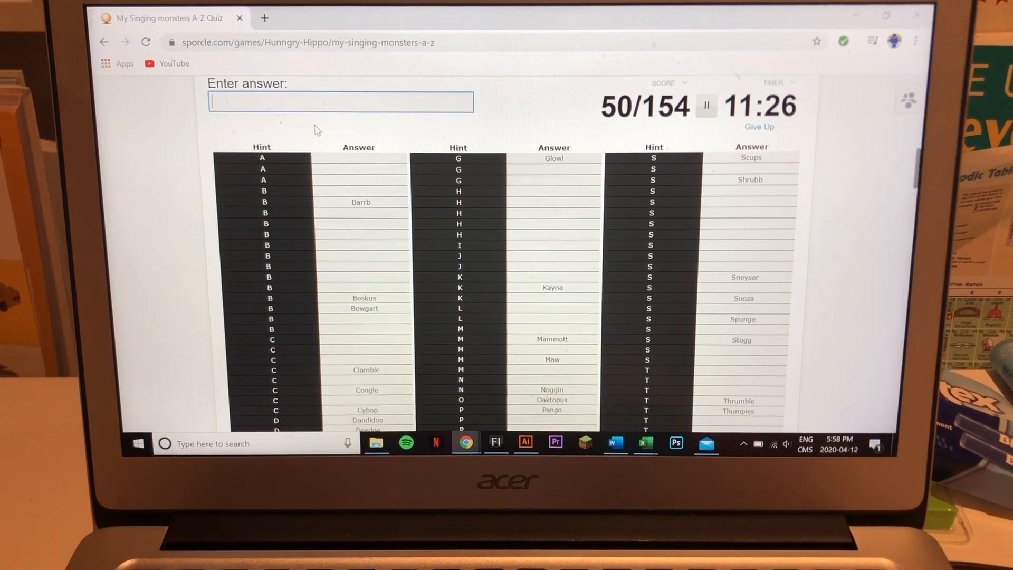
pyautogui.write('krill')
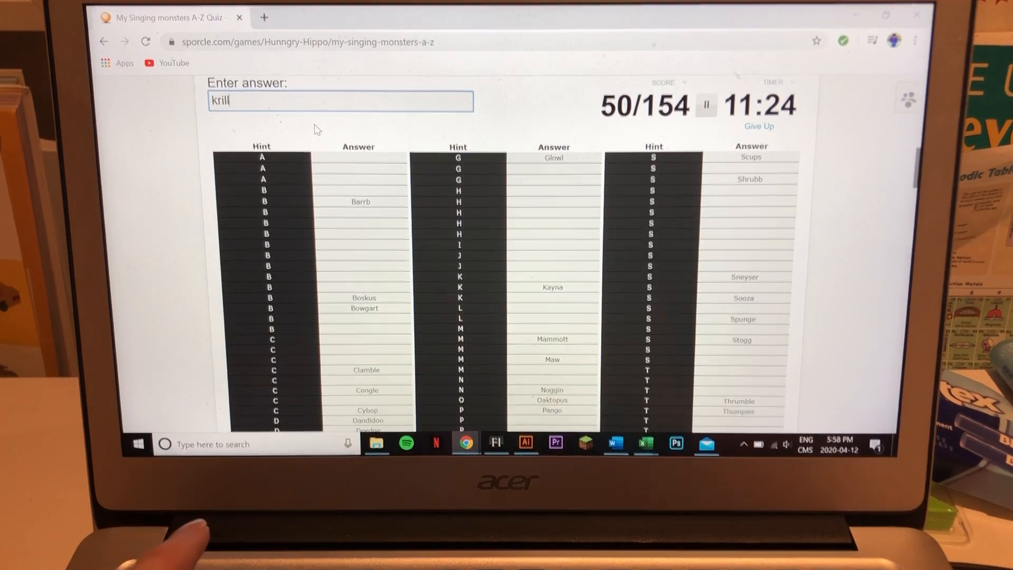
pyautogui.write('edami')
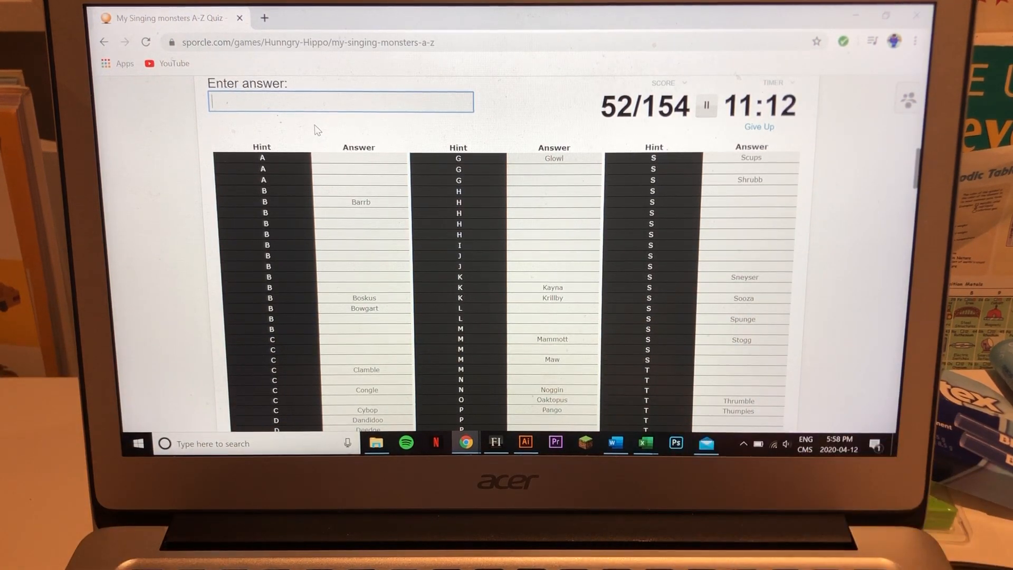
# Type guesses including Poppet, Tapricorn, HippityHop and Squot, reaching 63/154
pyautogui.write('thr')
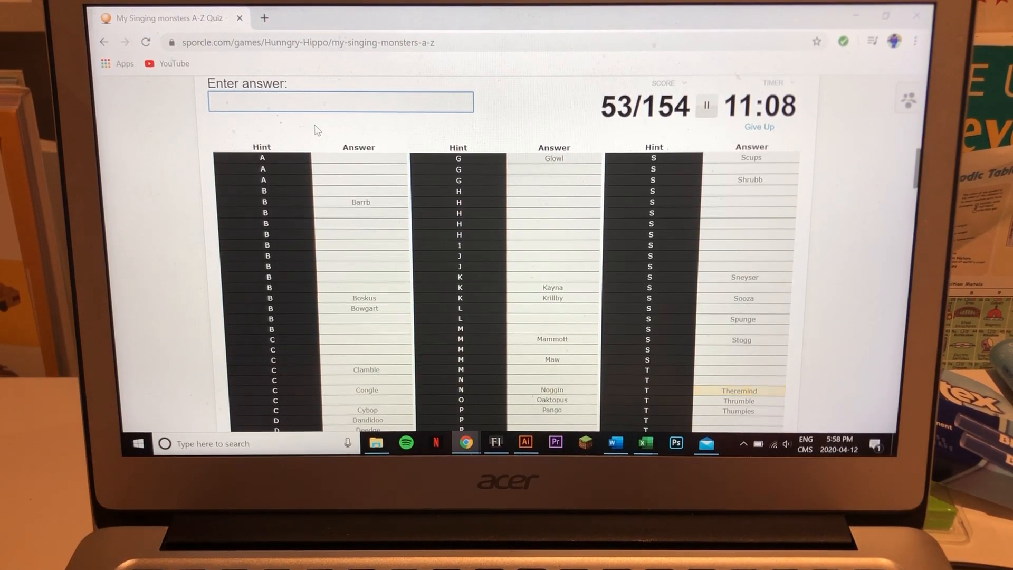
pyautogui.write('poppet')
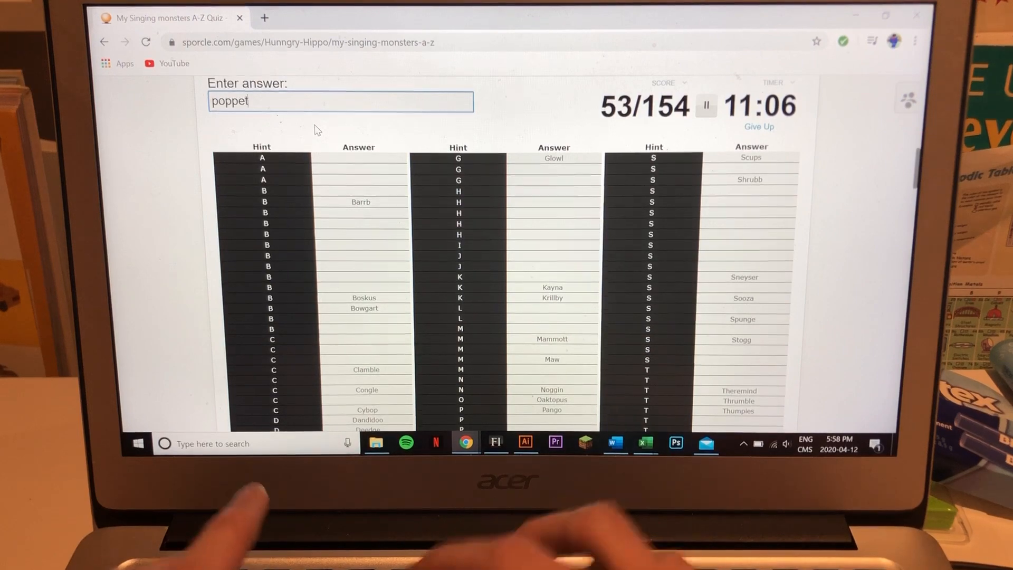
pyautogui.write('bonke')
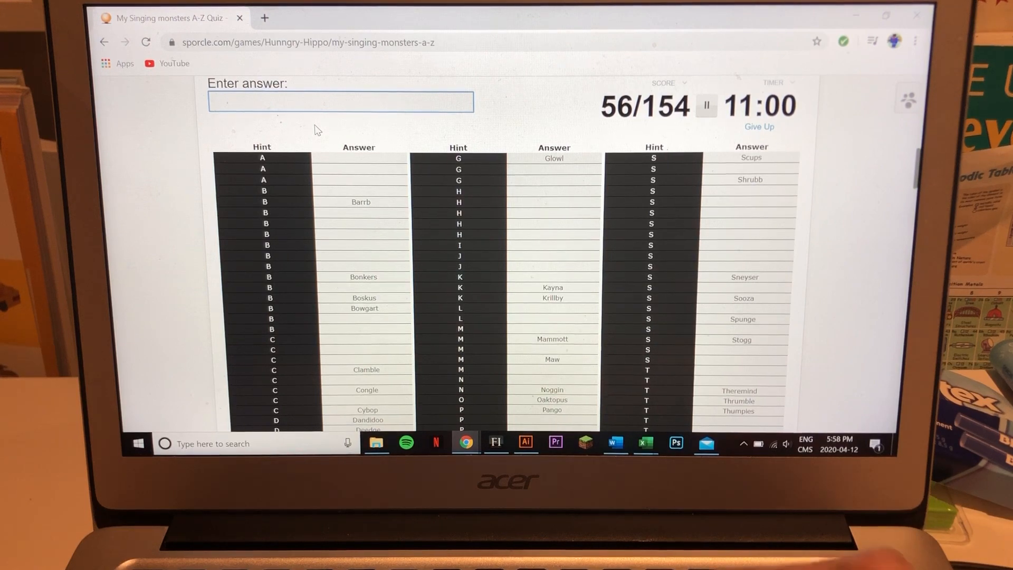
pyautogui.write('perisco')
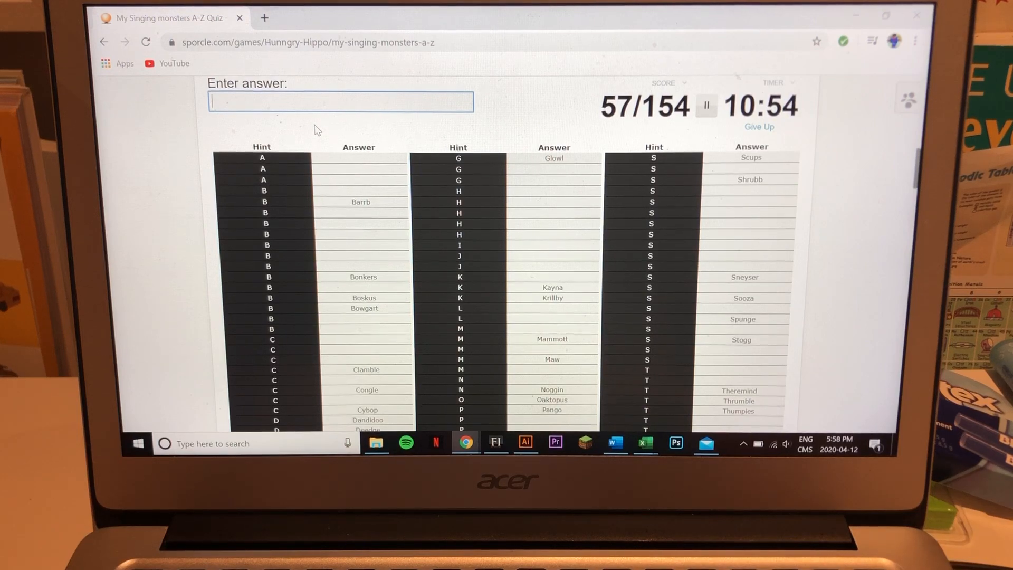
pyautogui.write('tap')
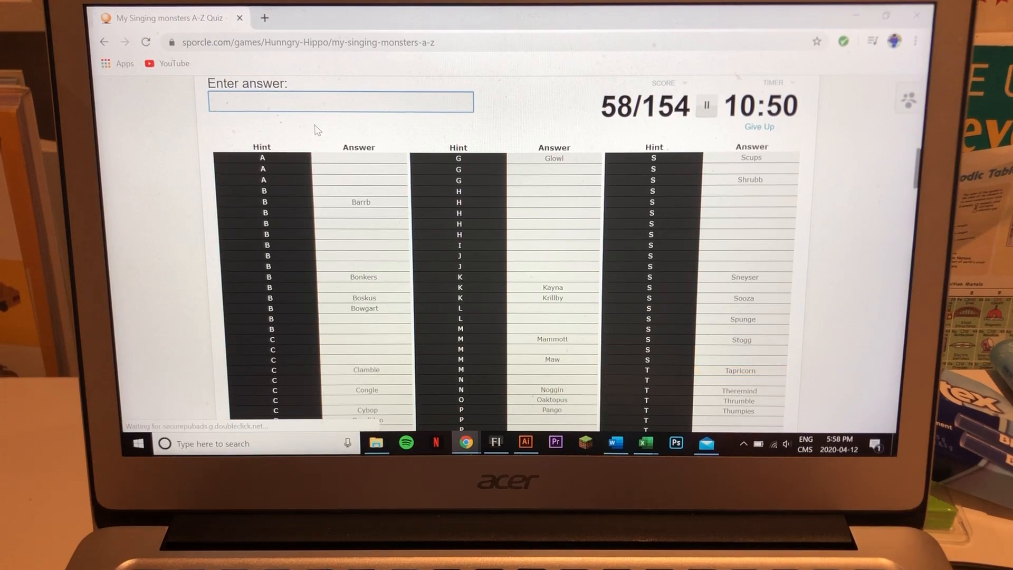
pyautogui.write('glop')
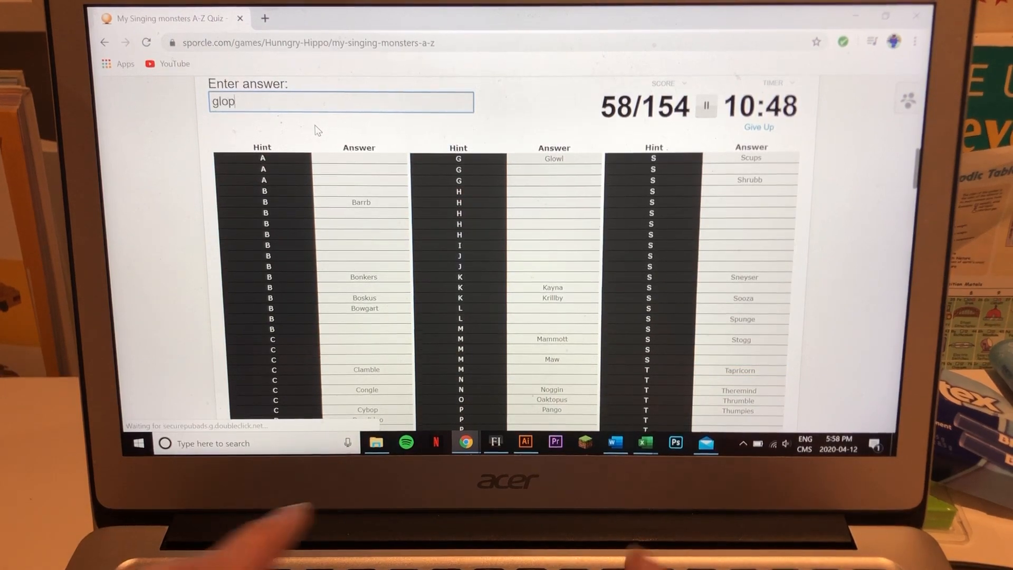
pyautogui.press('Return')
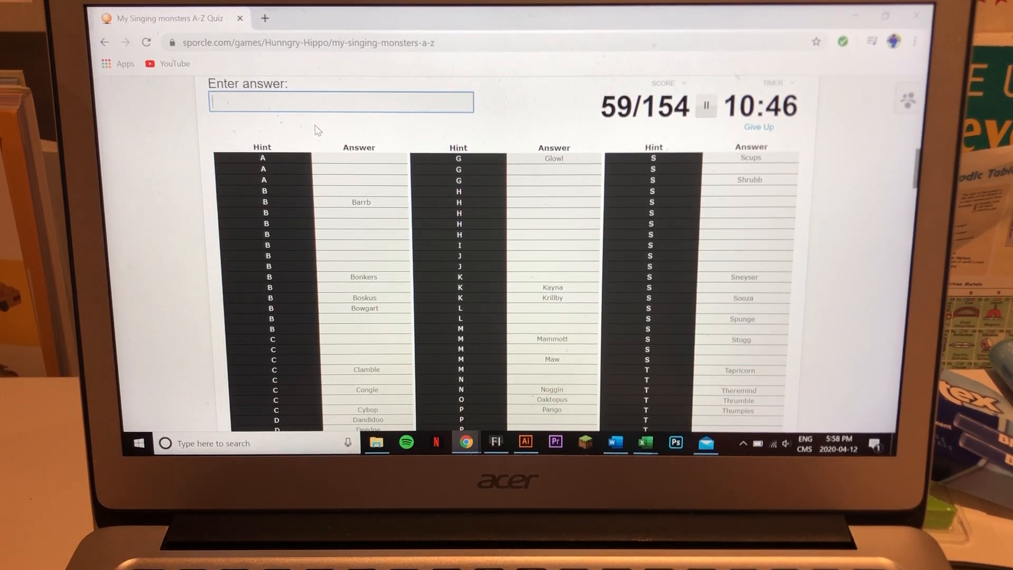
pyautogui.write('yu')
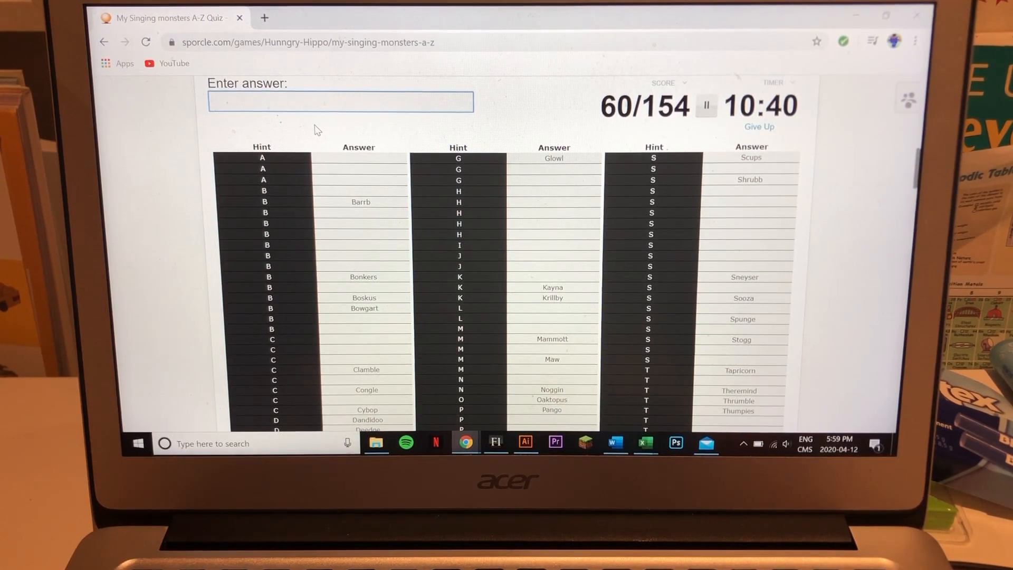
pyautogui.write('hi')
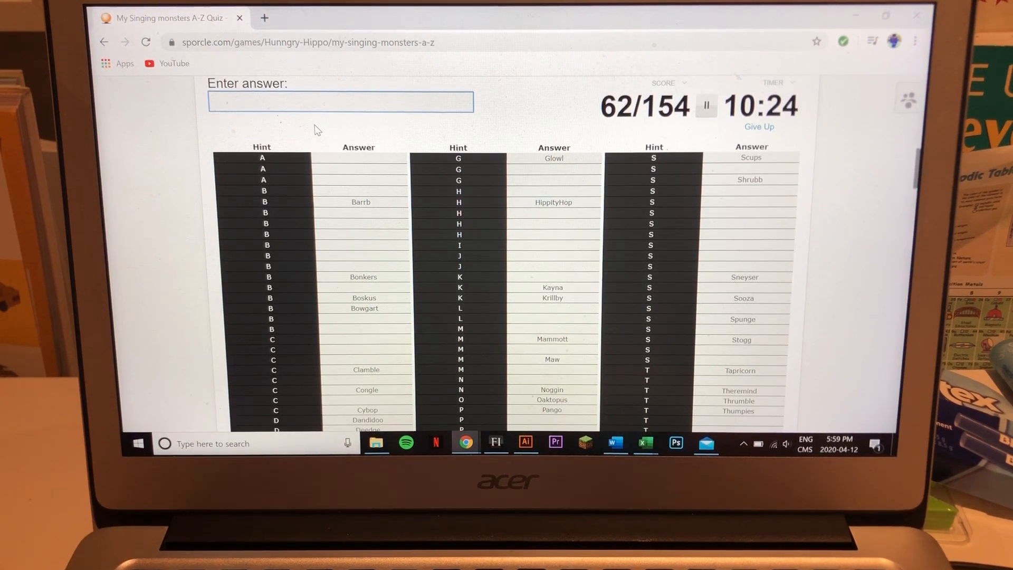
pyautogui.write('squ')
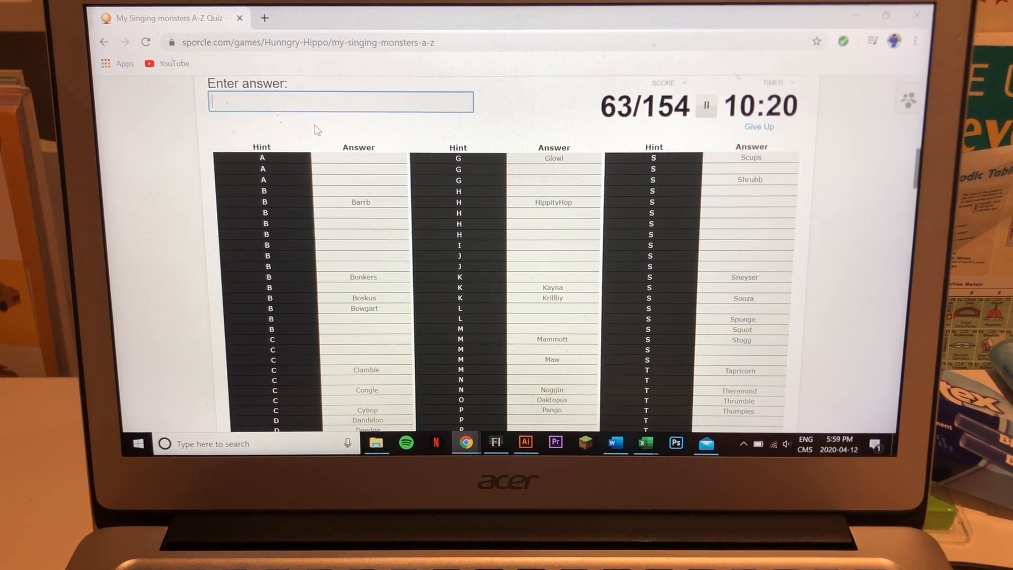
# Enter Cantorell, Bridg-it, Clavi Gnat and Clackula for a score of 68/154
pyautogui.write('Cantorell')
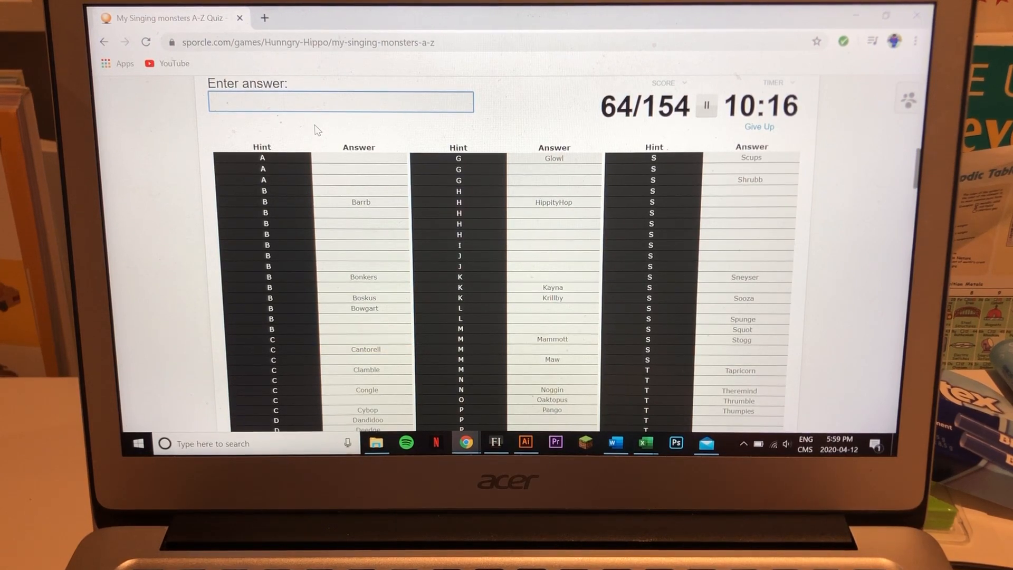
pyautogui.write('bridg-')
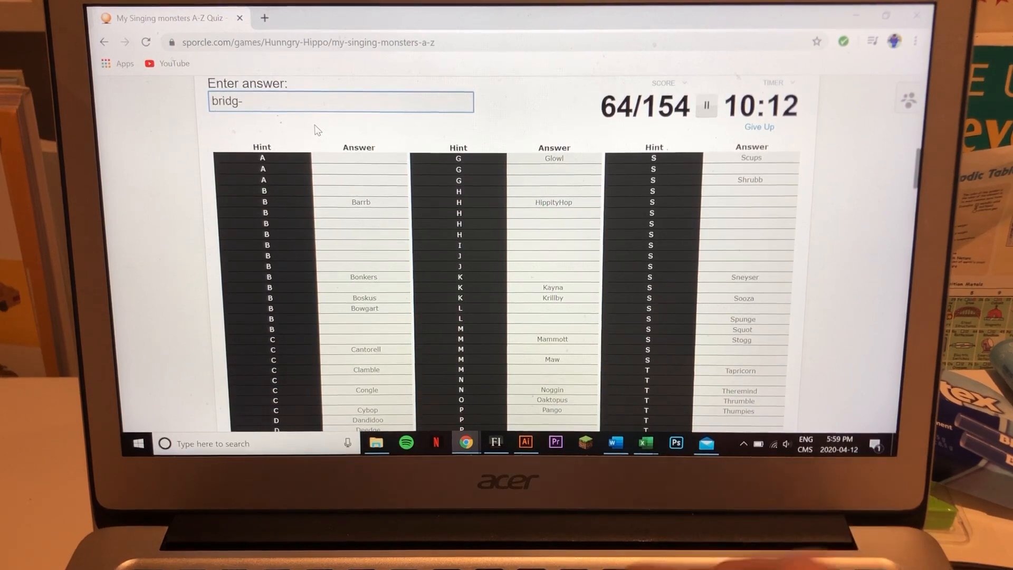
pyautogui.press('Return')
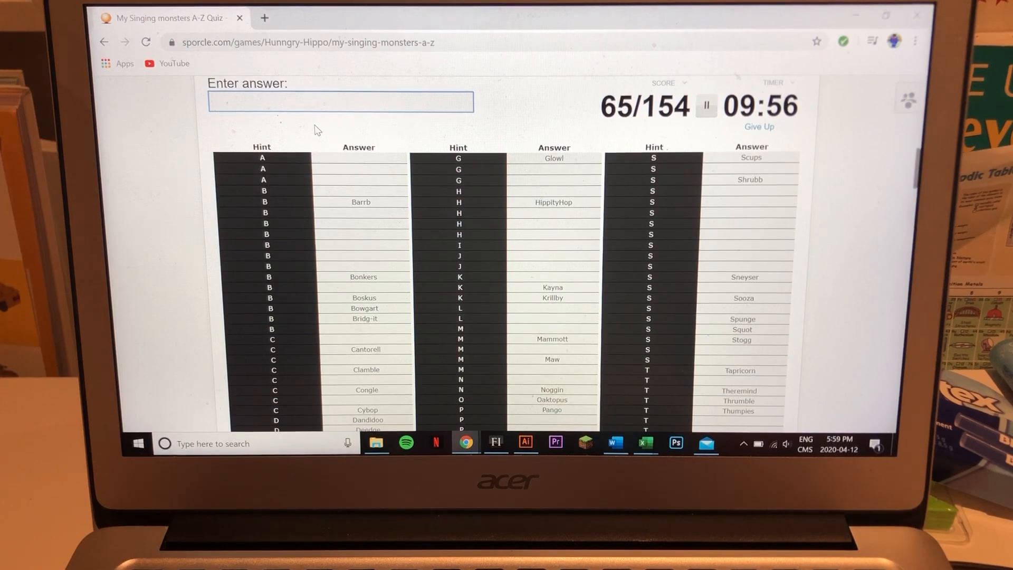
pyautogui.write('p')
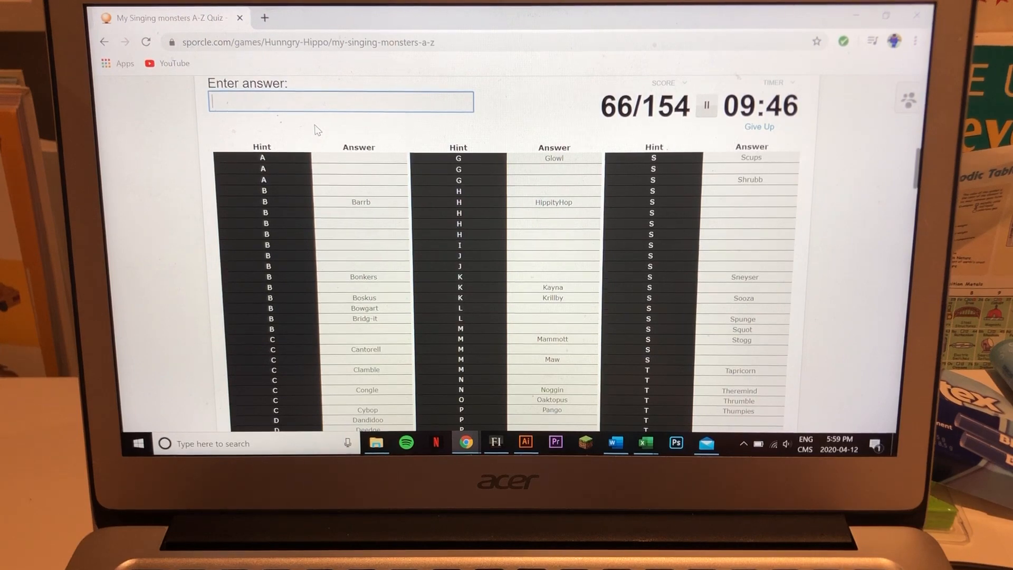
pyautogui.write('cla')
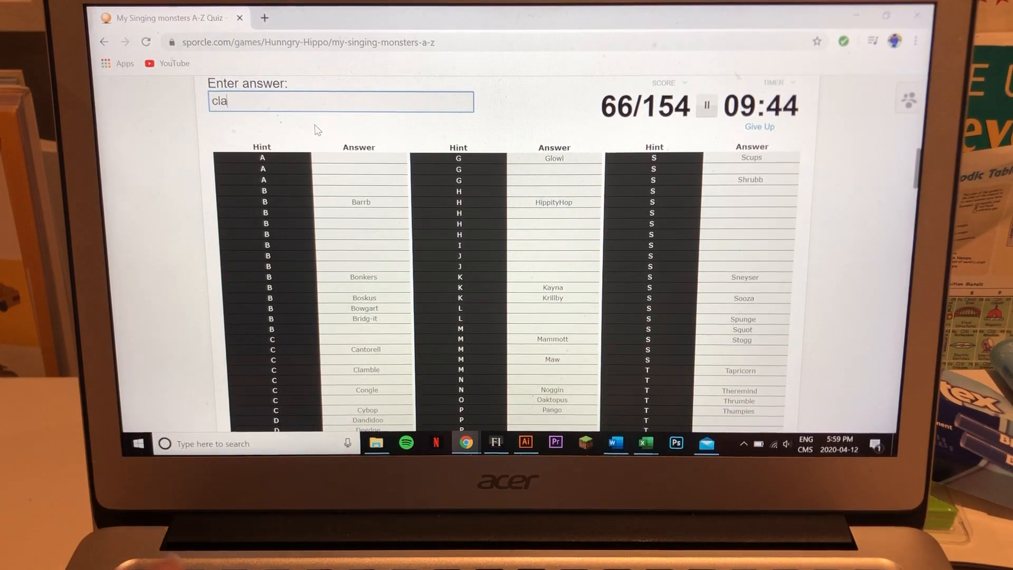
pyautogui.write('vi')
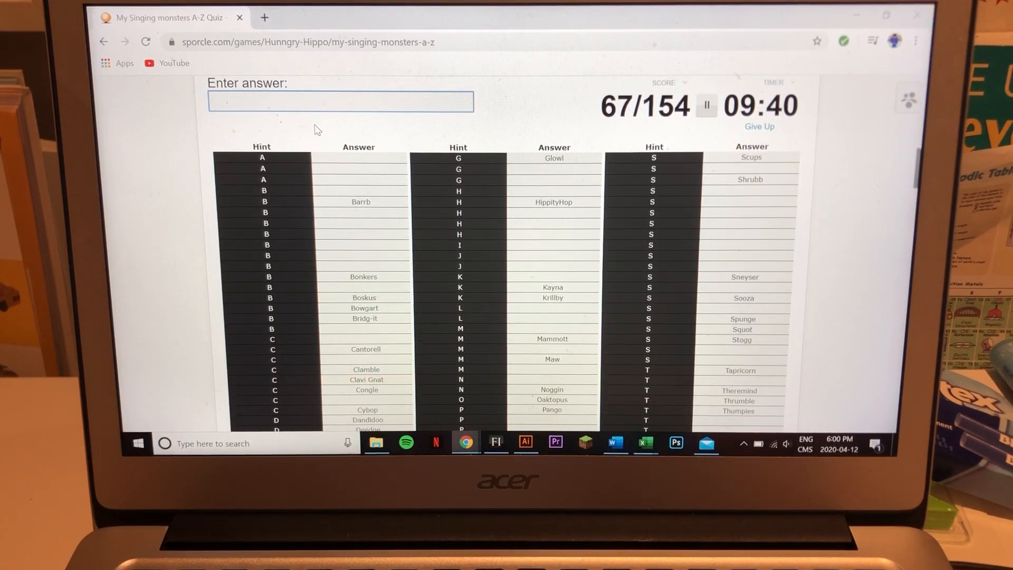
pyautogui.write('c')
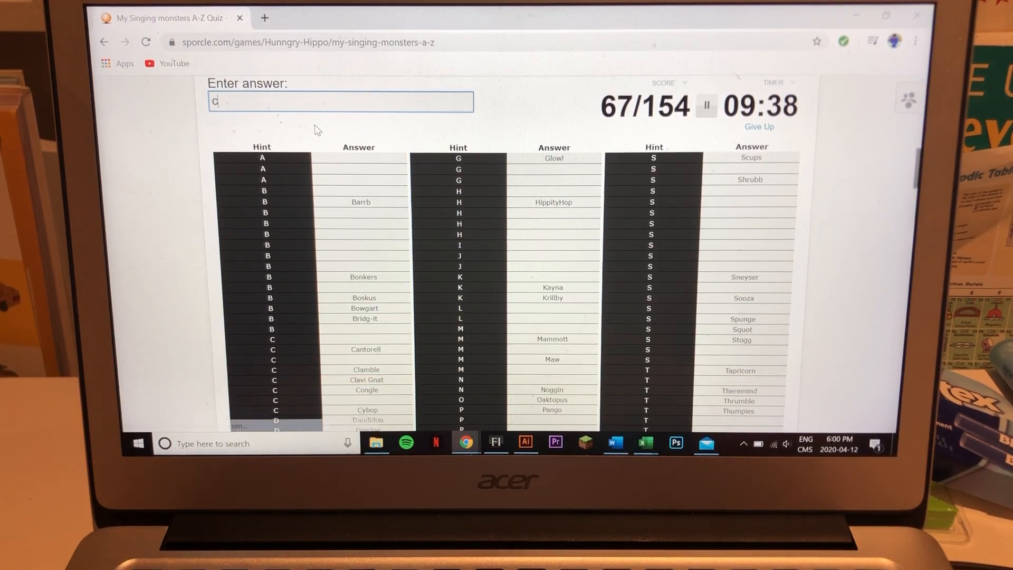
pyautogui.write('Clackula')
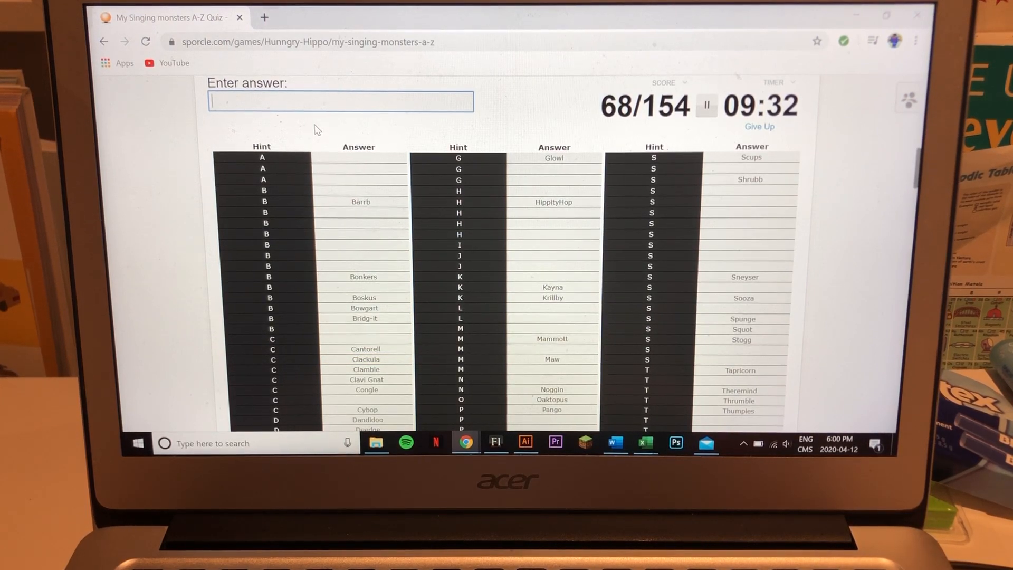
# Type further guesses, getting Hawlo and Banjaw accepted for 74/154
pyautogui.write('den')
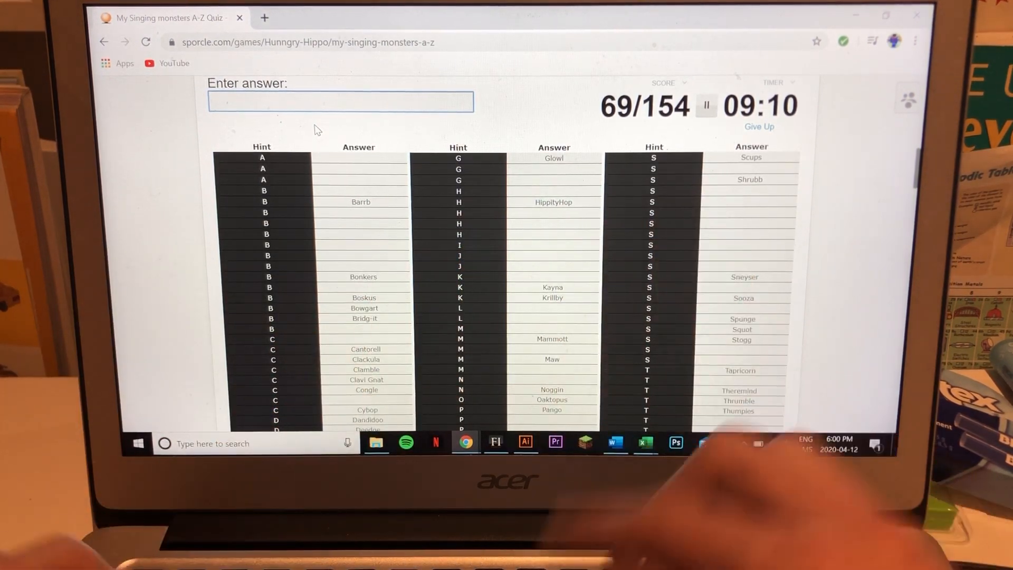
pyautogui.write('ped')
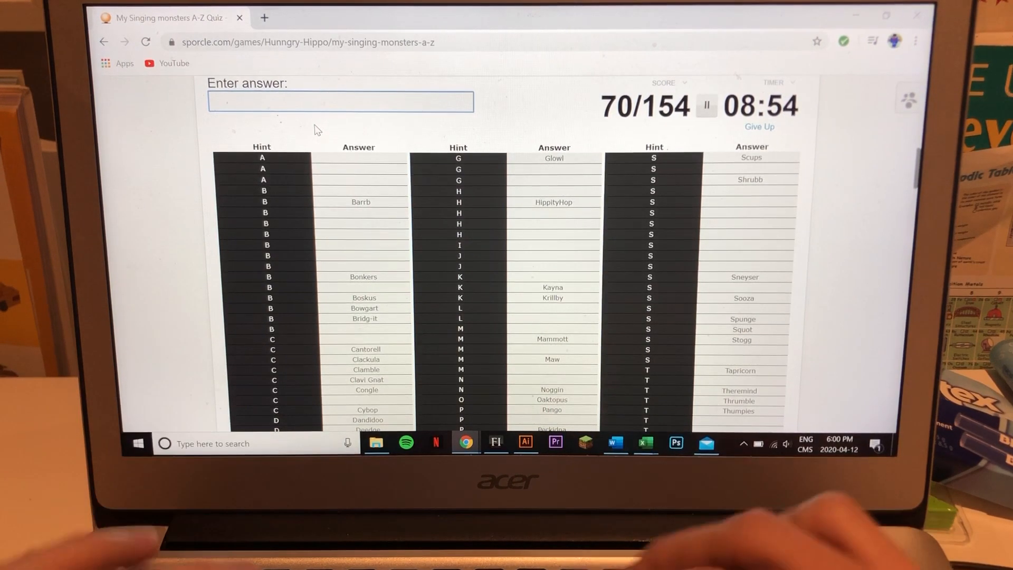
pyautogui.write('h')
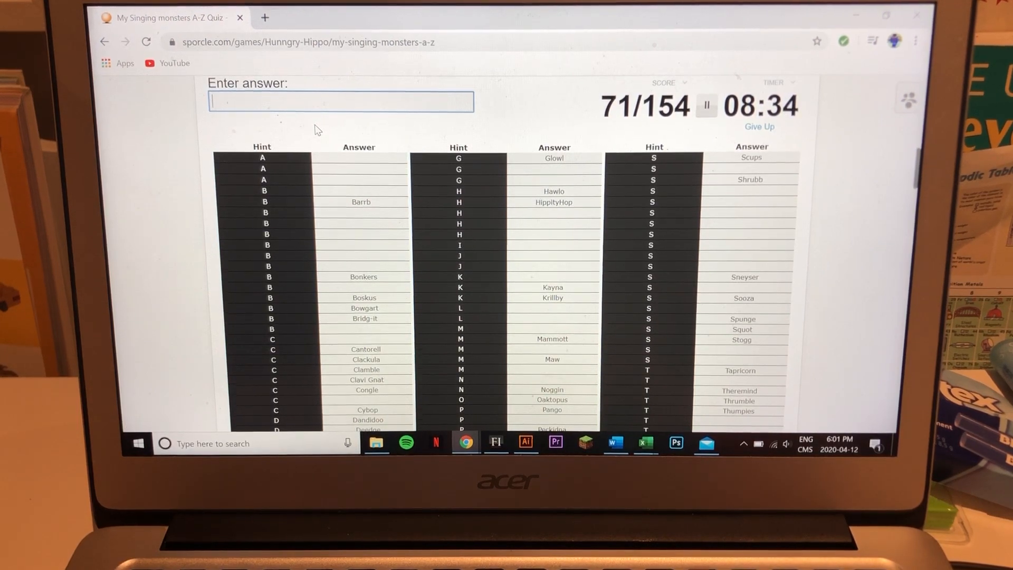
pyautogui.write('wi')
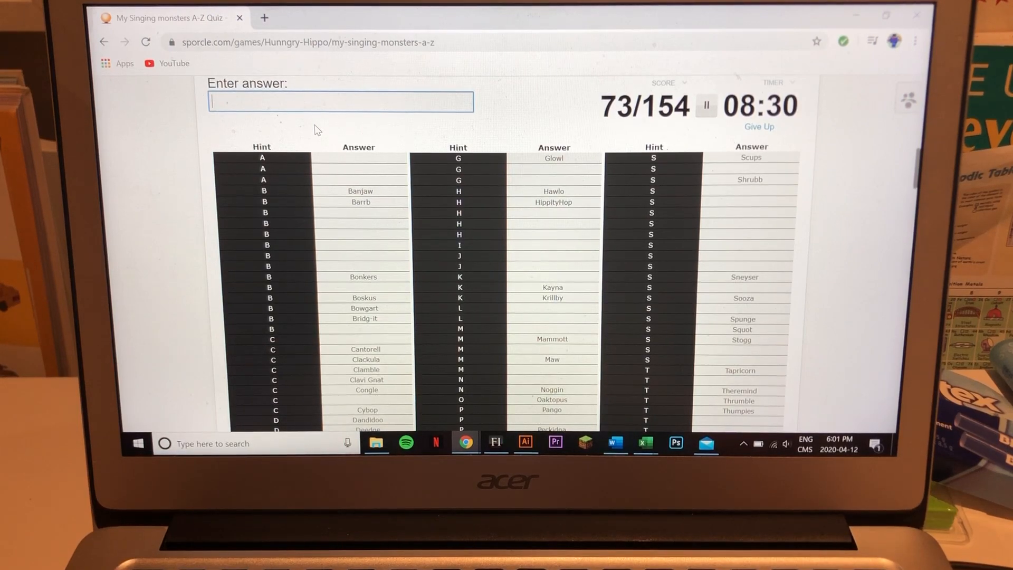
pyautogui.write('uud')
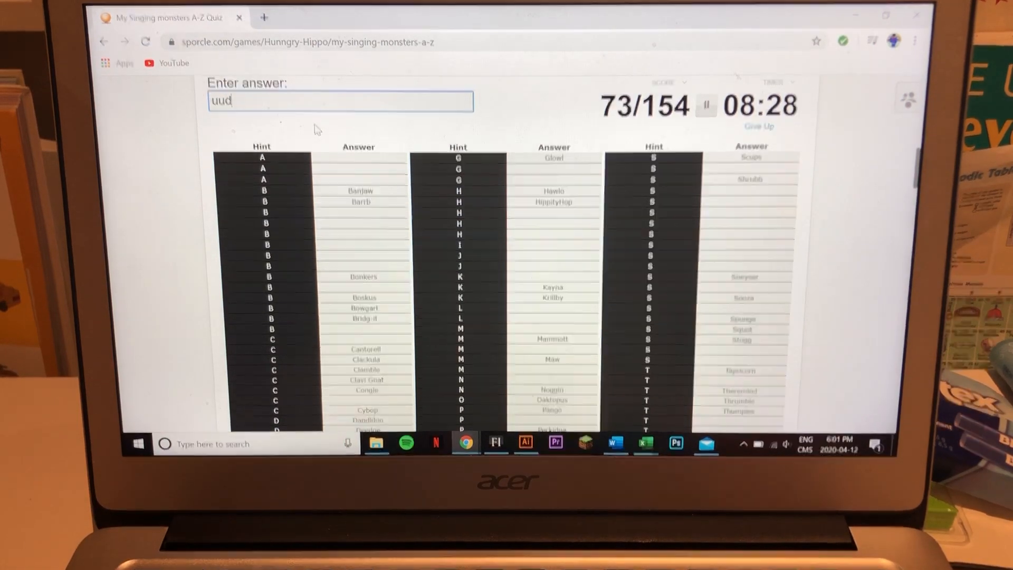
pyautogui.write('a')
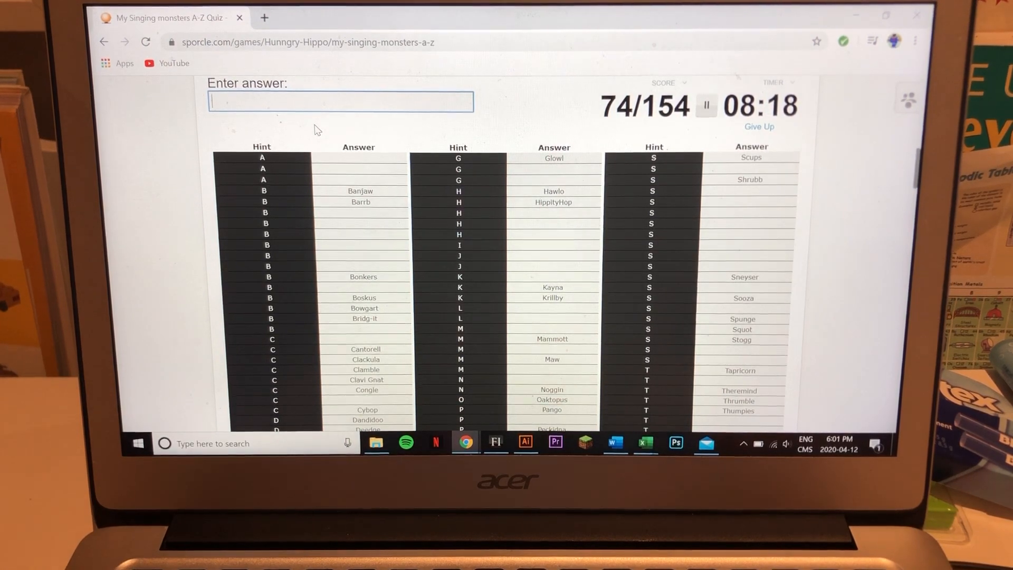
# Enter Blabbit, Schmoodle and other guesses, clearing one unaccepted answer
pyautogui.write('plinka')
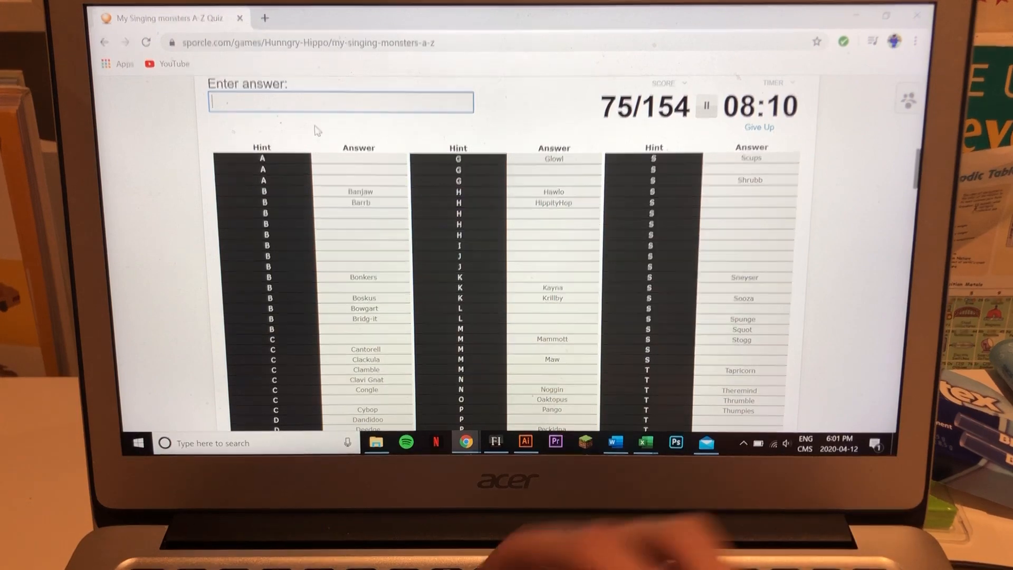
pyautogui.write('pu')
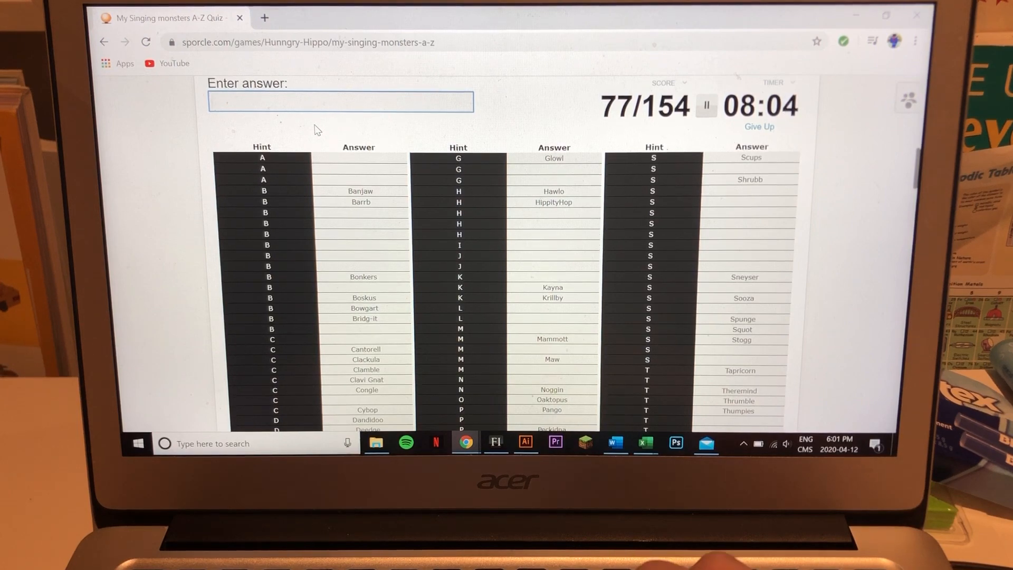
pyautogui.write('bl')
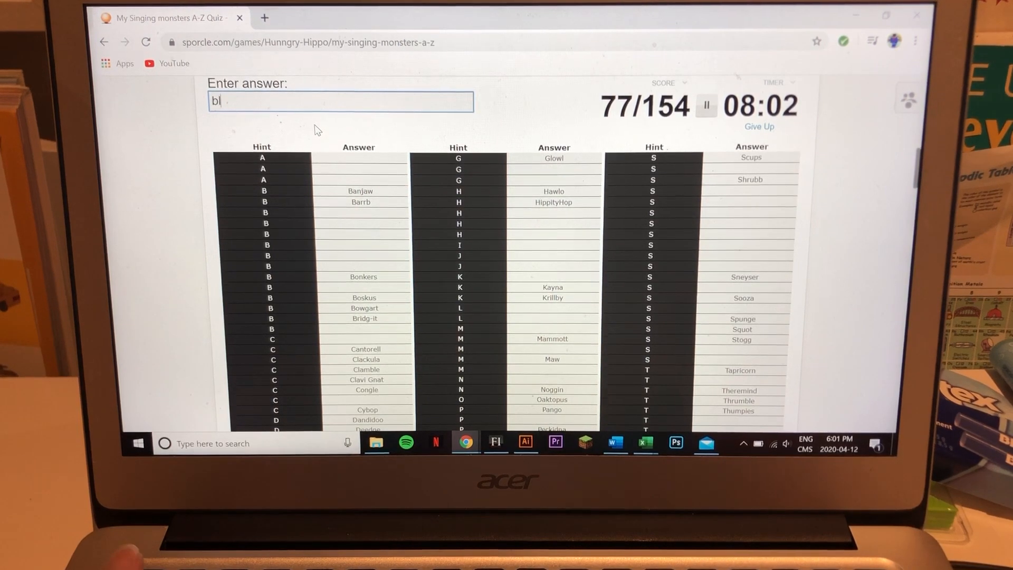
pyautogui.write('blabbit')
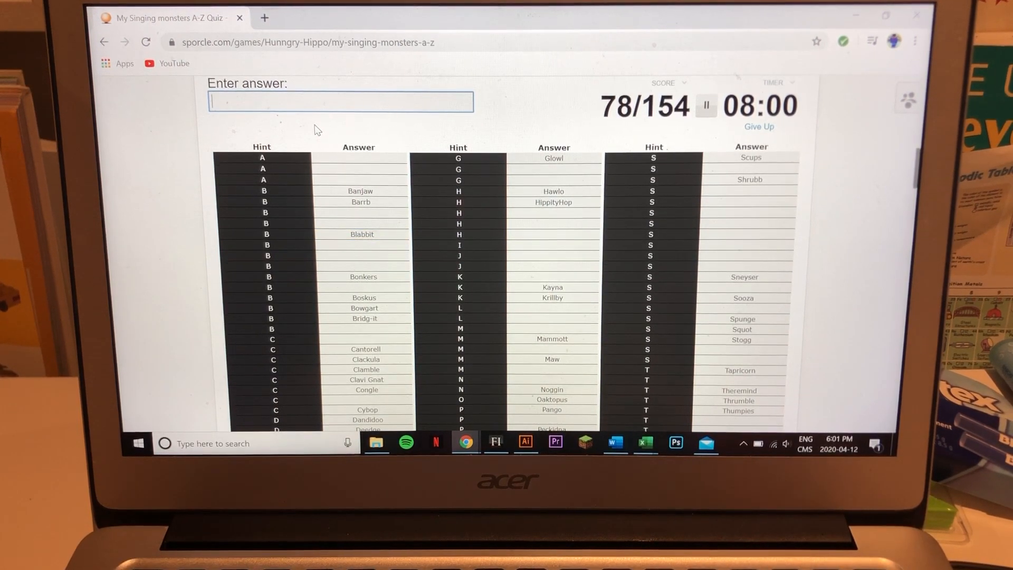
pyautogui.write('schmood')
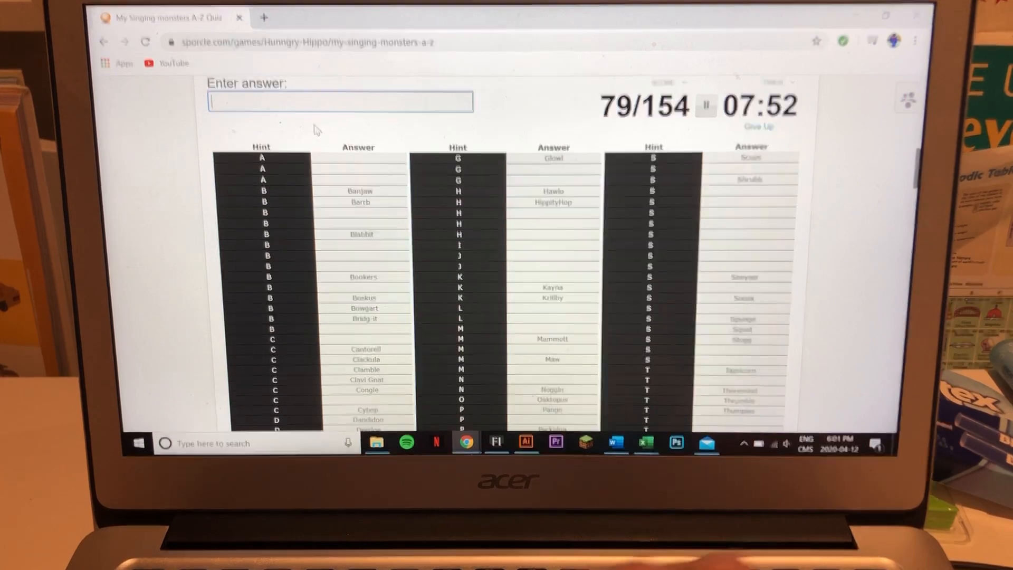
pyautogui.write('go')
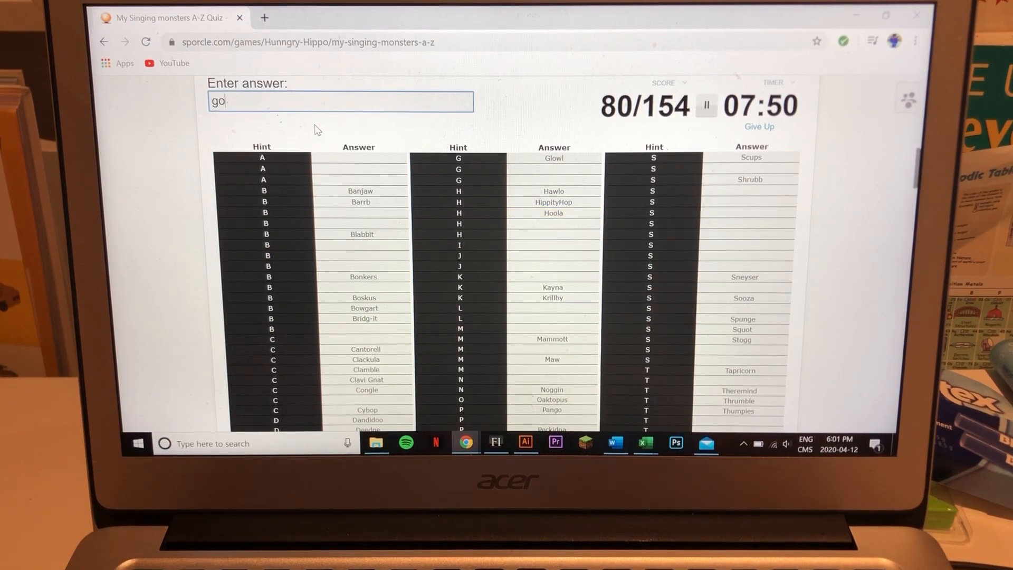
pyautogui.write('bbleygour')
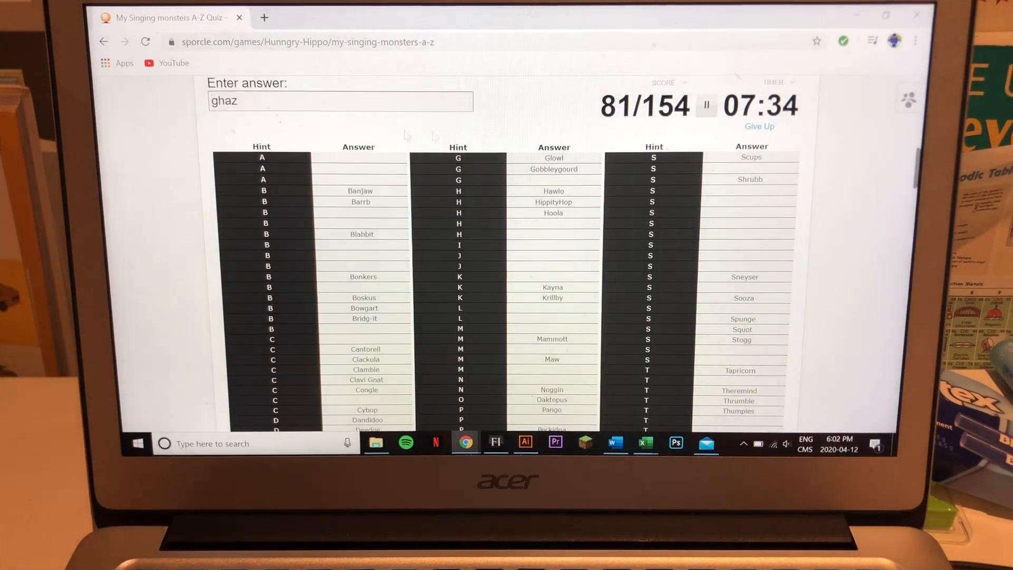
pyautogui.press('Return')
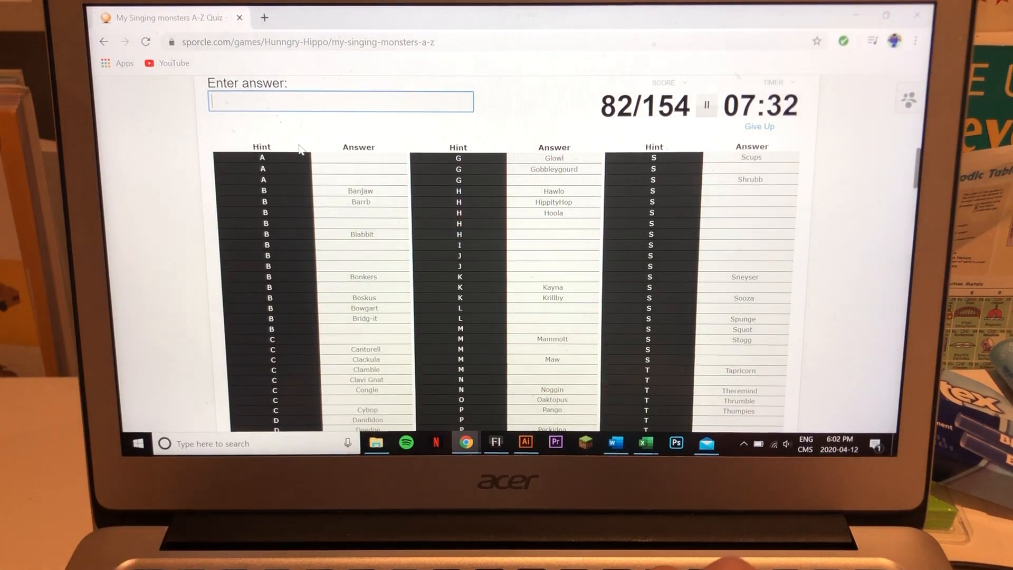
# Add Grumpyre, Sox, Jellbilly and several other quick guesses
pyautogui.write('gr')
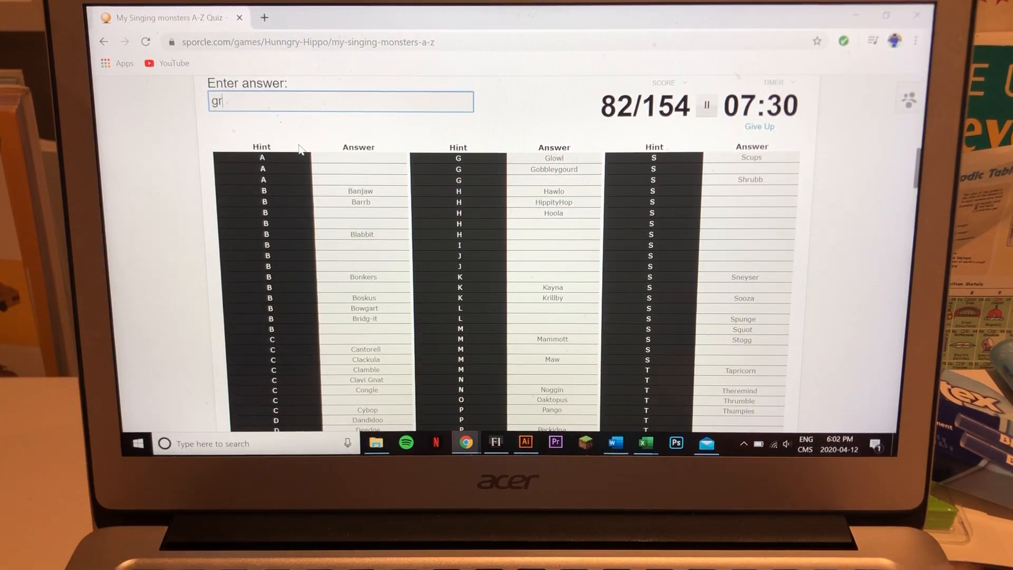
pyautogui.write('grumpyre')
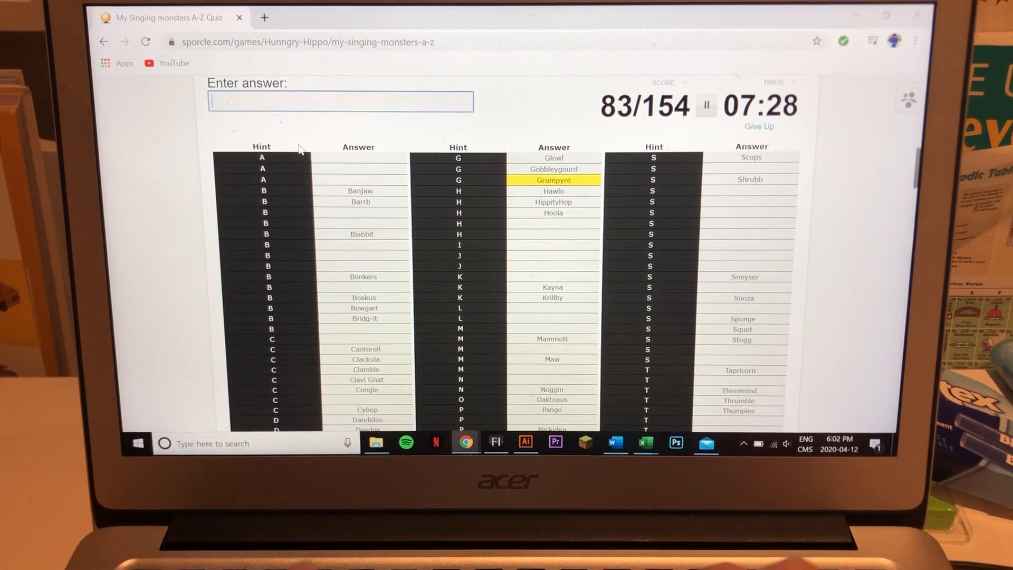
pyautogui.write('re')
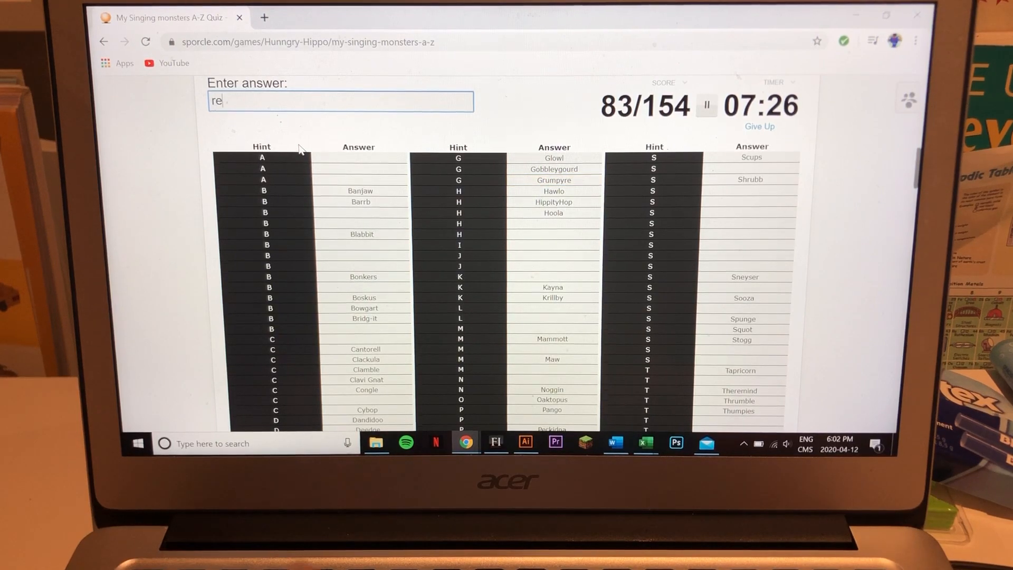
pyautogui.write('jee')
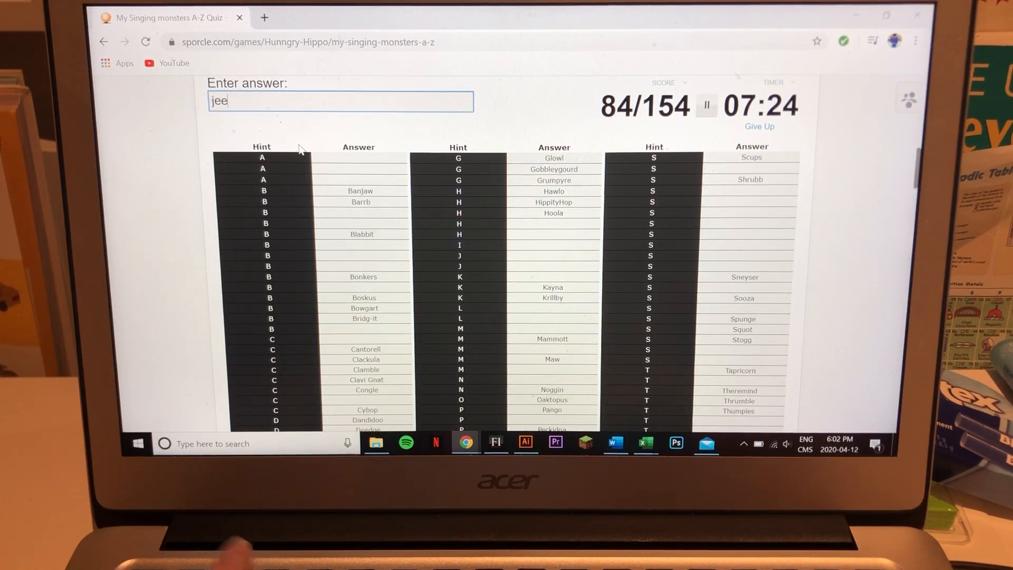
pyautogui.write('hum')
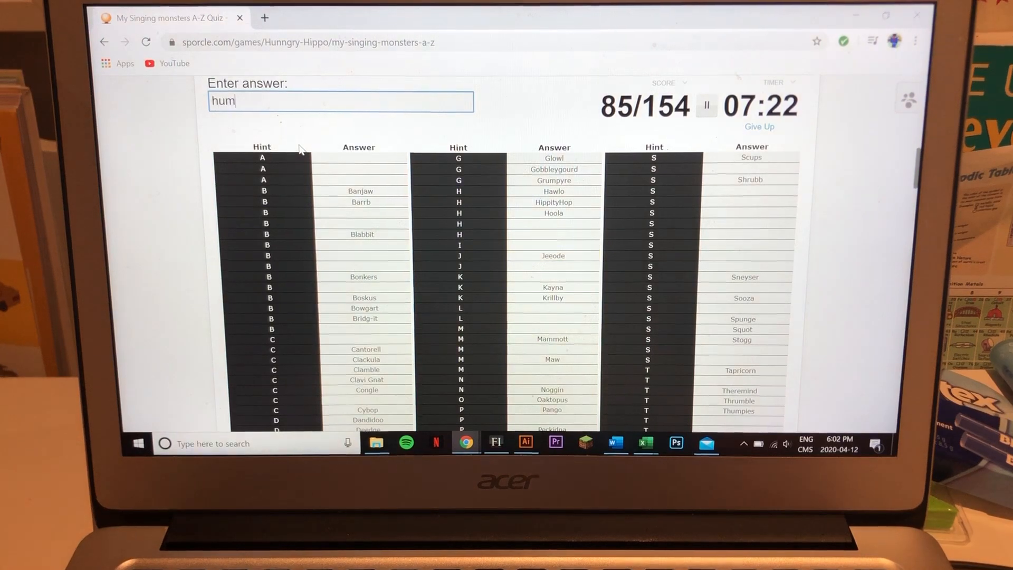
pyautogui.write('w')
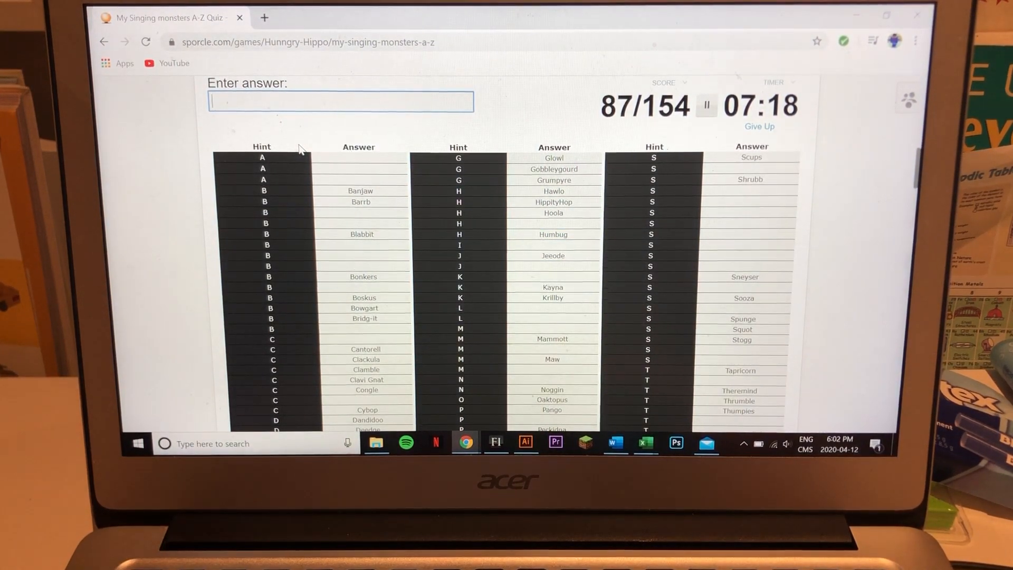
pyautogui.write('n')
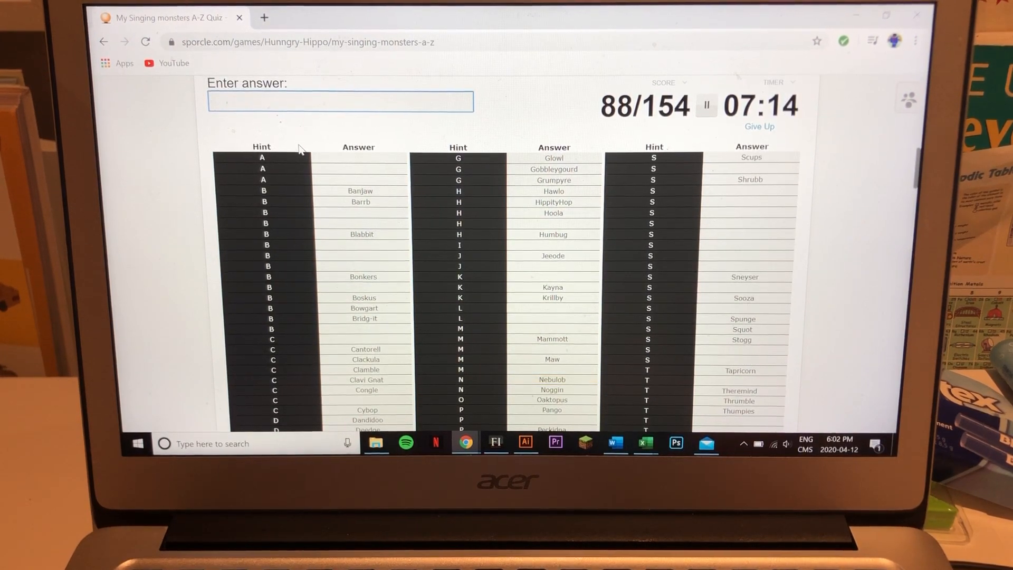
pyautogui.write('Sox')
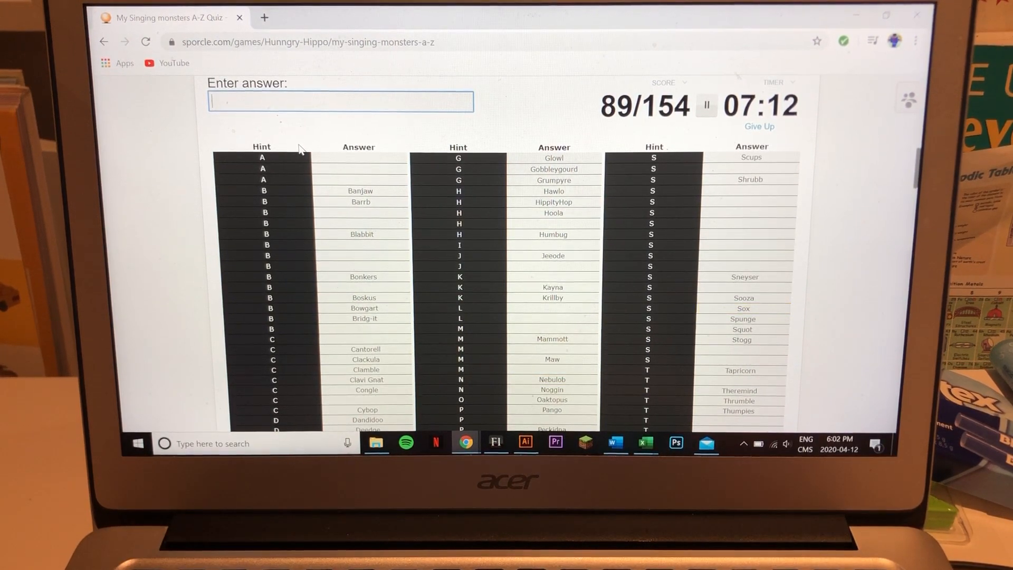
pyautogui.write('jellbilly')
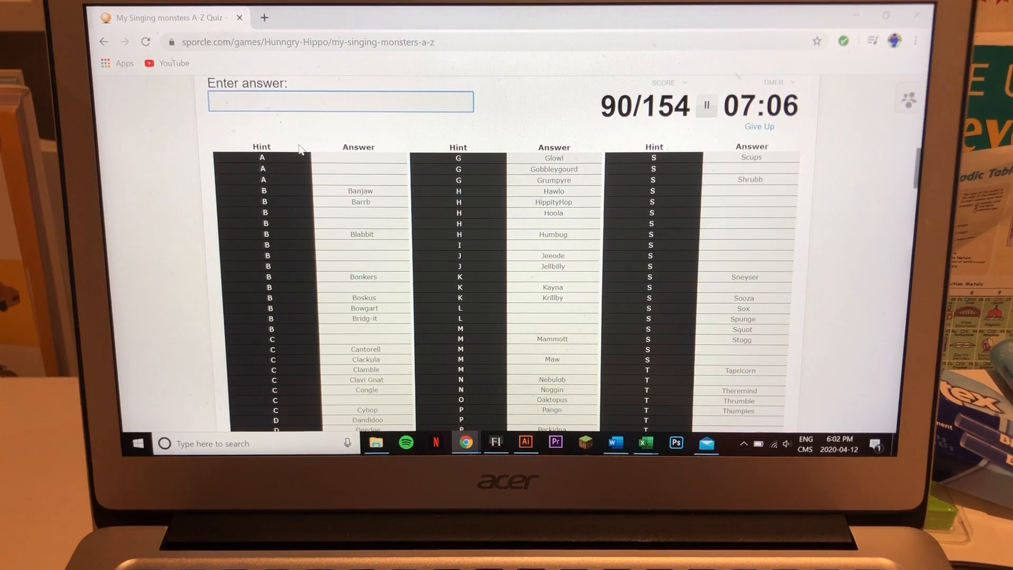
# Get Arackulele, Boodoo, Kazilleon and Bellowfish accepted, reaching 96/154
pyautogui.write('a')
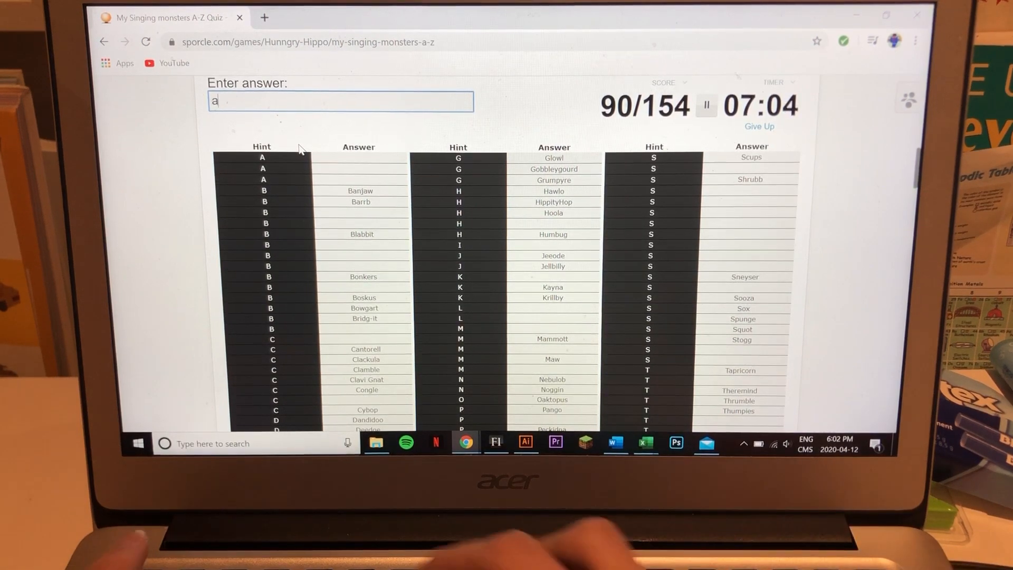
pyautogui.write('rackula')
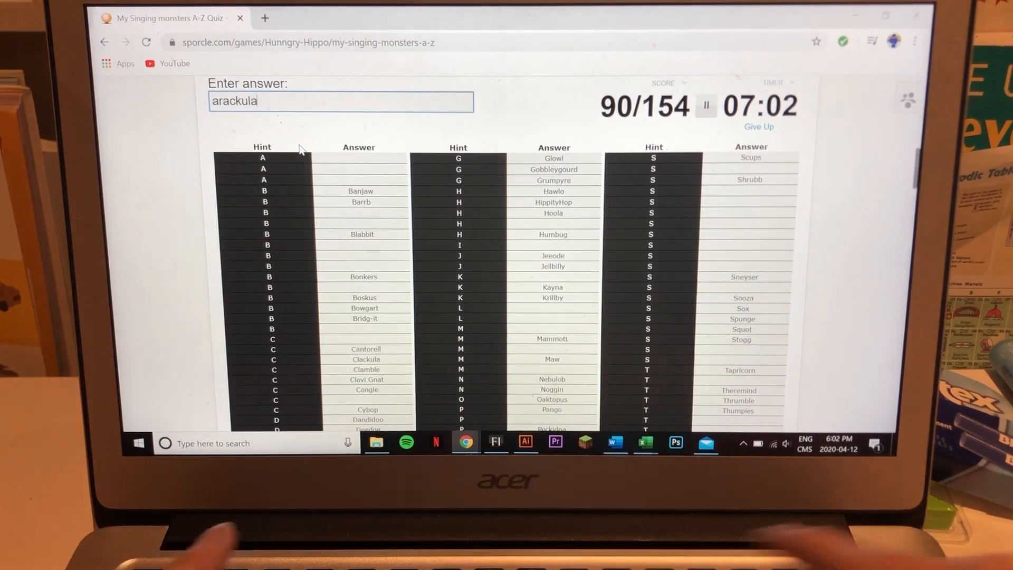
pyautogui.press('Return')
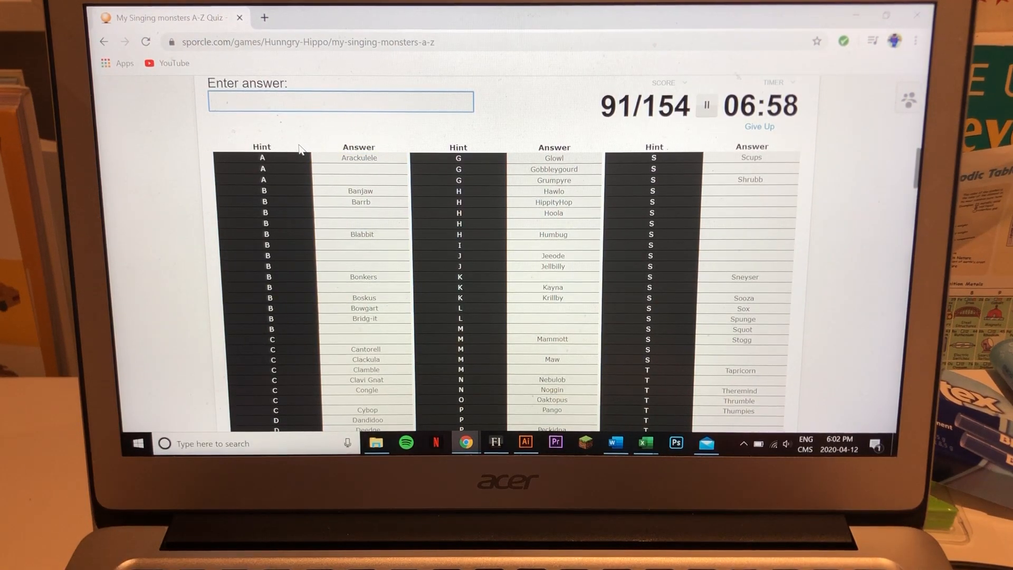
pyautogui.write('Boodoo')
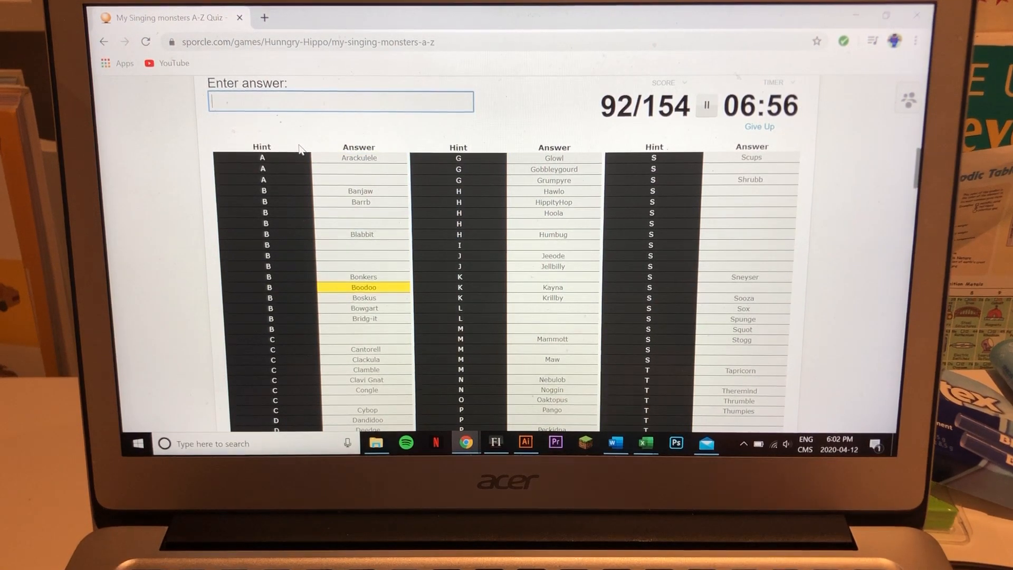
pyautogui.write('ka')
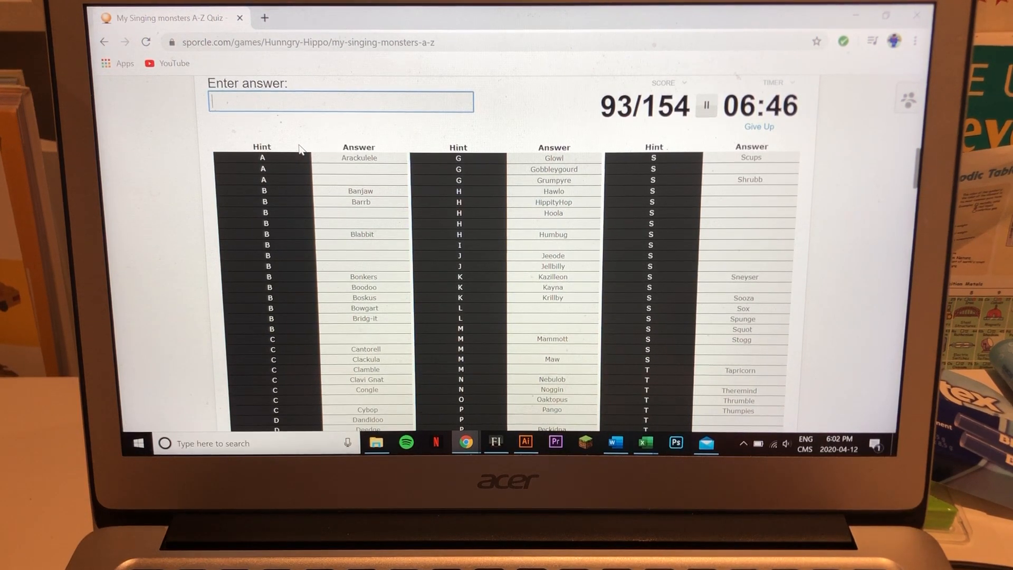
pyautogui.write('bell')
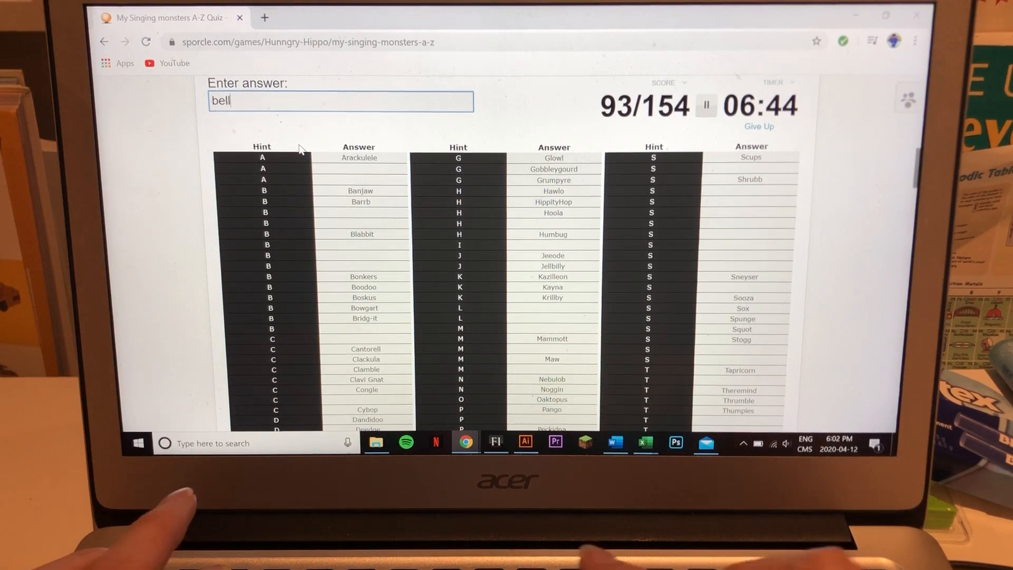
pyautogui.press('Return')
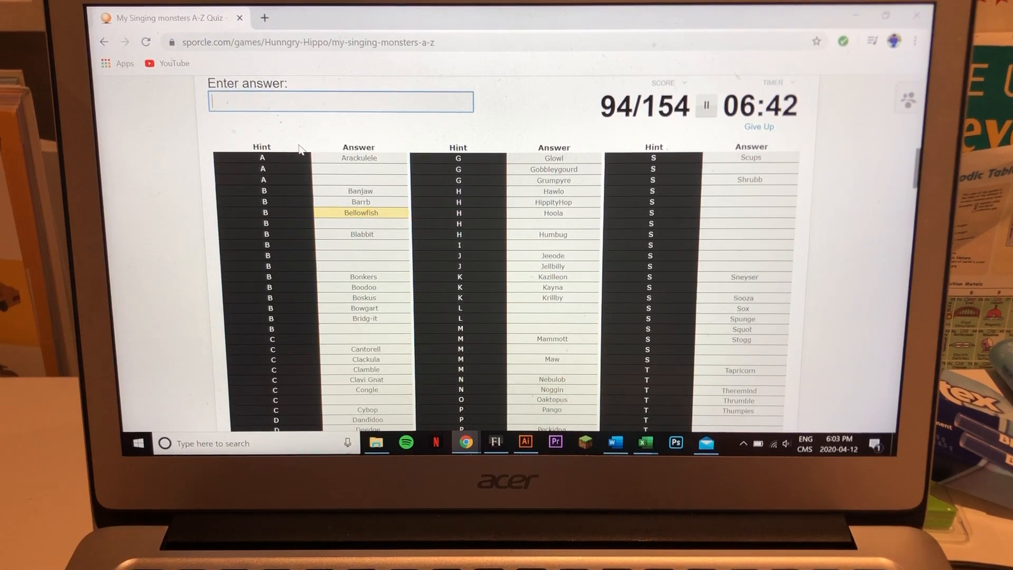
pyautogui.write('dragon')
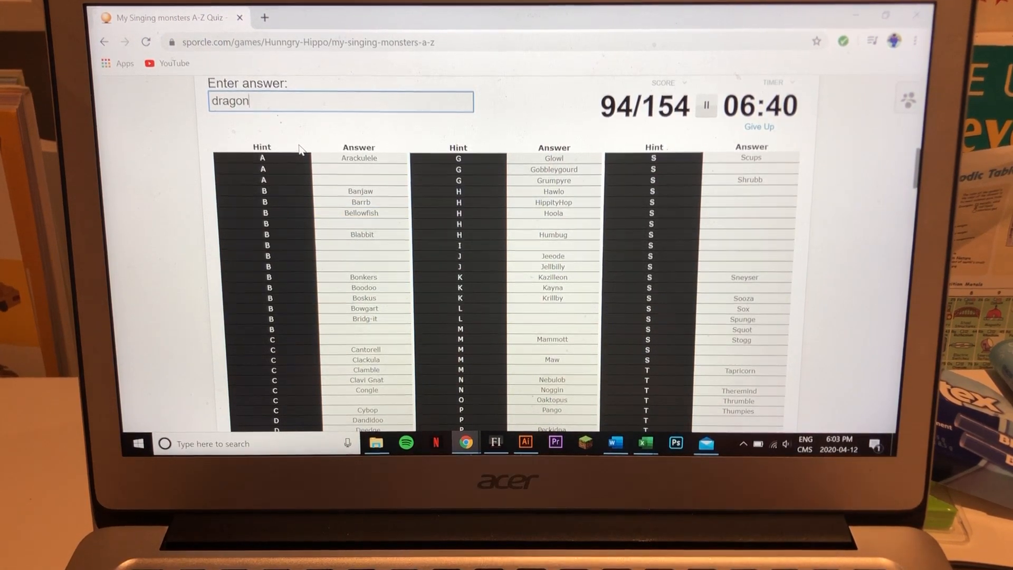
pyautogui.write('fun')
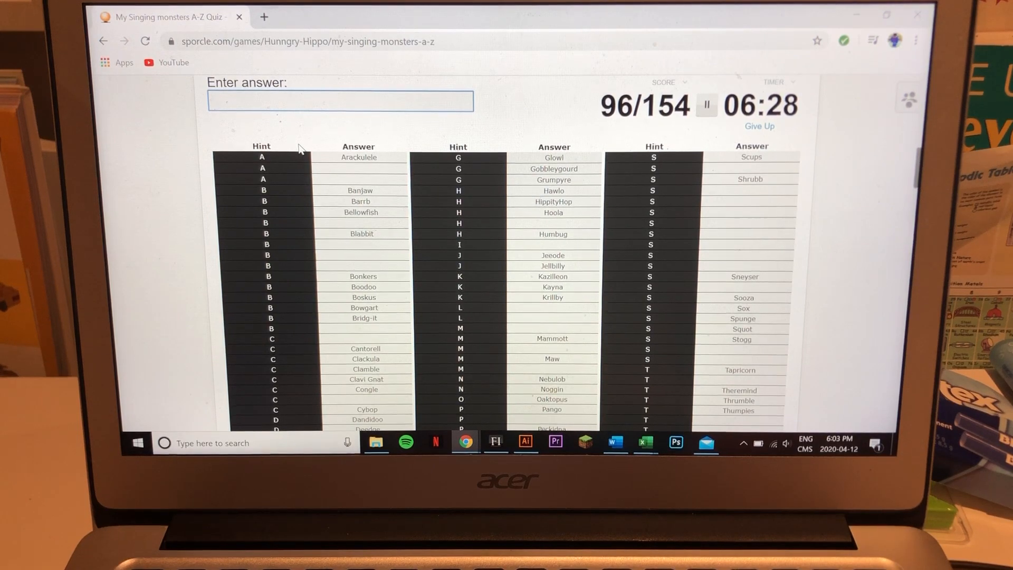
# Enter Brump, Thwok and a few other monster guesses
pyautogui.write('wubbo')
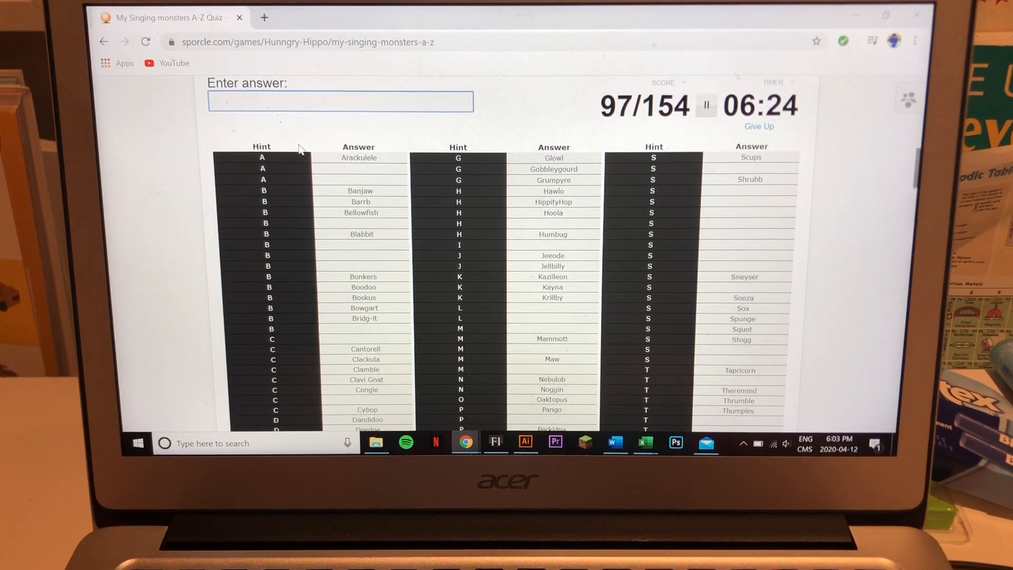
pyautogui.write('Brump')
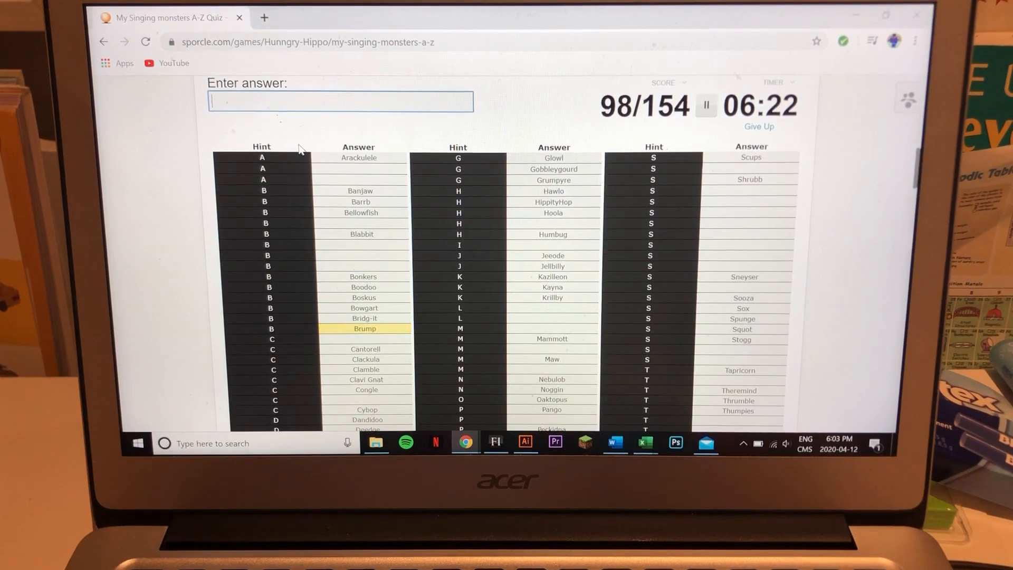
pyautogui.write('z')
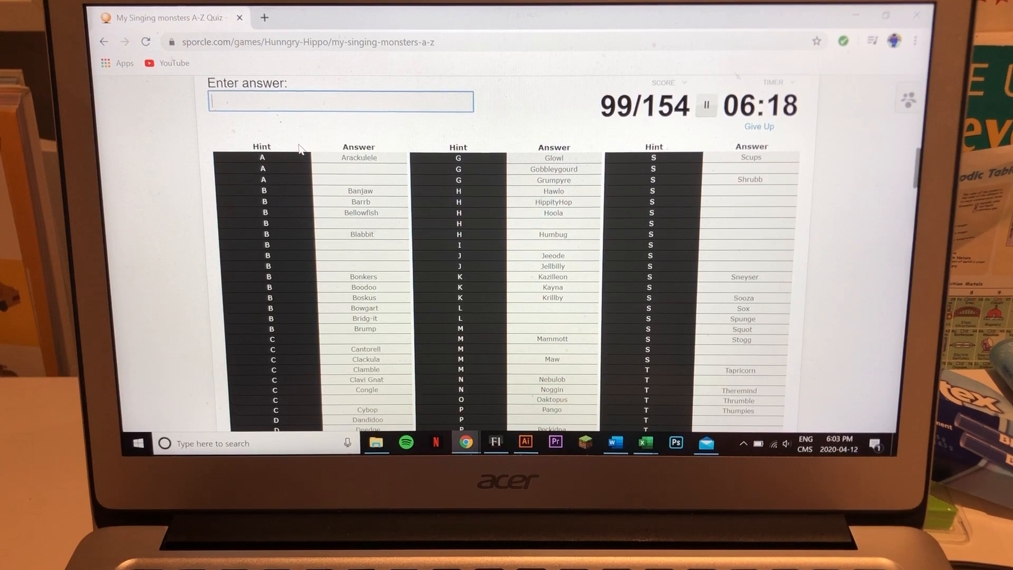
pyautogui.write('answer')
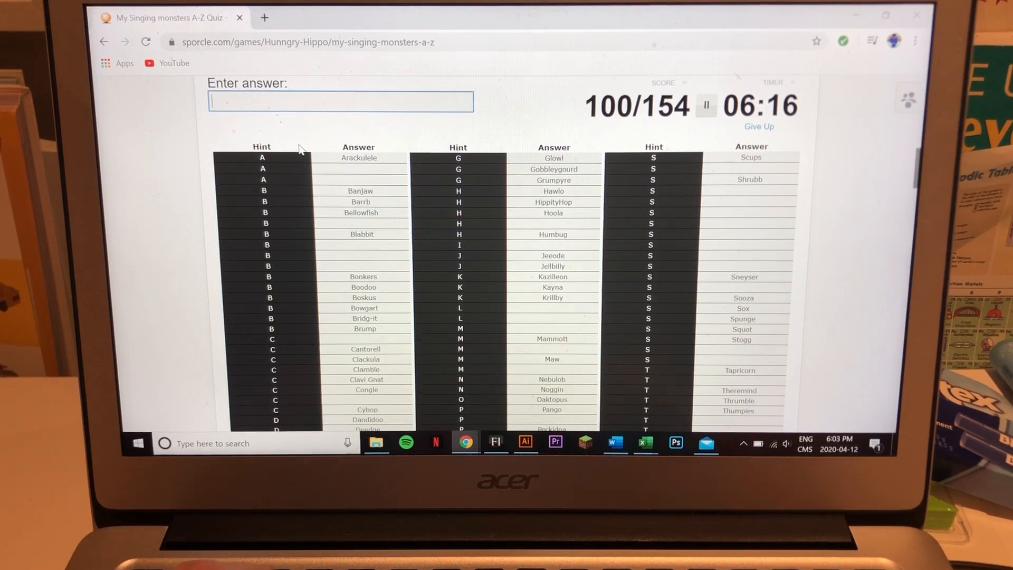
pyautogui.write('Thwok')
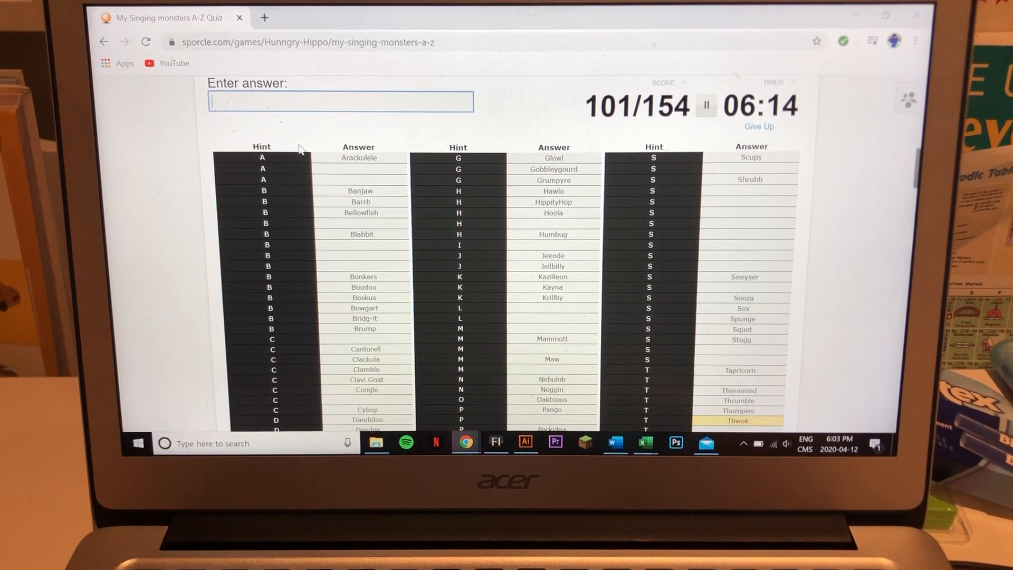
pyautogui.write('dwu')
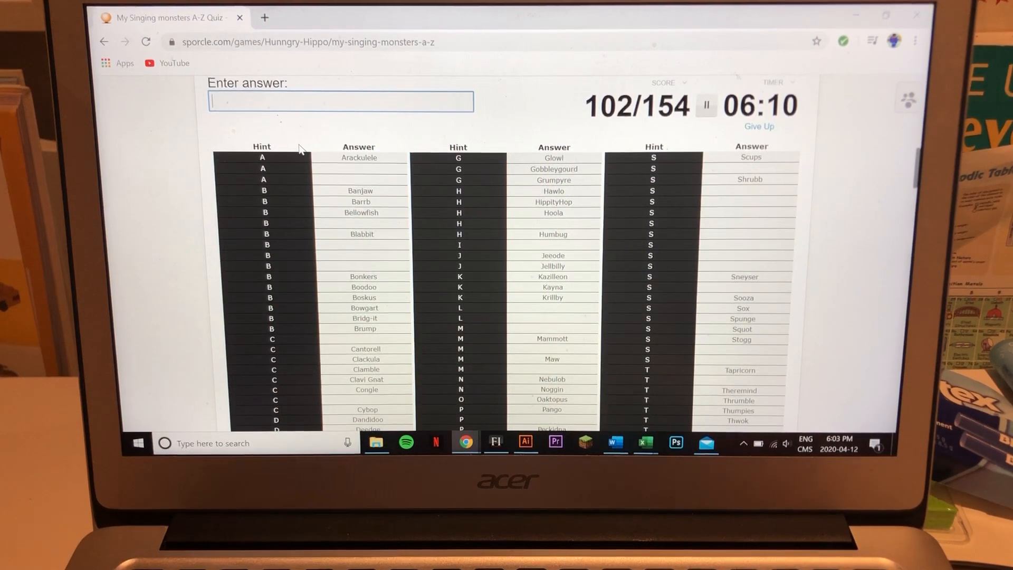
pyautogui.write('z')
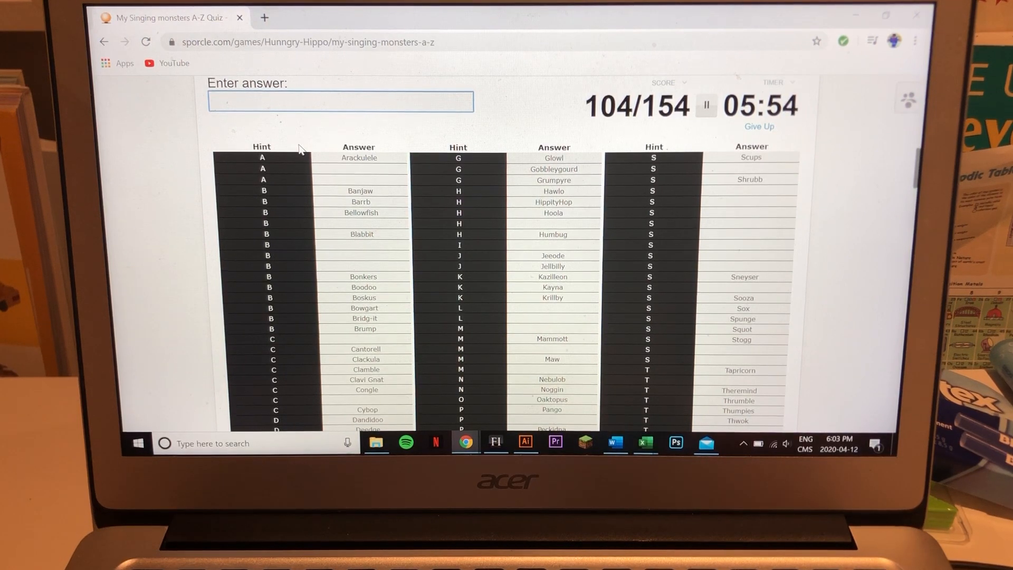
# Add Bona-petite, Maulch, Astropod, Blipsqueak and Creepuscule, reaching 112/154
pyautogui.write('flee')
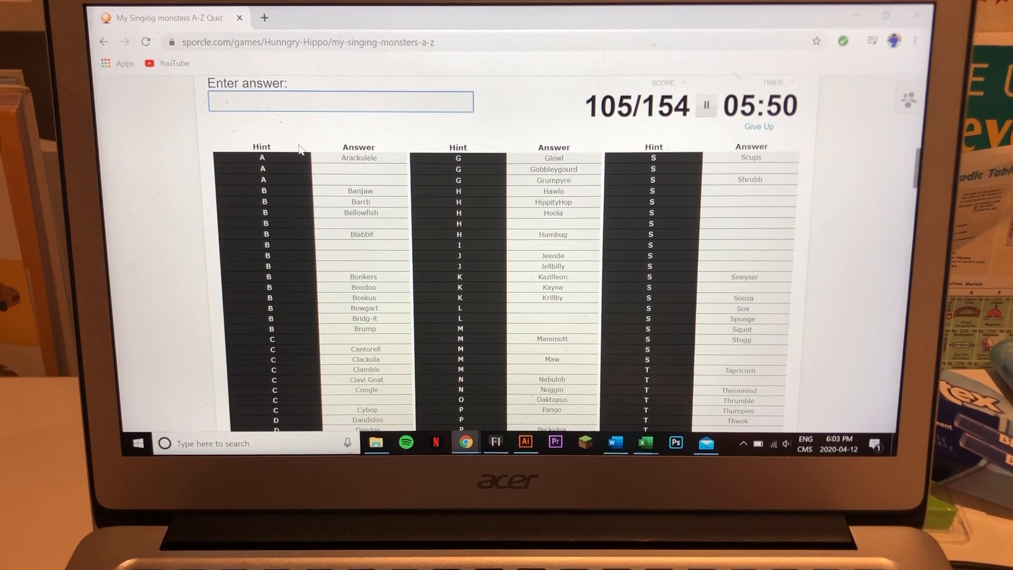
pyautogui.write('bonap')
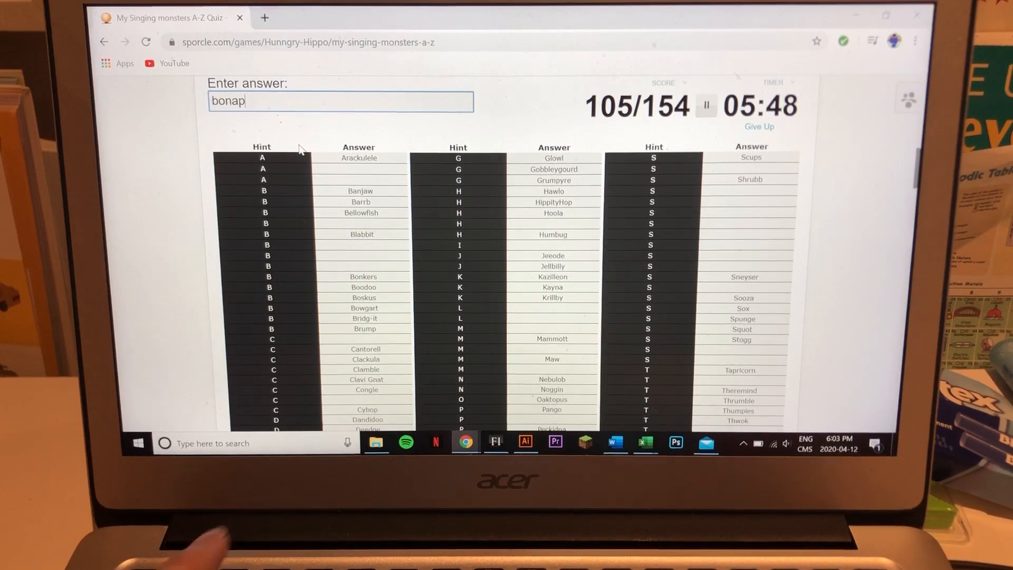
pyautogui.write('m')
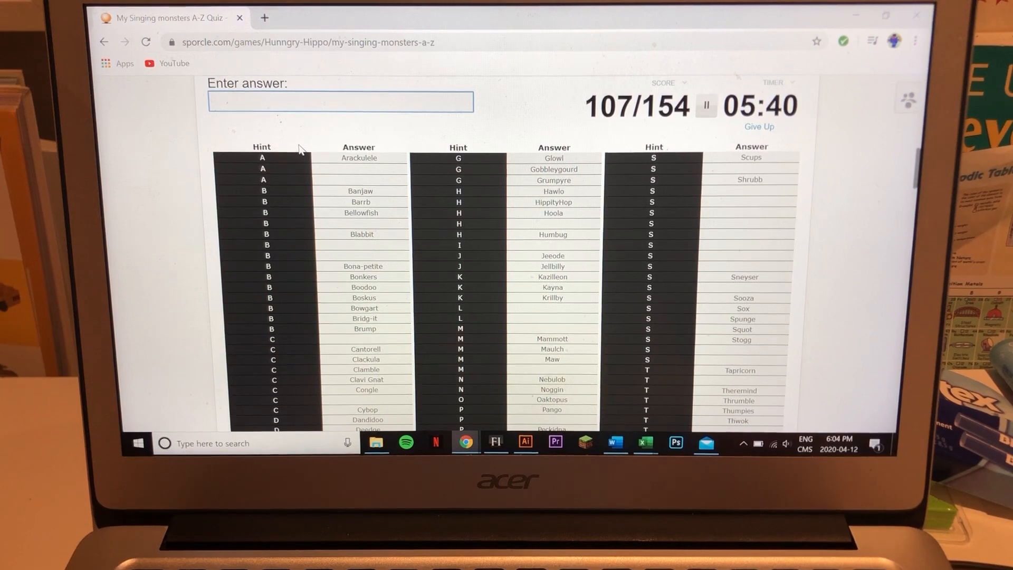
pyautogui.write('pixol')
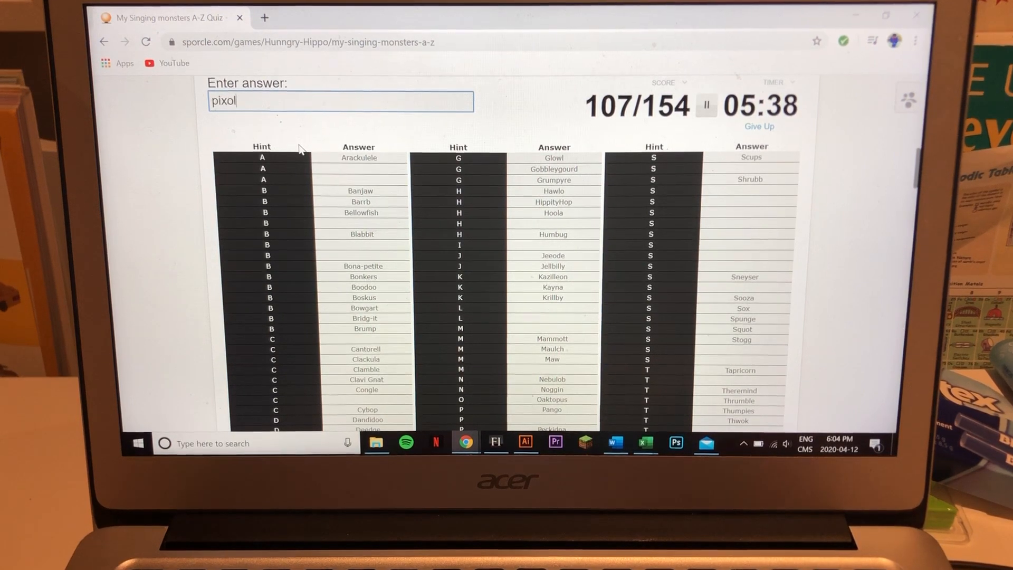
pyautogui.write('astr')
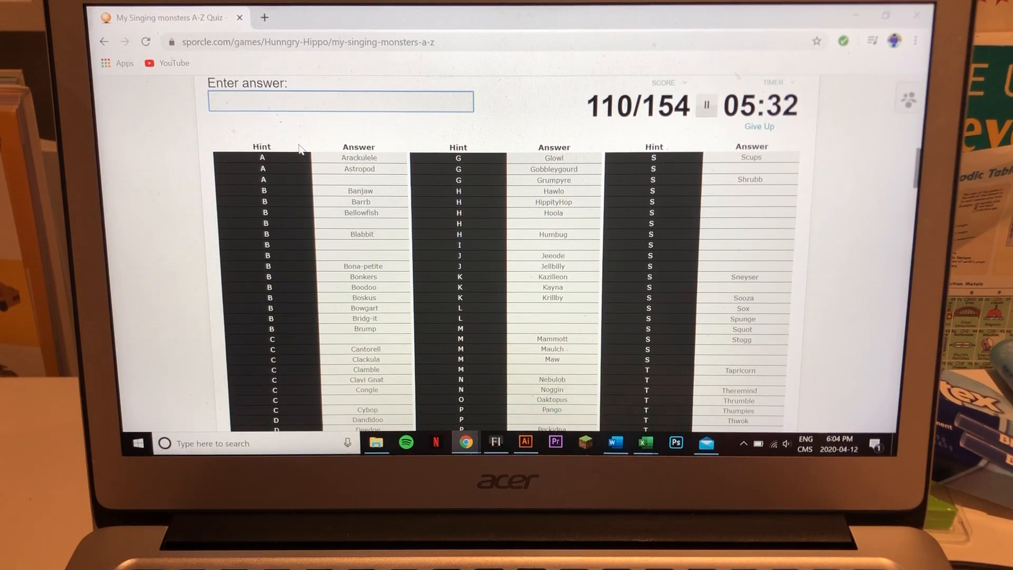
pyautogui.write('blipsq')
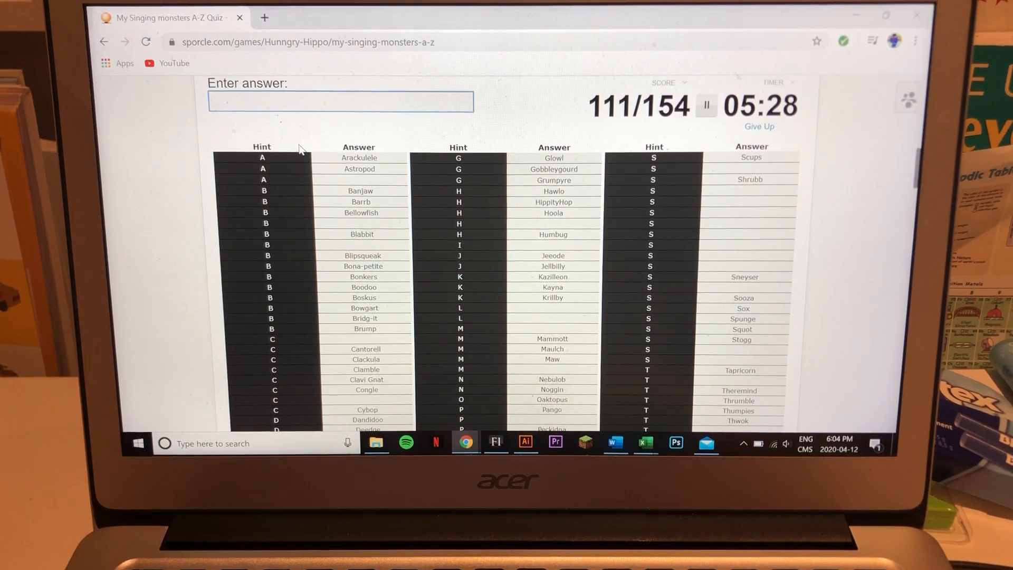
pyautogui.write('creepus')
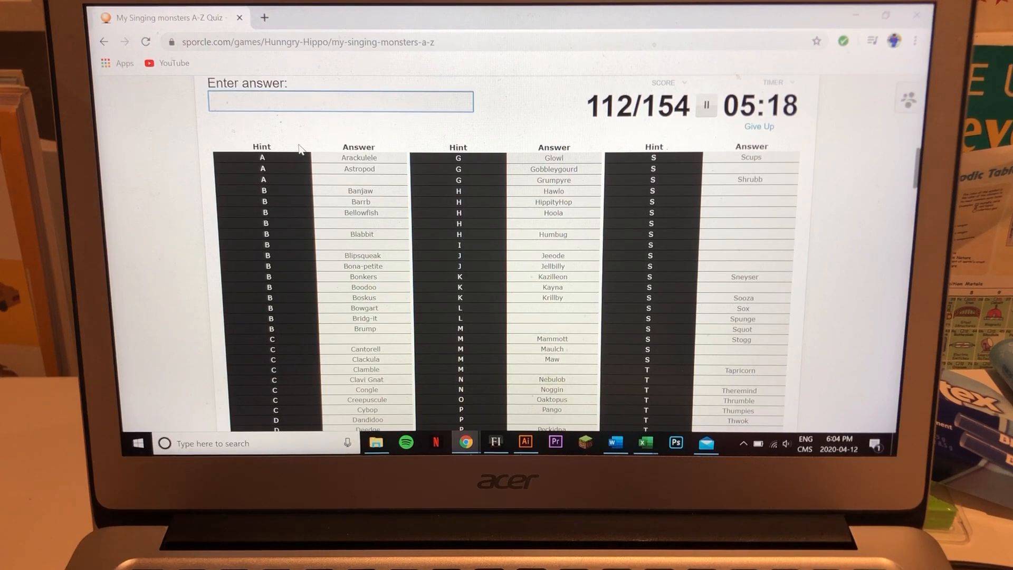
# Try a couple of guesses and get Gheegur accepted
pyautogui.write('tym')
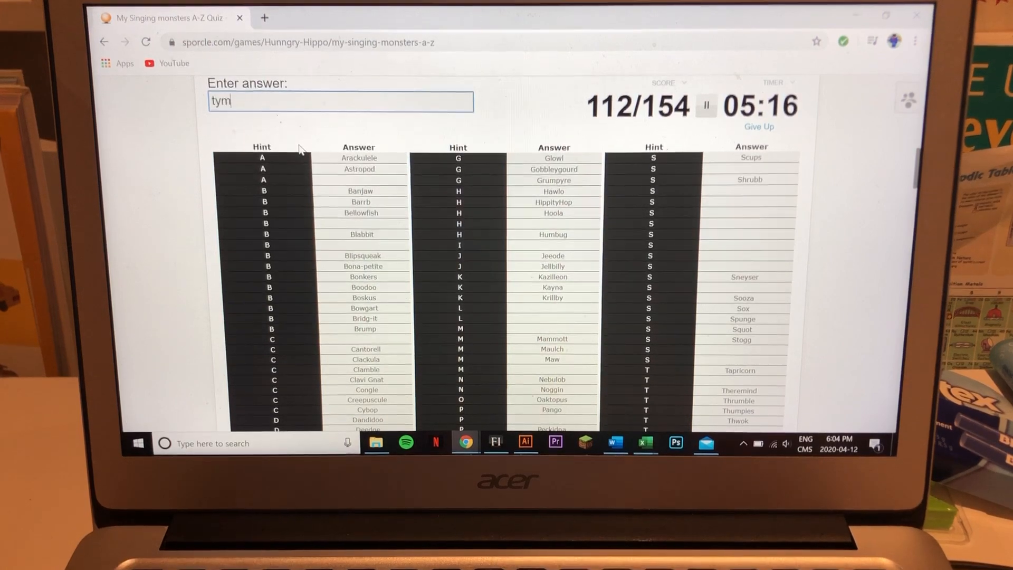
pyautogui.write('scr')
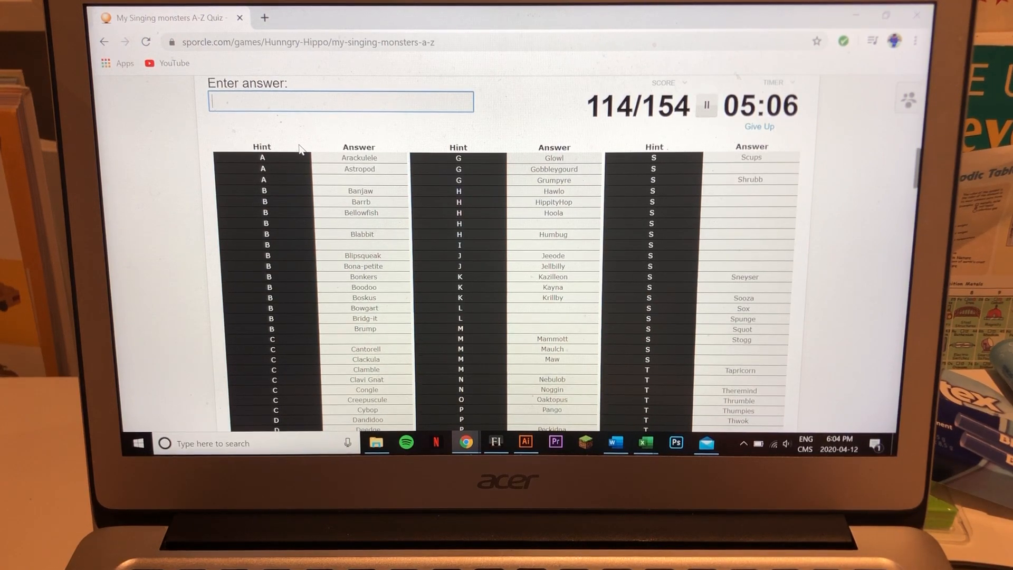
pyautogui.write('gheeg')
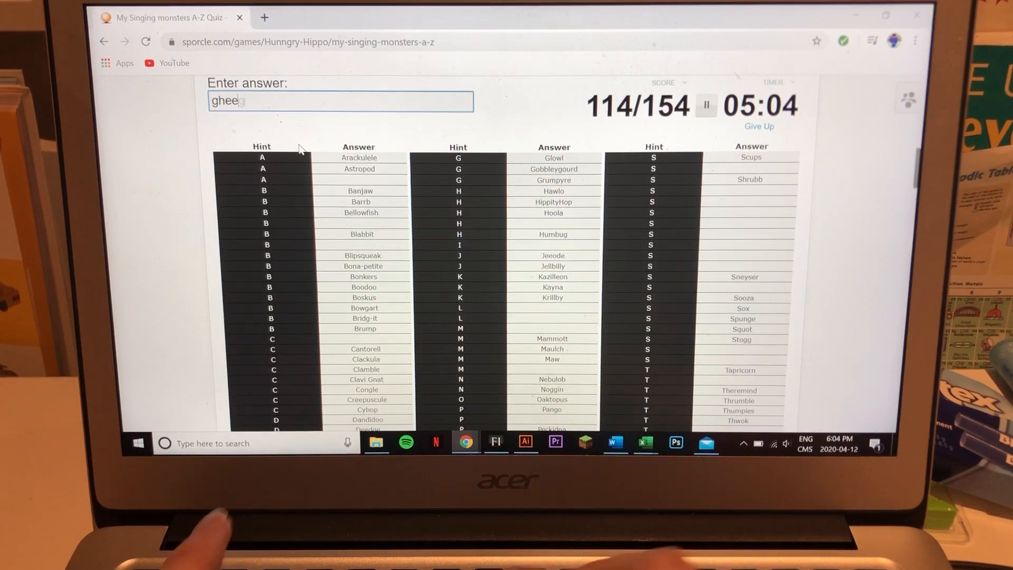
pyautogui.press('Return')
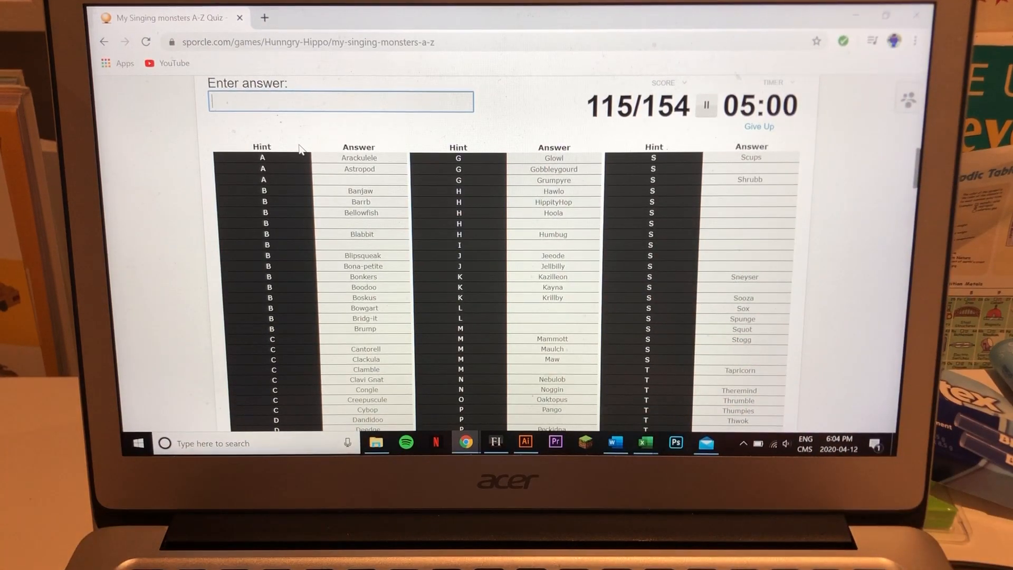
# Enter Shugabush, Shugitar, Shugabeats, Shugabuzz and the other Shuga monsters
pyautogui.write('Shugabush')
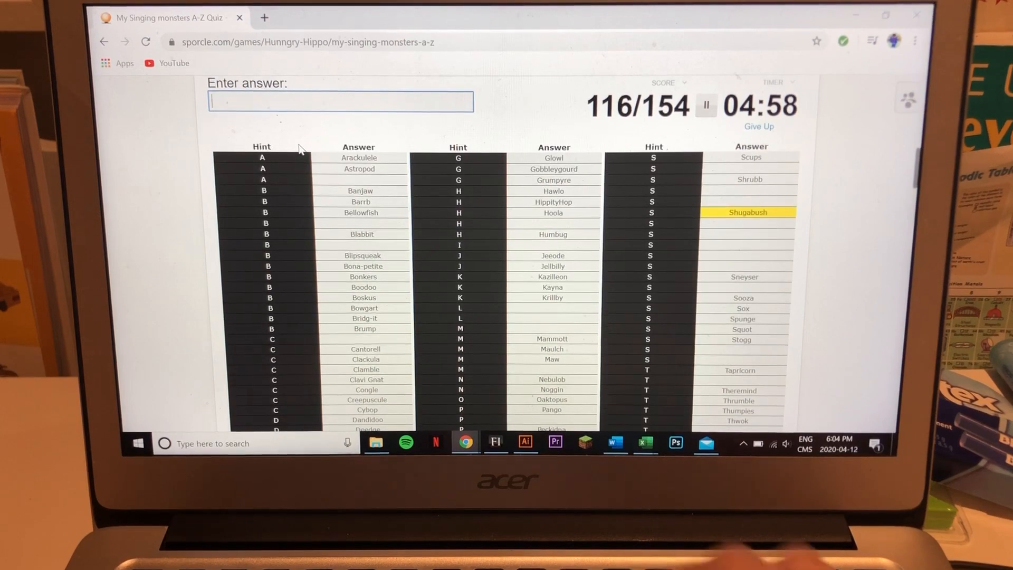
pyautogui.write('shuga')
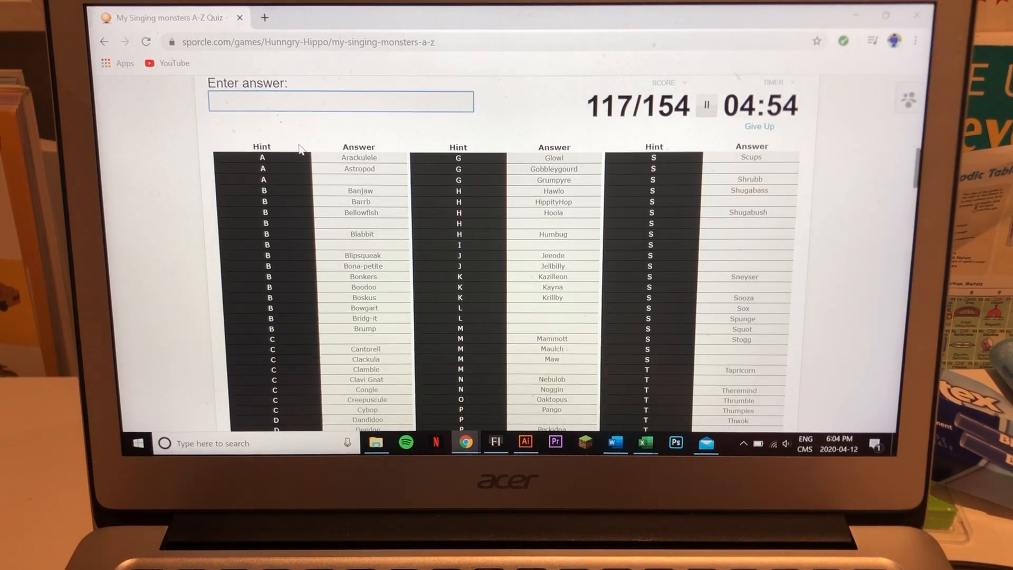
pyautogui.write('shugita')
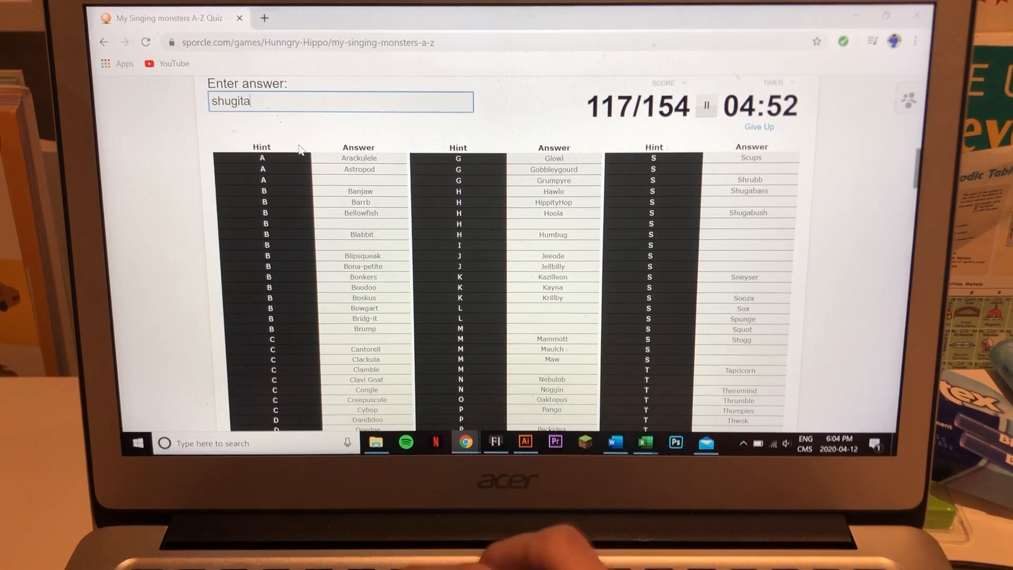
pyautogui.write('shugabe')
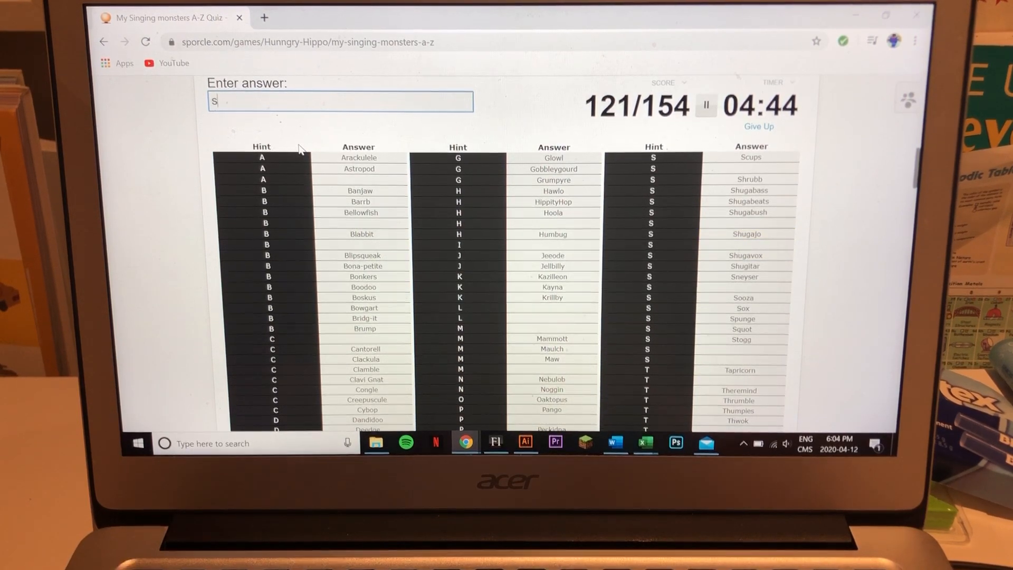
pyautogui.write('hugabuz')
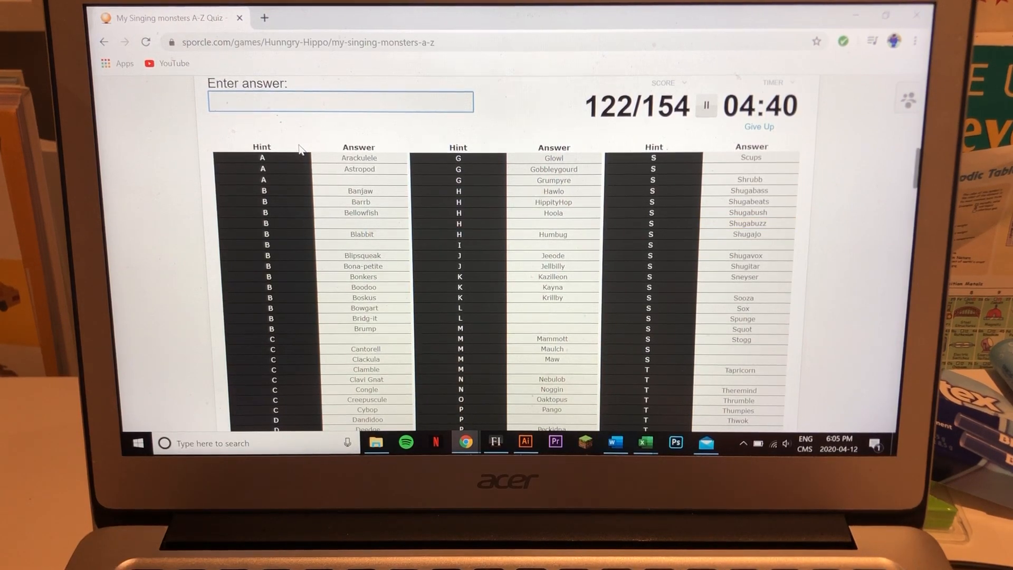
pyautogui.write('shuga')
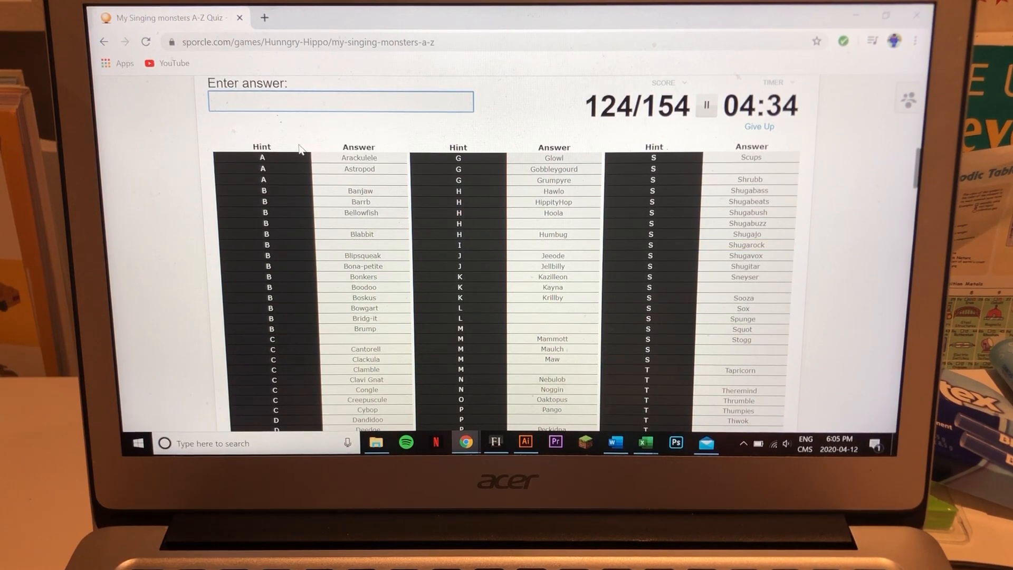
# Name Mi, Sol, La and Candelavra, also trying 'rem', 'du' and 'rummida'
pyautogui.write('rem')
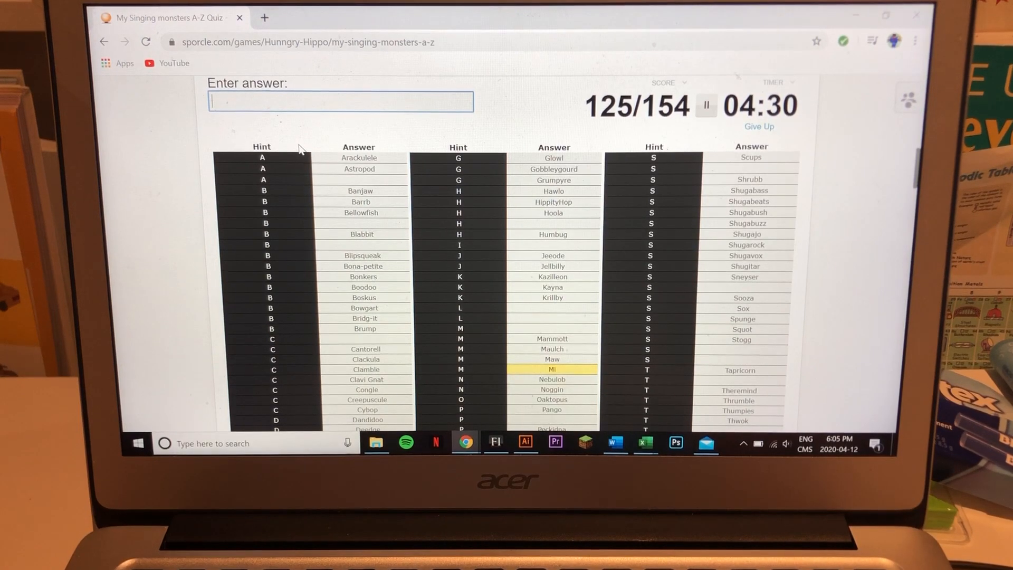
pyautogui.write('Mi')
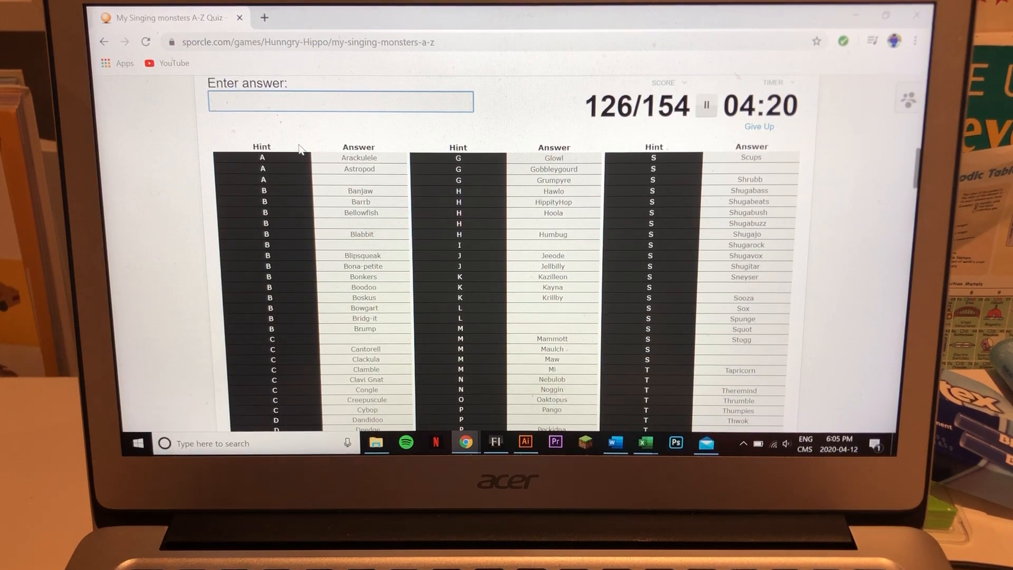
pyautogui.write('Sol')
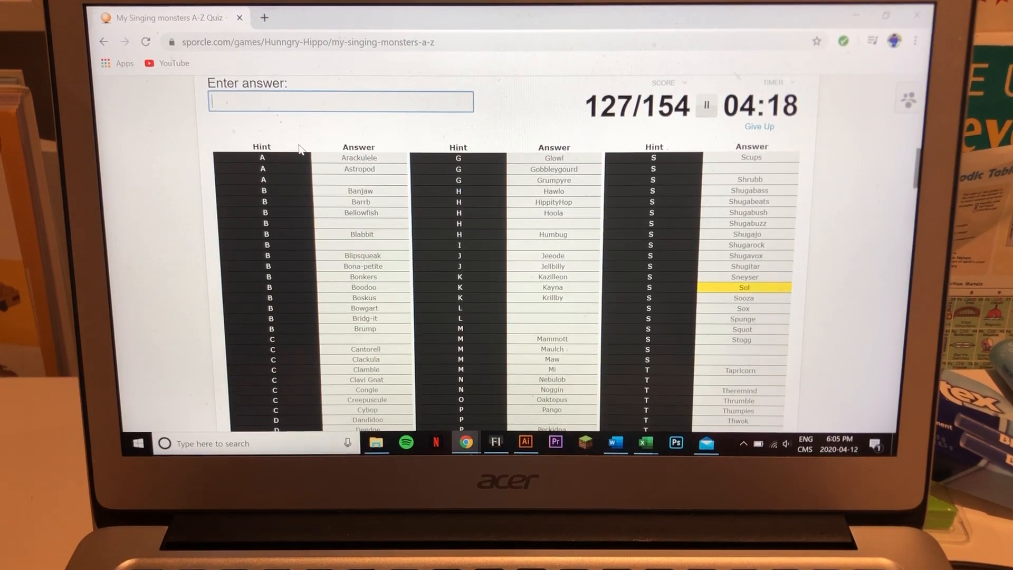
pyautogui.write('La')
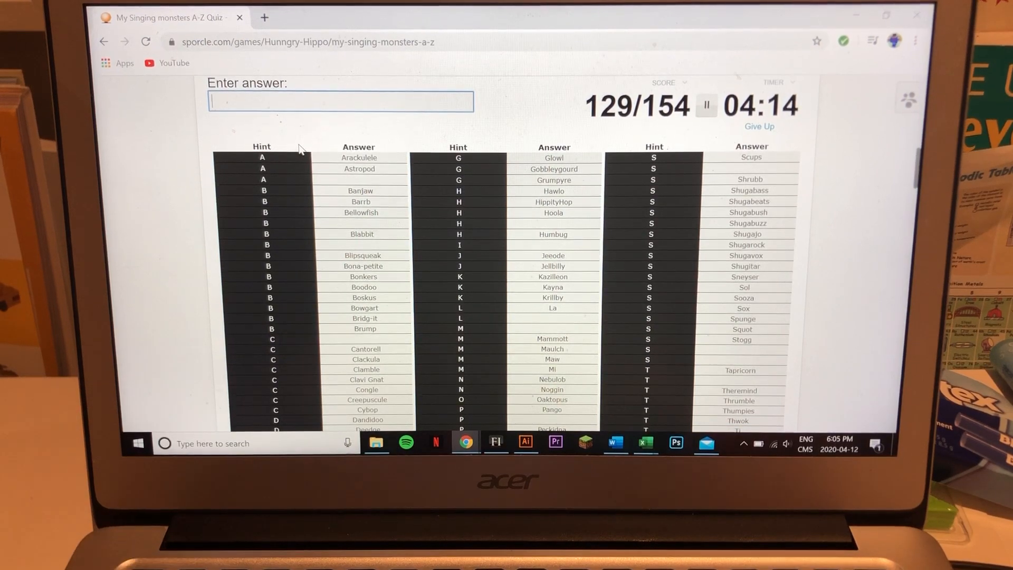
pyautogui.write('candel')
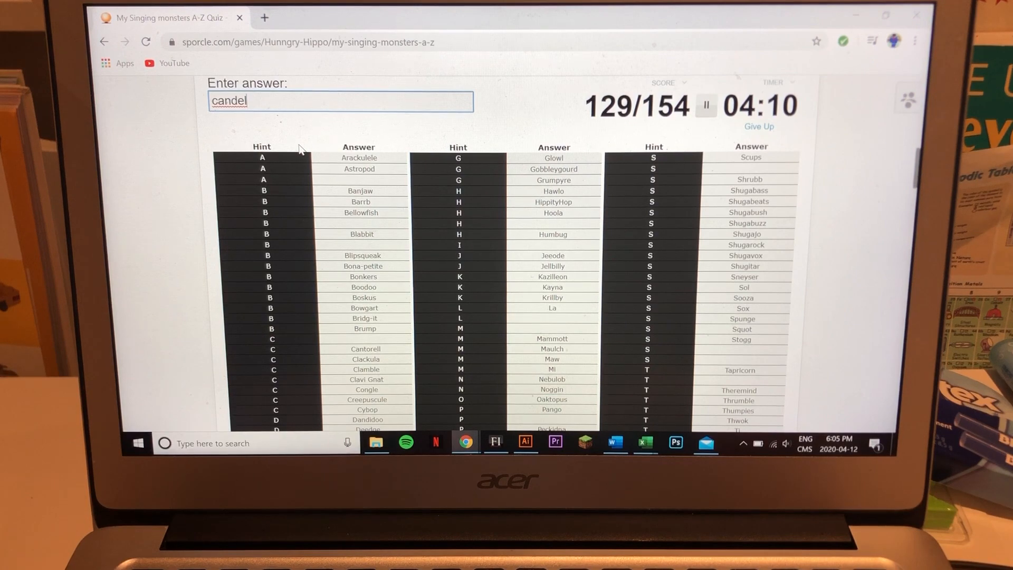
pyautogui.write('du')
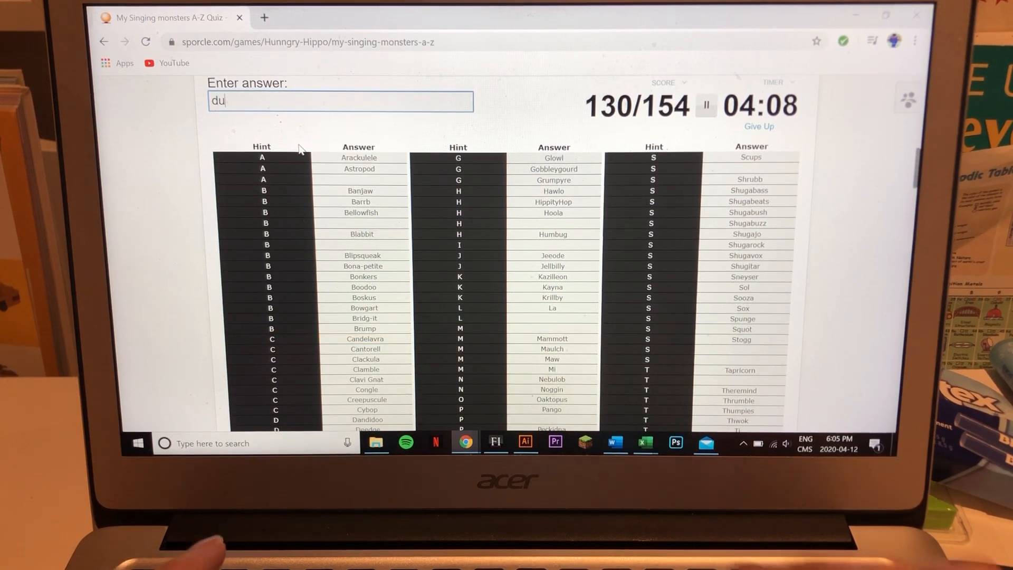
pyautogui.write('rummida')
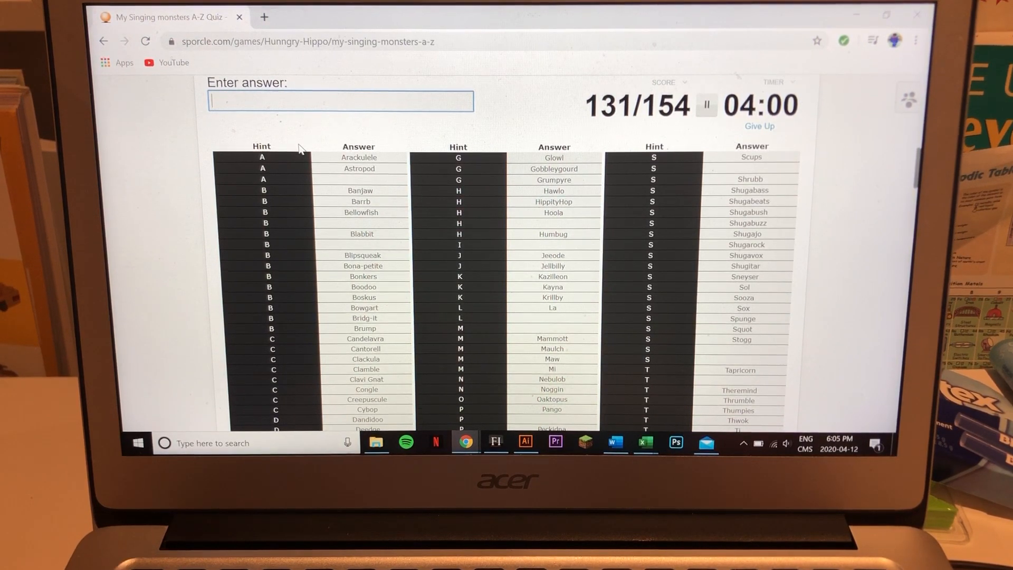
# Scan the grid for gaps, then name Hornacle, Torrt and Blasoom, also trying 'gla' and 'plixi'
pyautogui.scroll(-3)
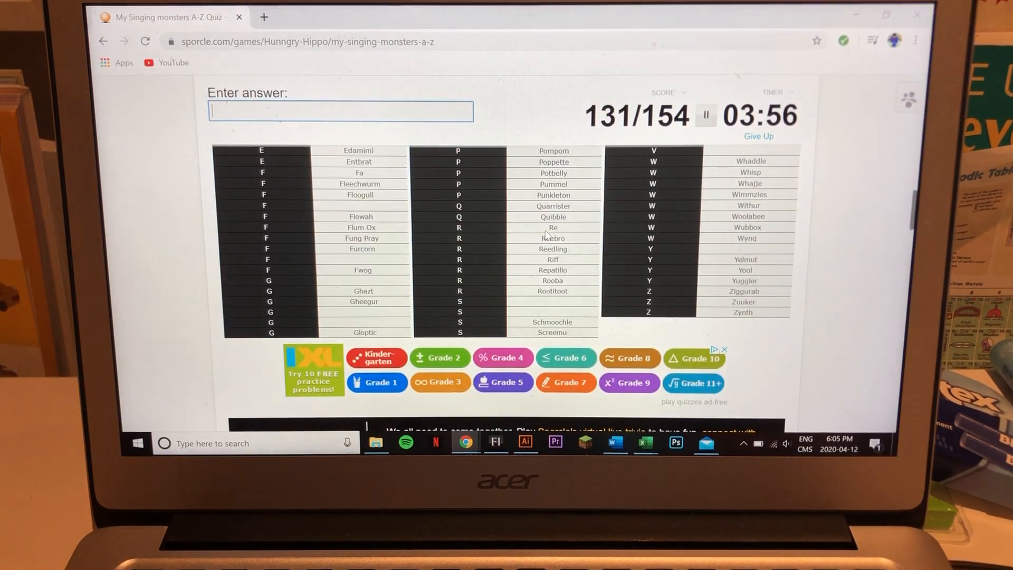
pyautogui.scroll(3)
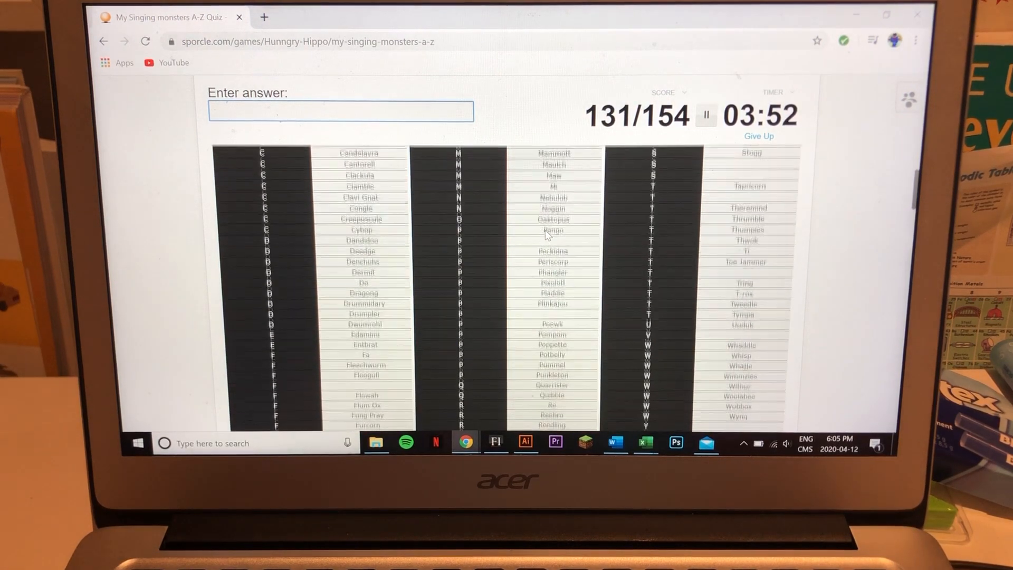
pyautogui.scroll(3)
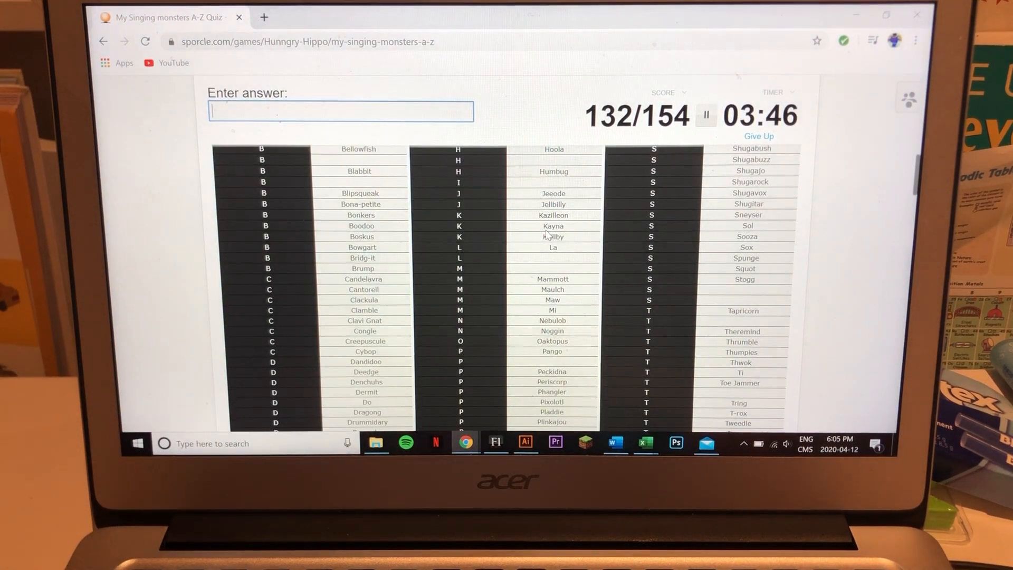
pyautogui.write('h')
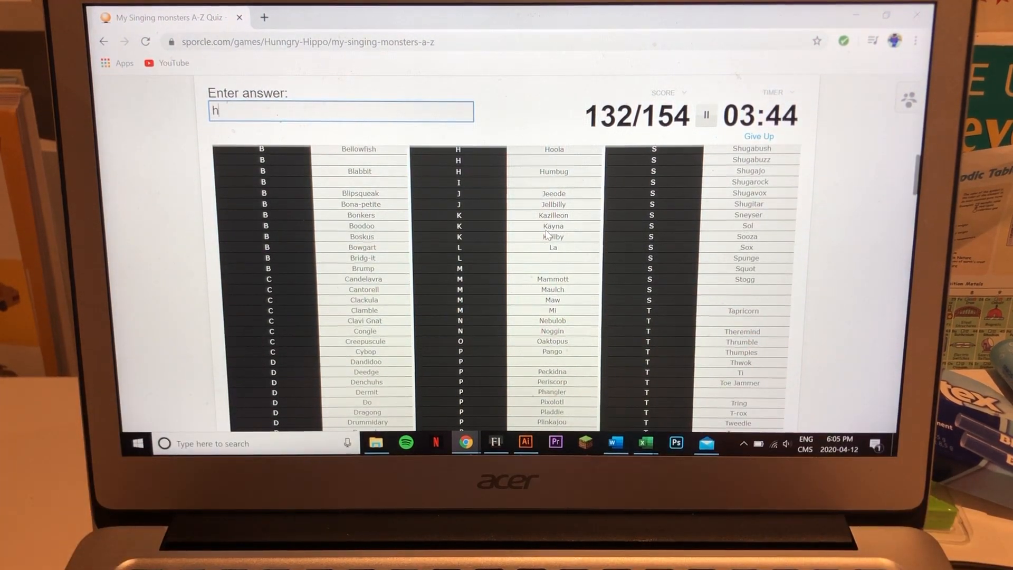
pyautogui.write('hornacle')
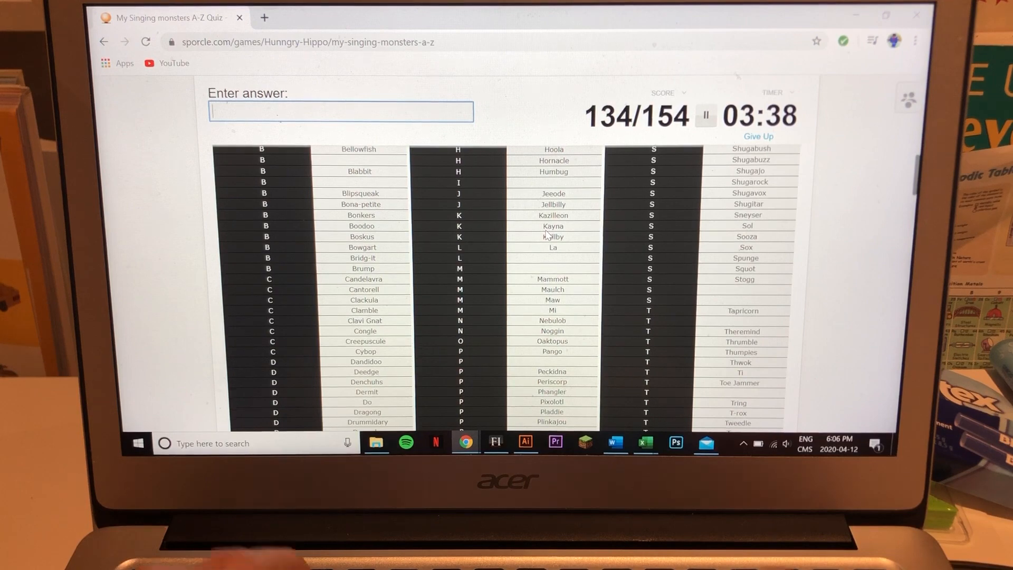
pyautogui.write('torr')
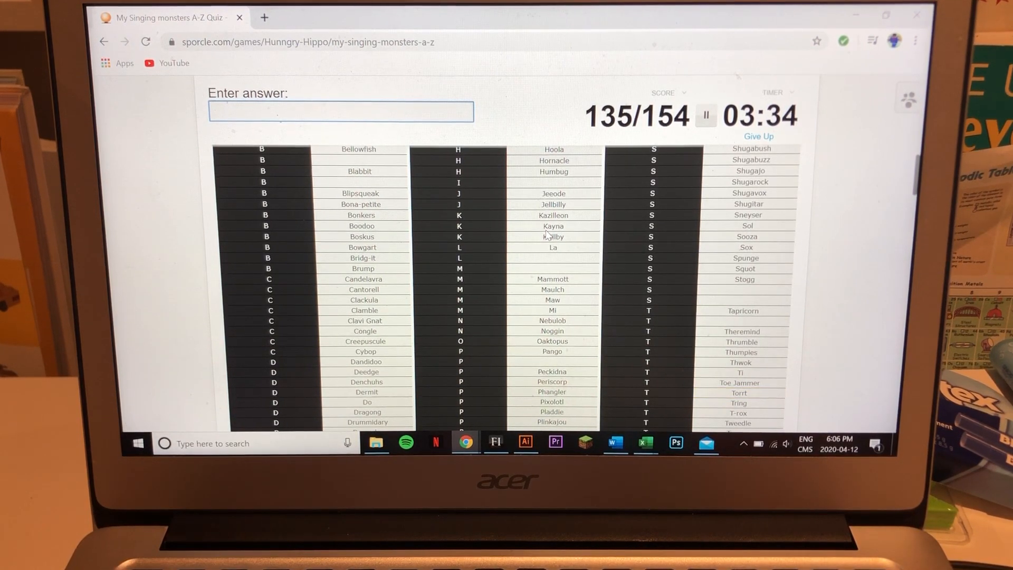
pyautogui.write('gla')
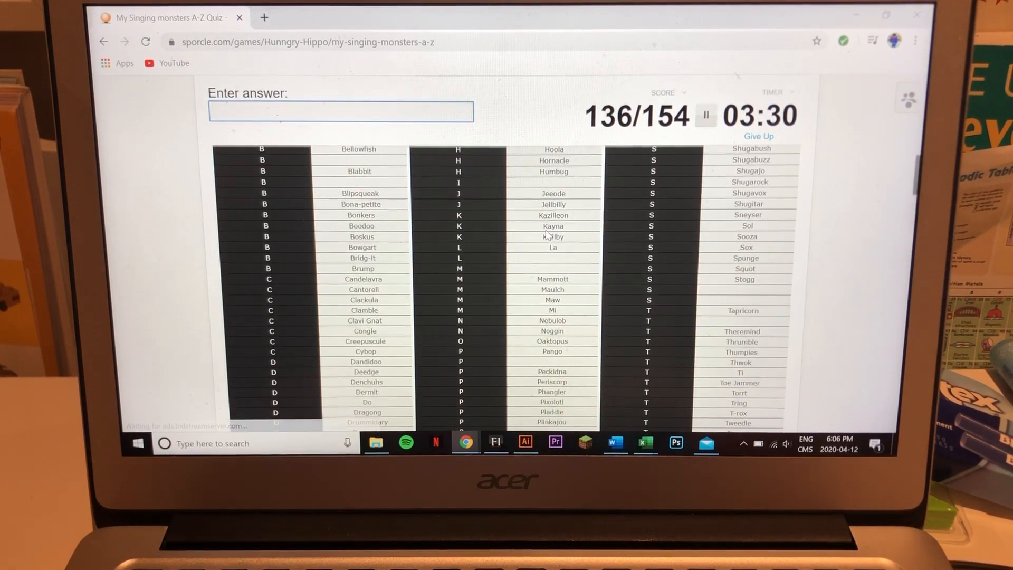
pyautogui.write('blas')
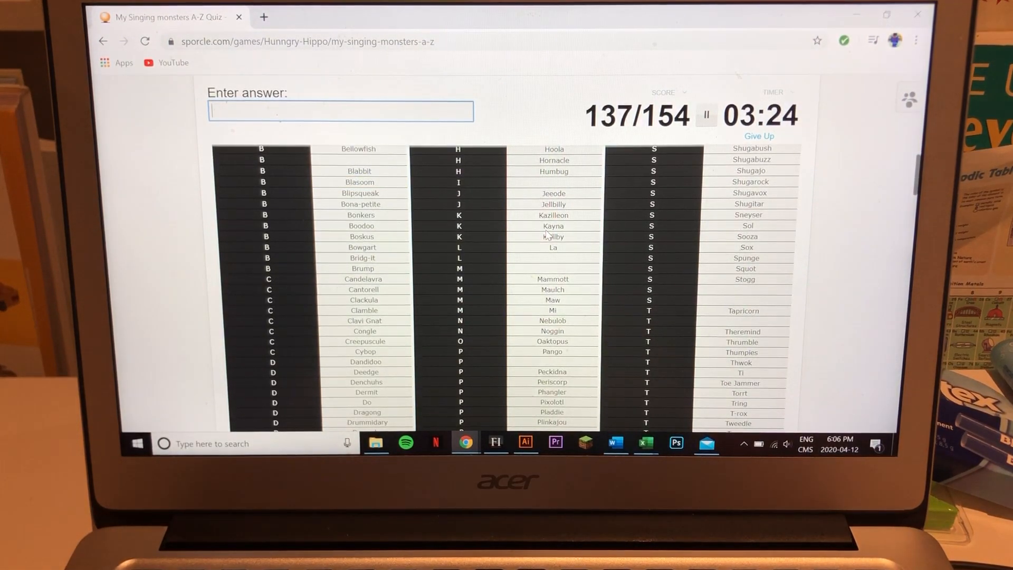
pyautogui.write('plixi')
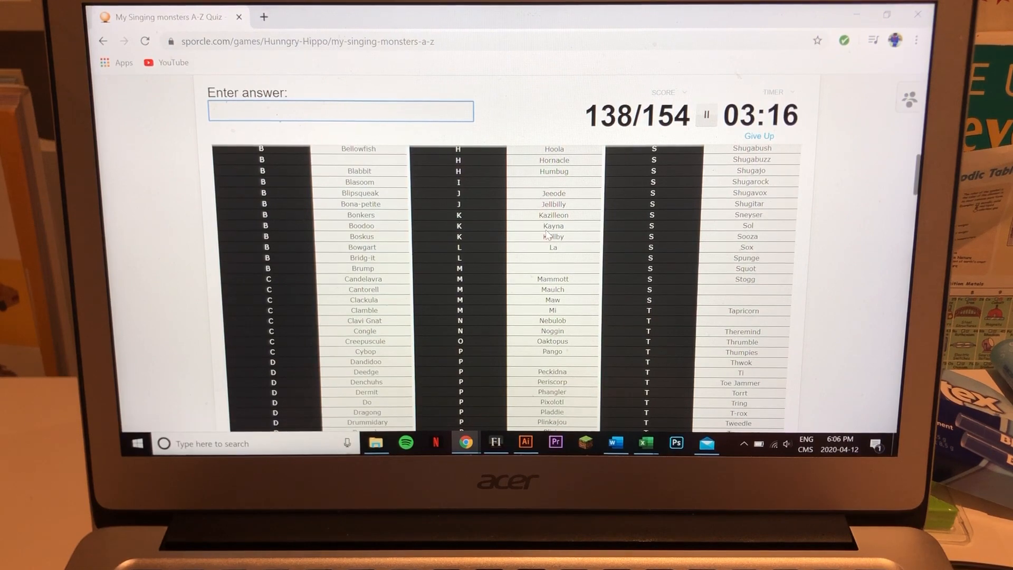
# Name Loodvigg and Syncopite, then try 'wubbo'
pyautogui.write('lood')
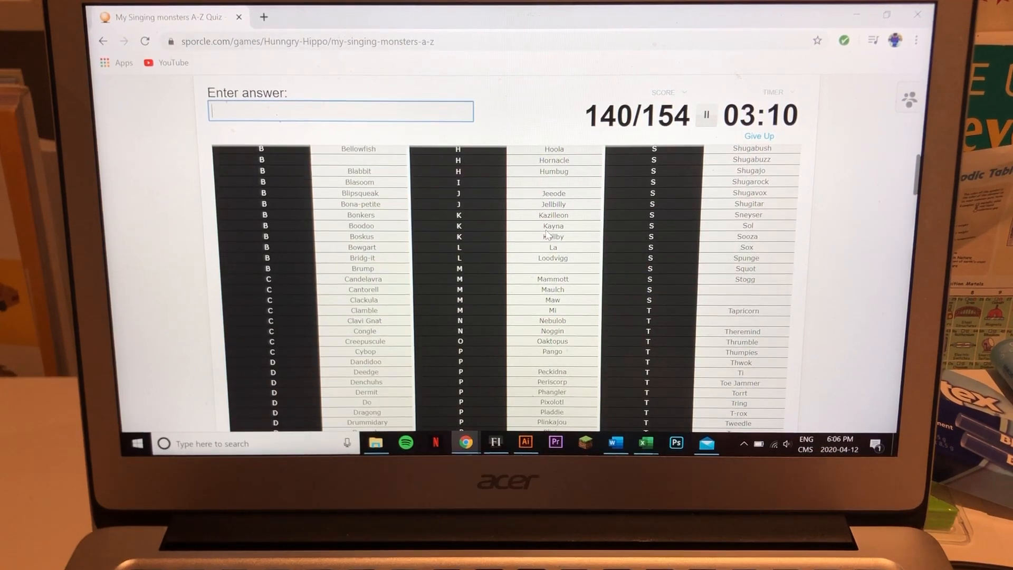
pyautogui.write('v')
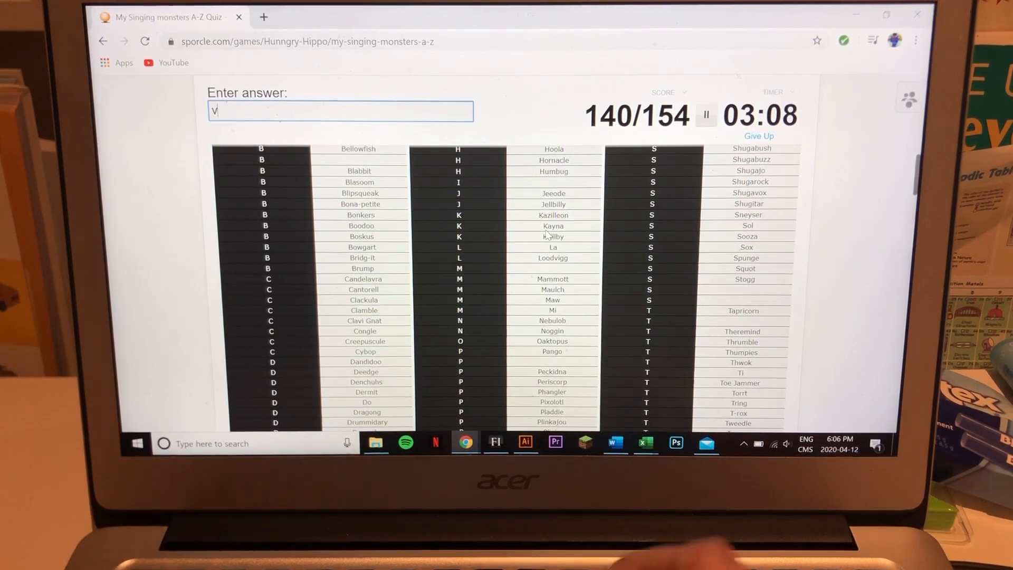
pyautogui.write('v')
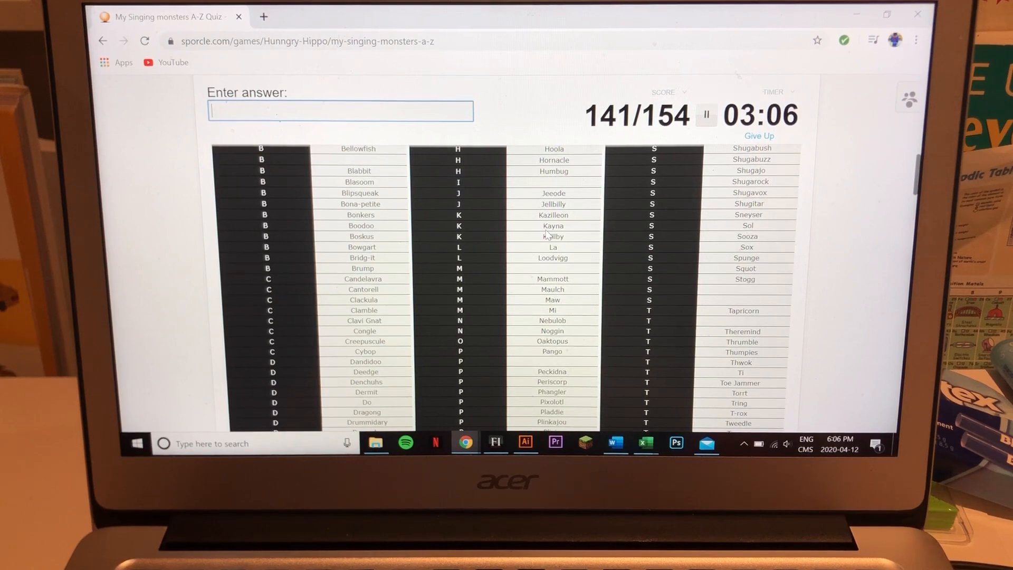
pyautogui.write('s')
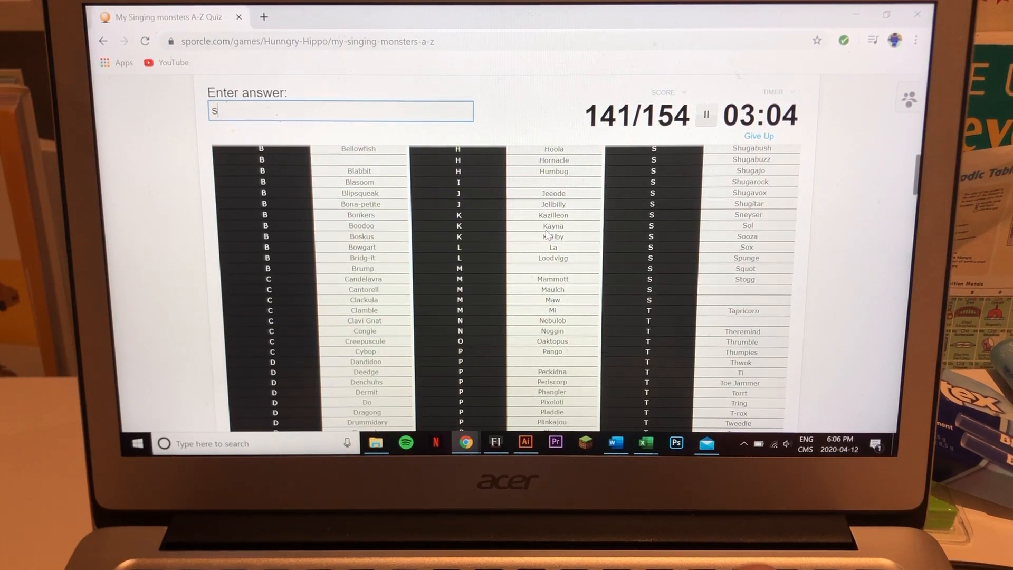
pyautogui.write('ynco^pite')
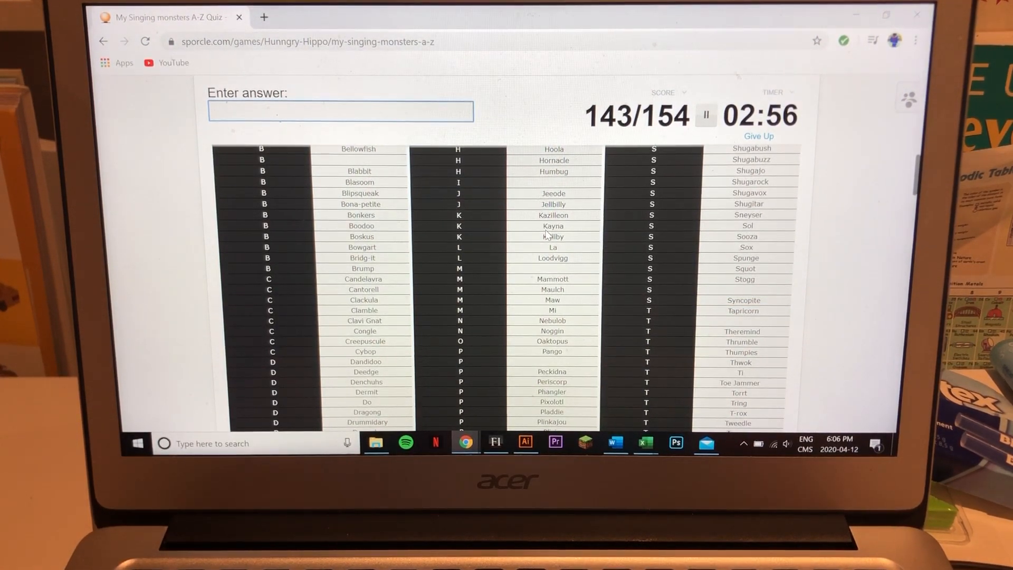
pyautogui.write('wubbo')
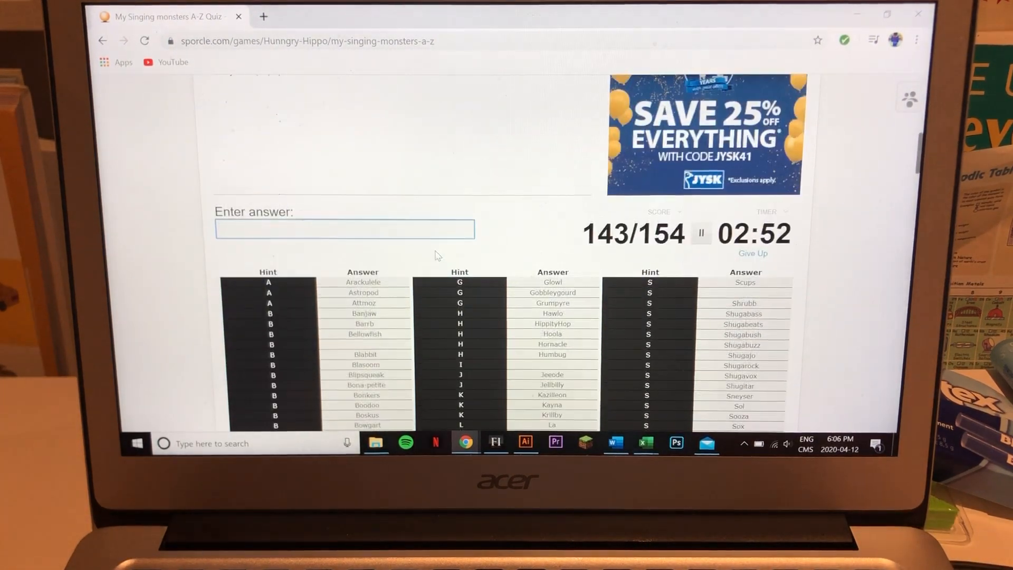
# Scan the grid for blanks, then name Yawstrich, Stoowarb, Tawkerr and Maggpi
pyautogui.scroll(-3)
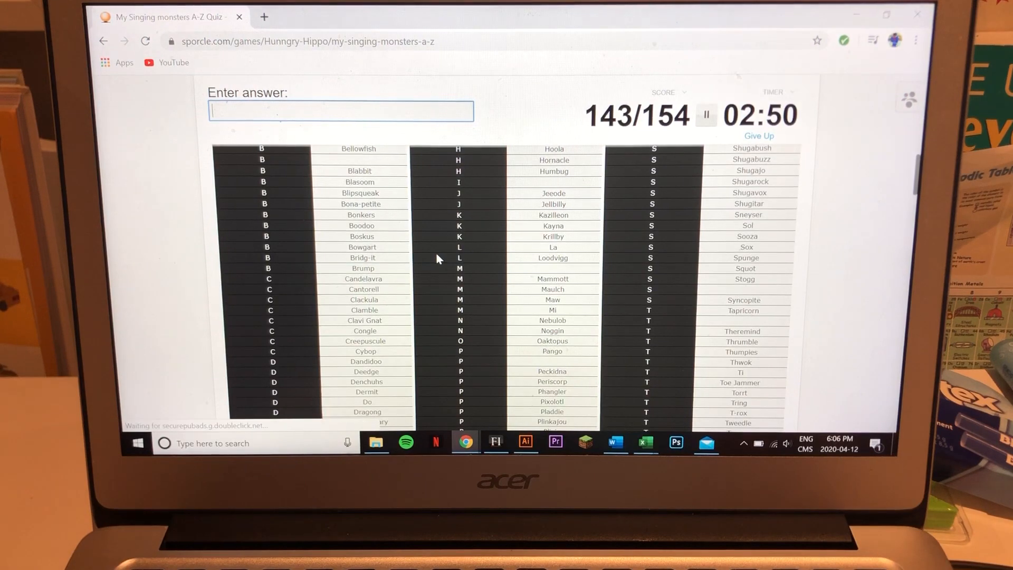
pyautogui.scroll(-3)
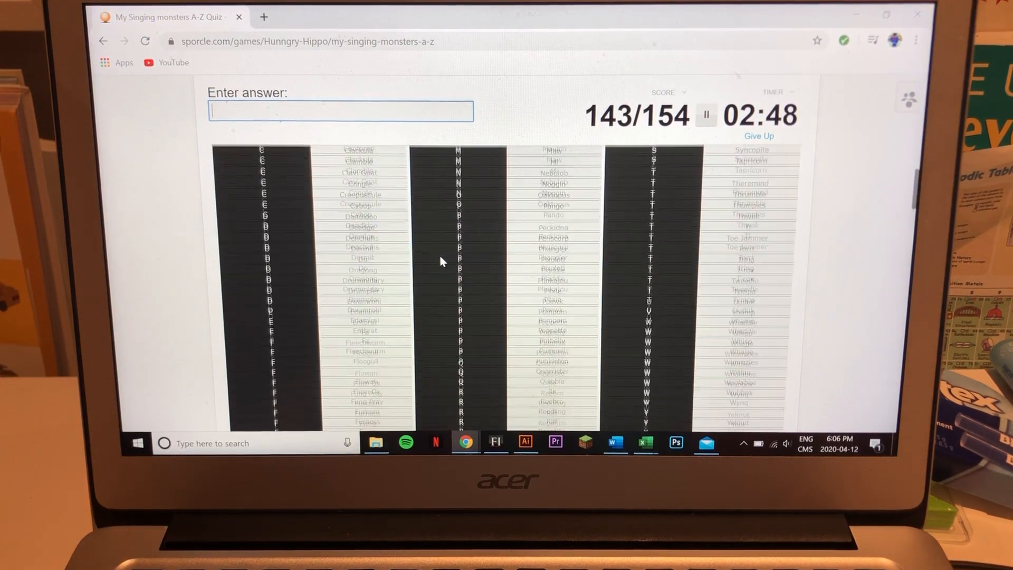
pyautogui.scroll(-3)
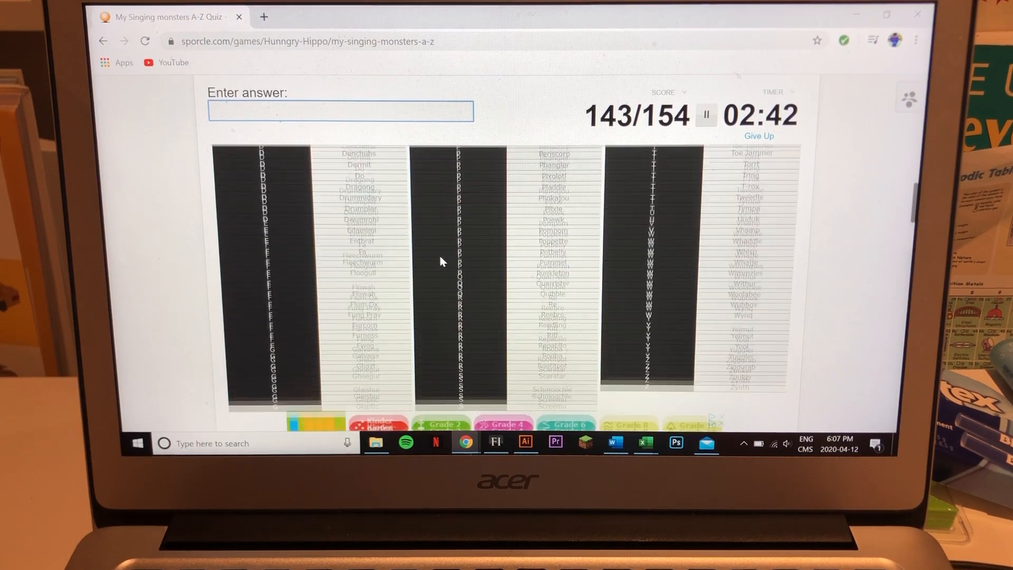
pyautogui.scroll(3)
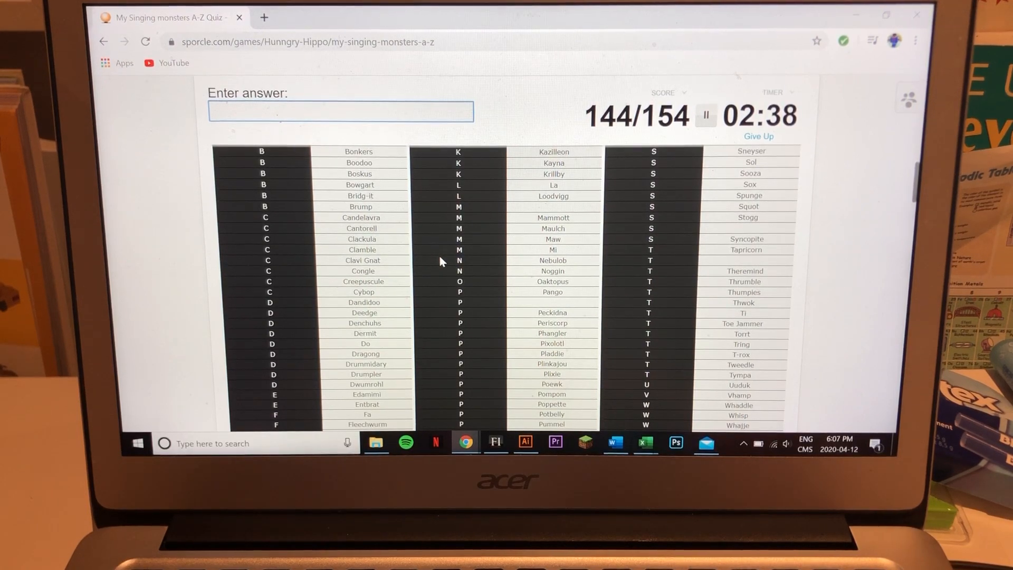
pyautogui.write('yawstri')
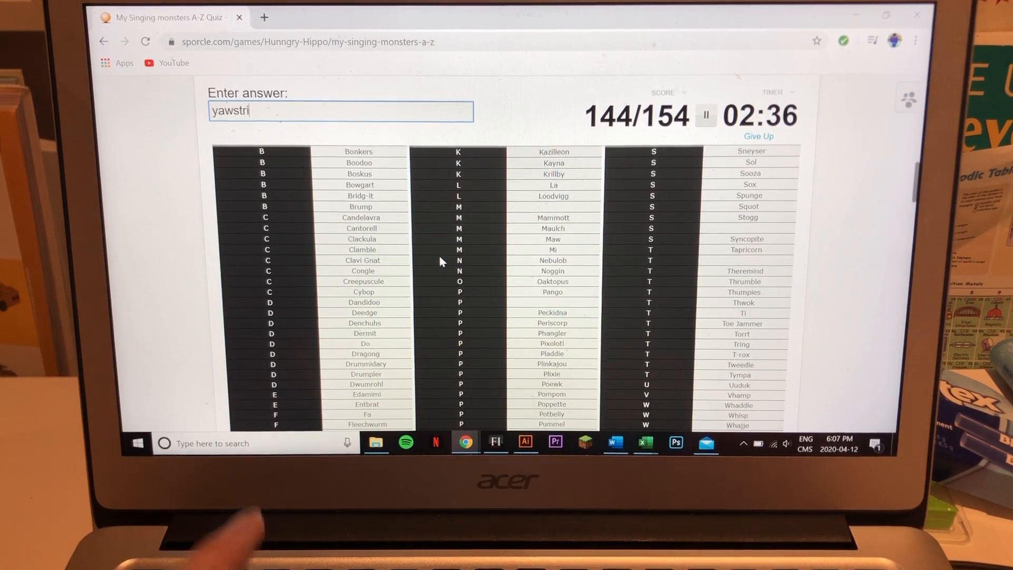
pyautogui.press('Return')
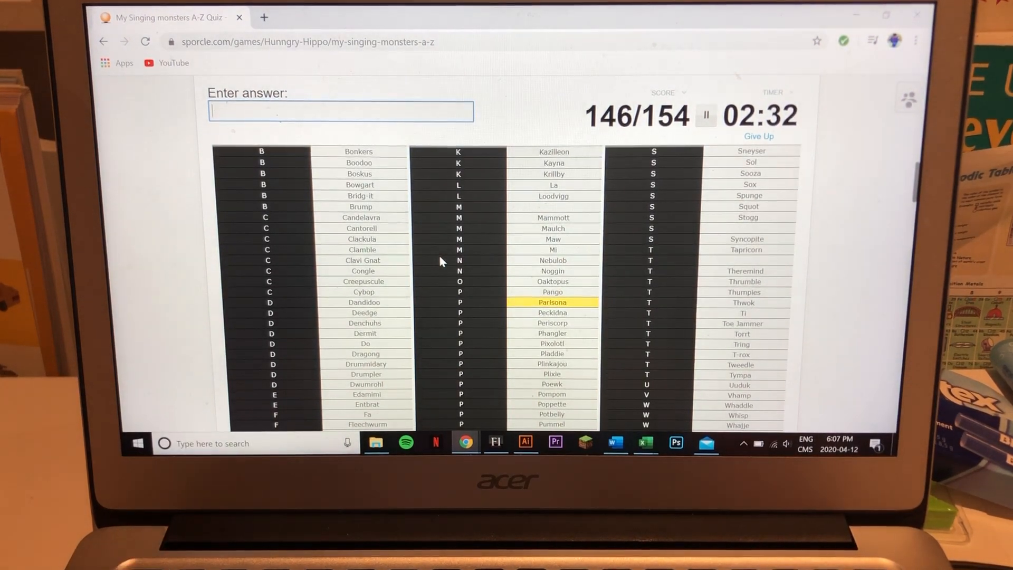
pyautogui.write('stoow')
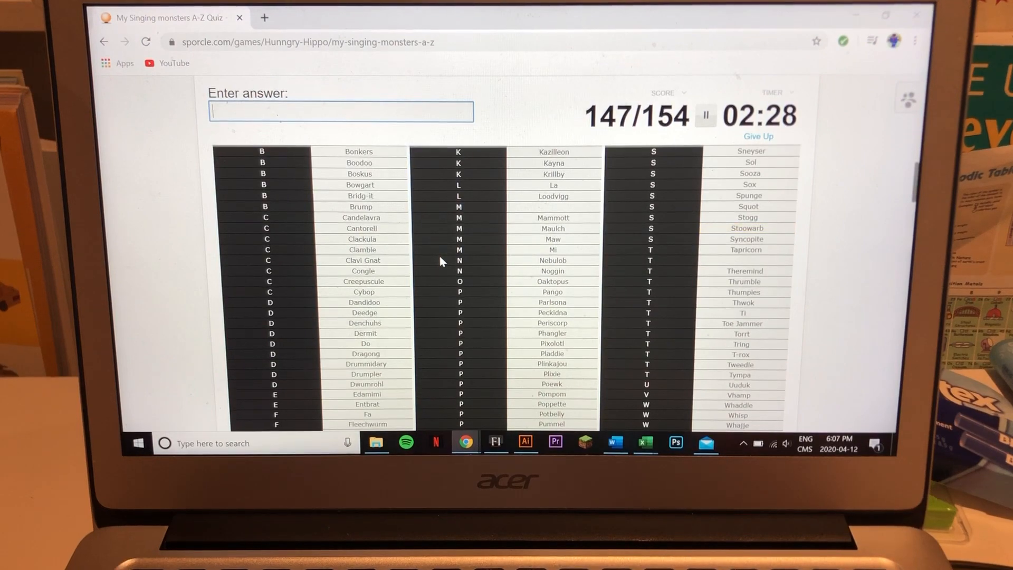
pyautogui.write('Tawkerr')
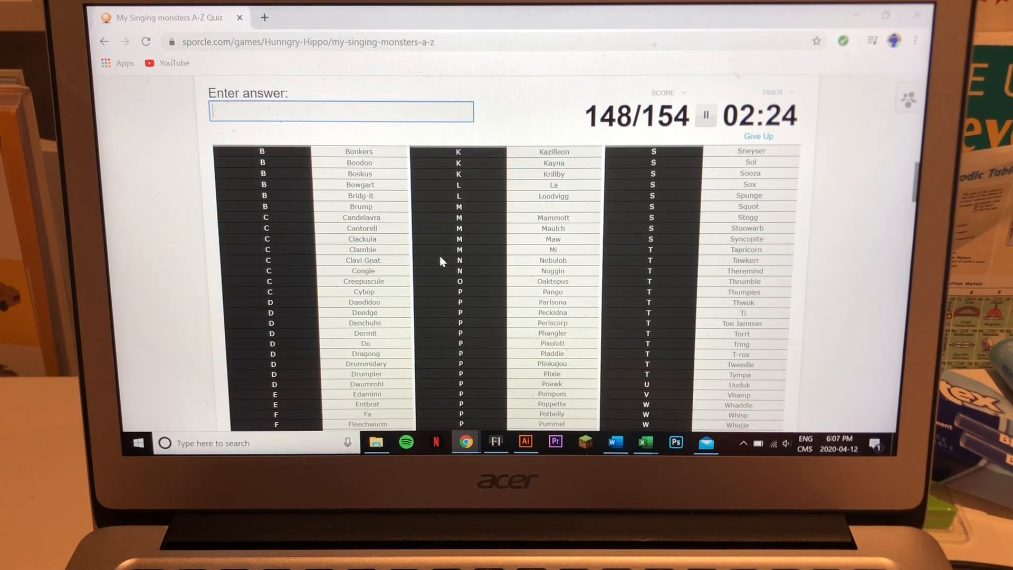
pyautogui.write('mag')
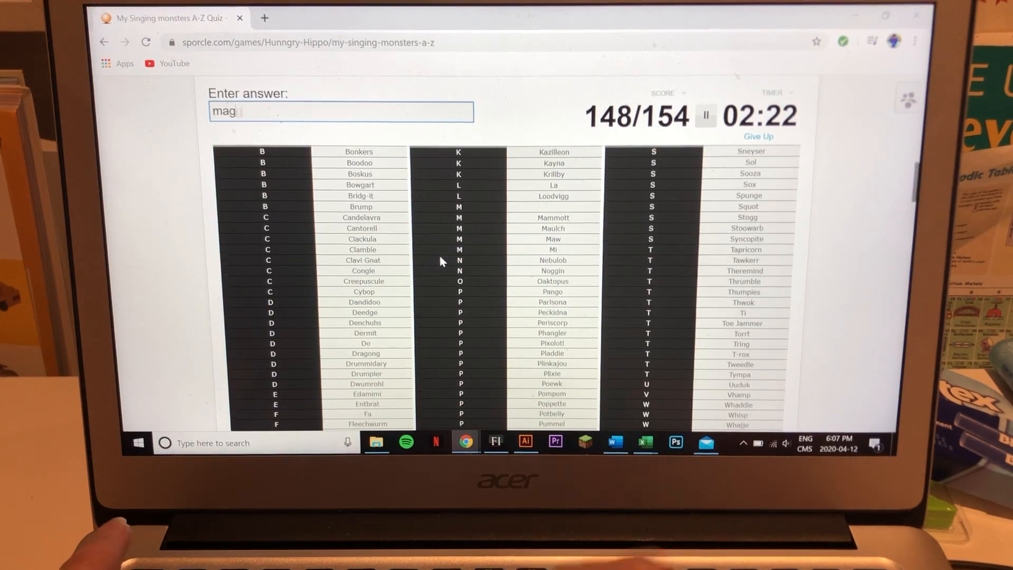
pyautogui.press('Return')
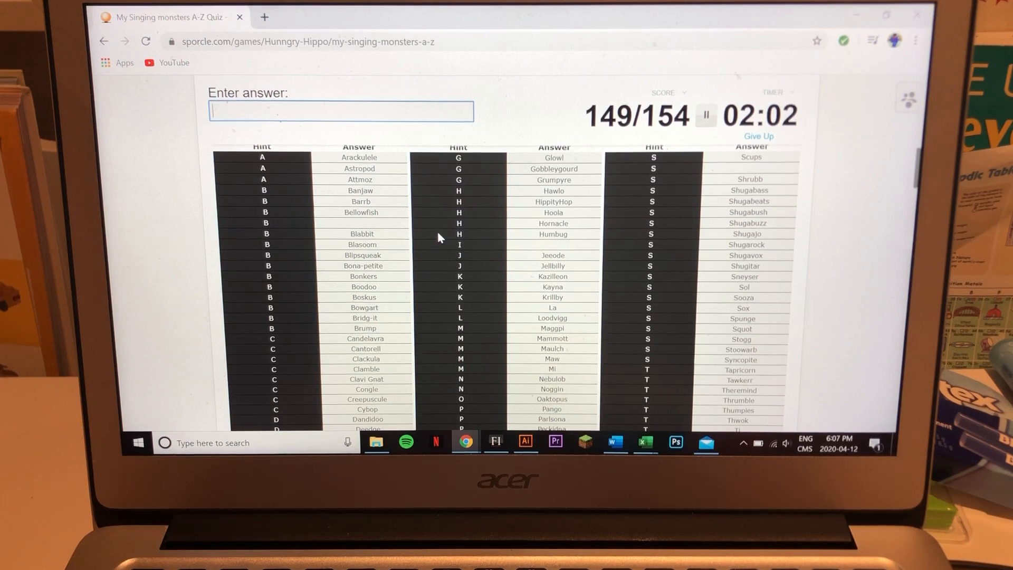
# Name Incisaur, Bisonorous and Floot Fly, also trying 'kayn' and 'clackul'
pyautogui.write('kayn')
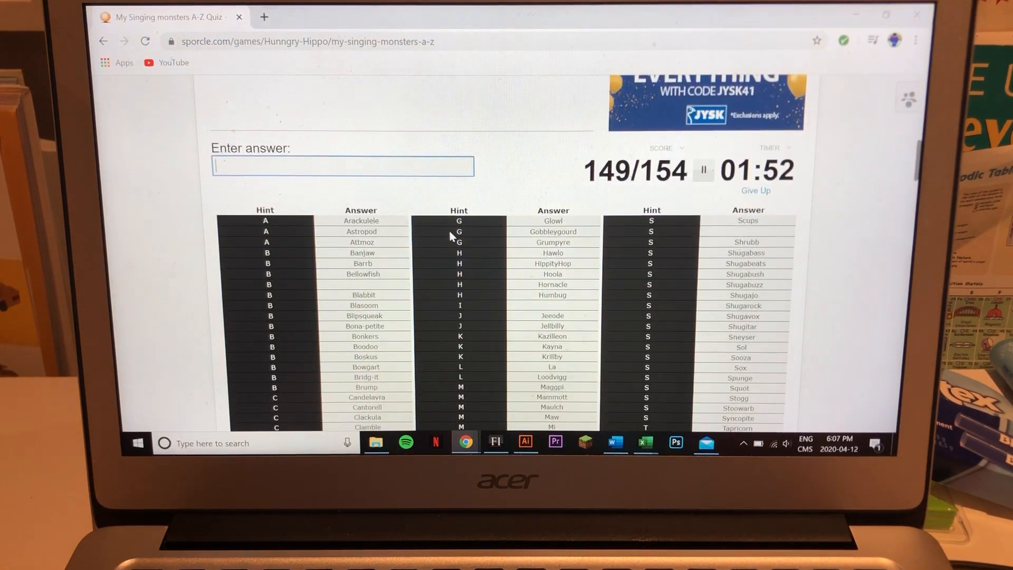
pyautogui.scroll(3)
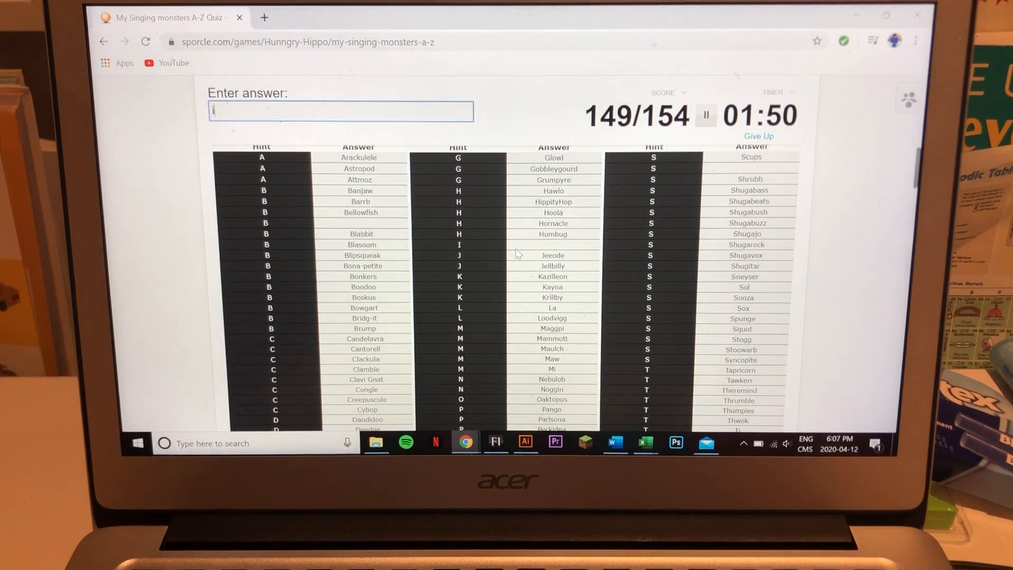
pyautogui.write('incis')
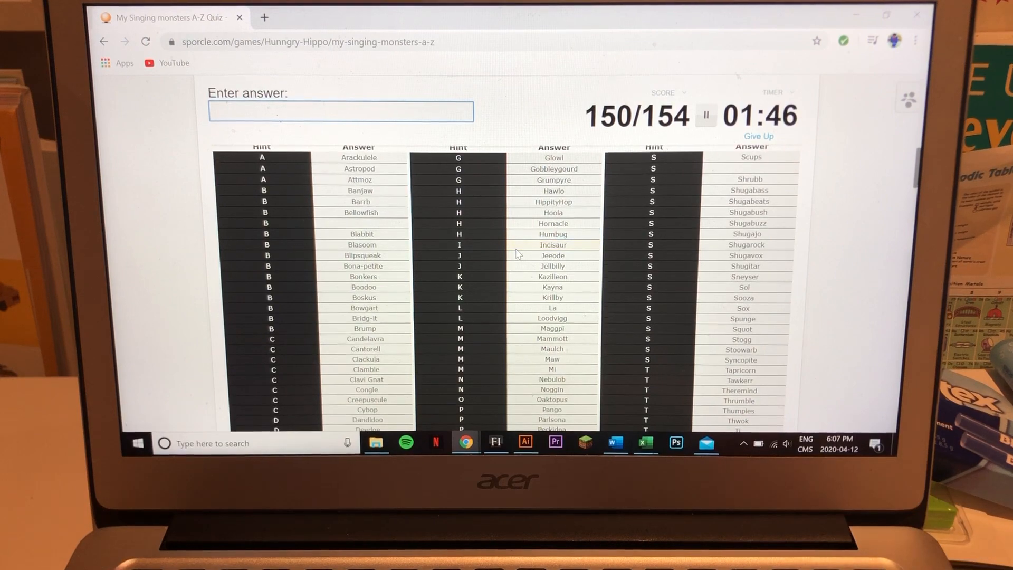
pyautogui.write('bisono')
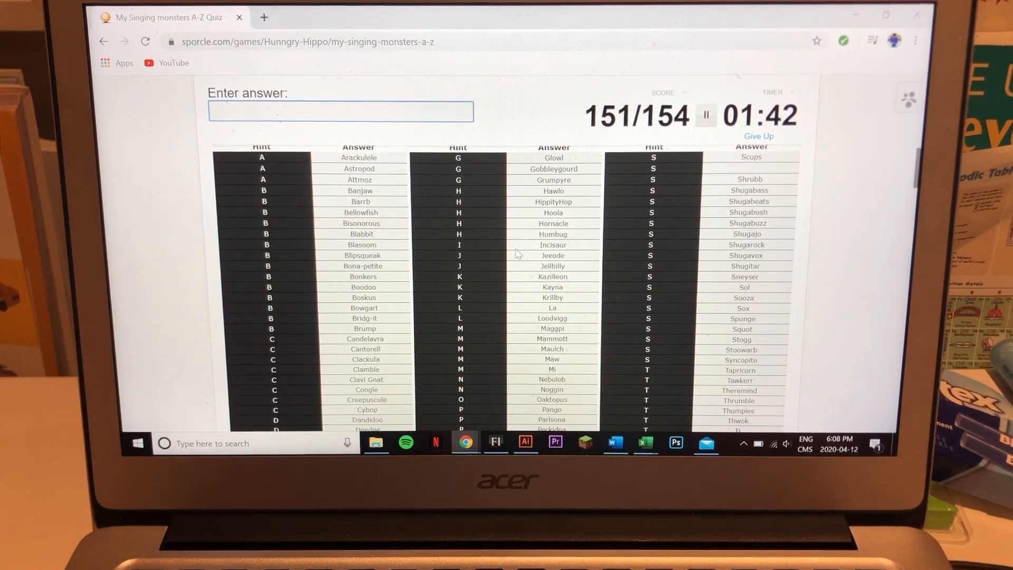
pyautogui.scroll(-3)
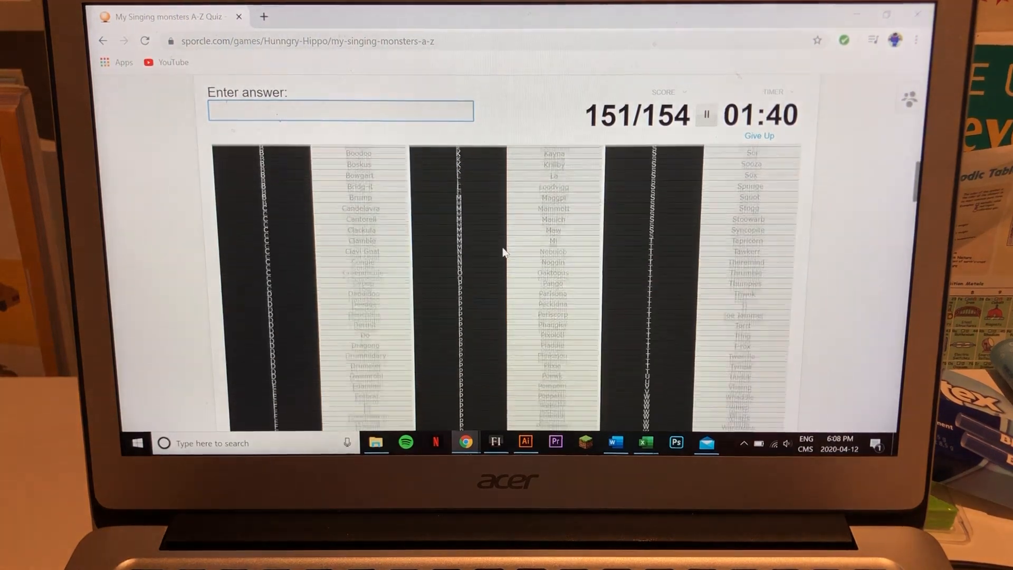
pyautogui.scroll(-3)
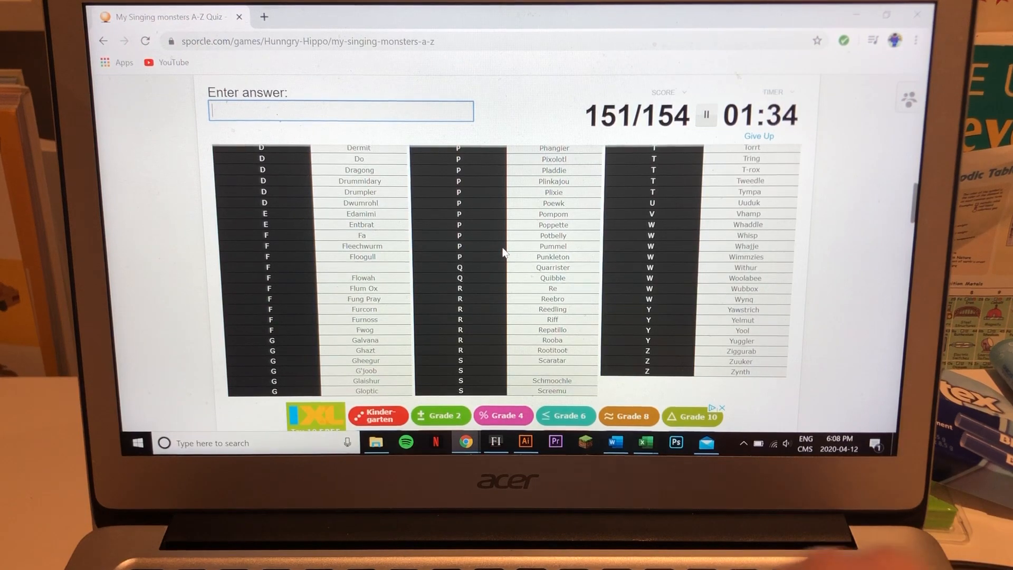
pyautogui.write('fl')
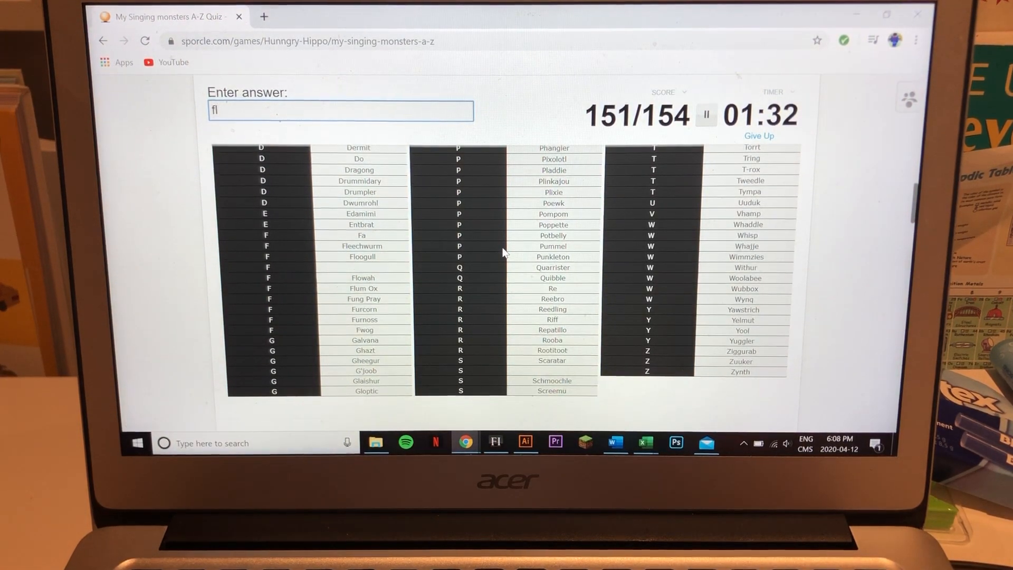
pyautogui.write('o')
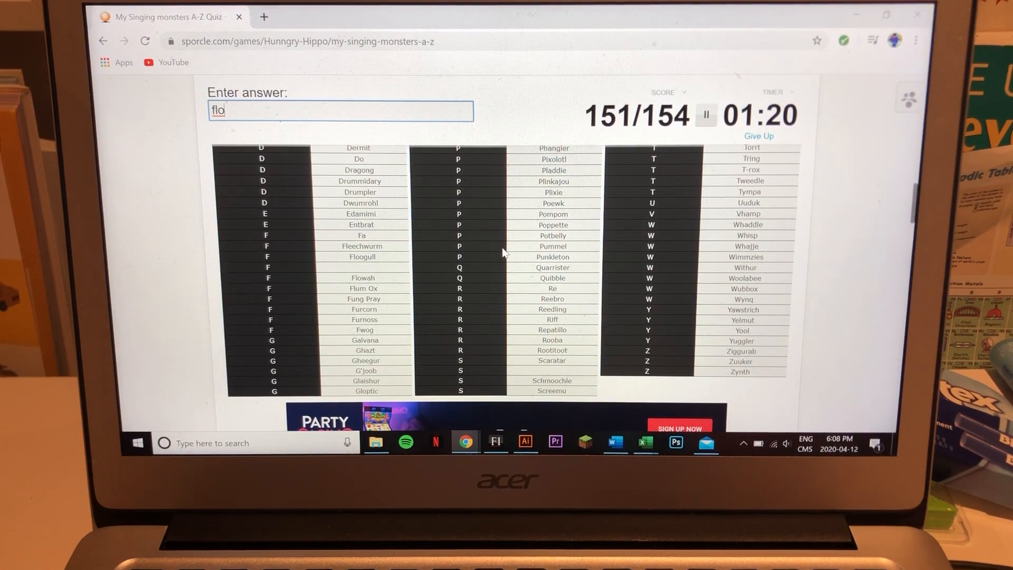
pyautogui.write('floot fly')
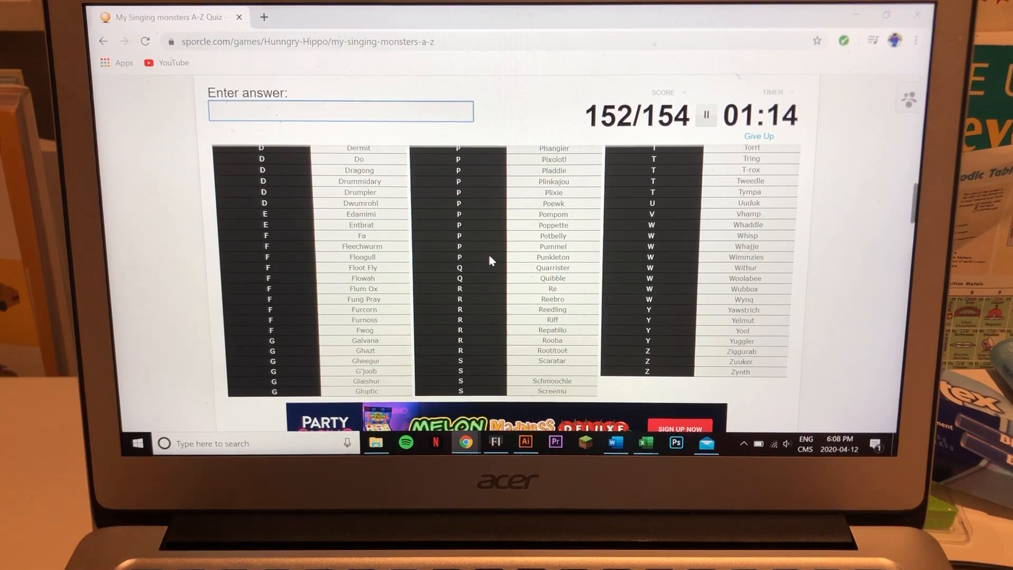
pyautogui.write('c')
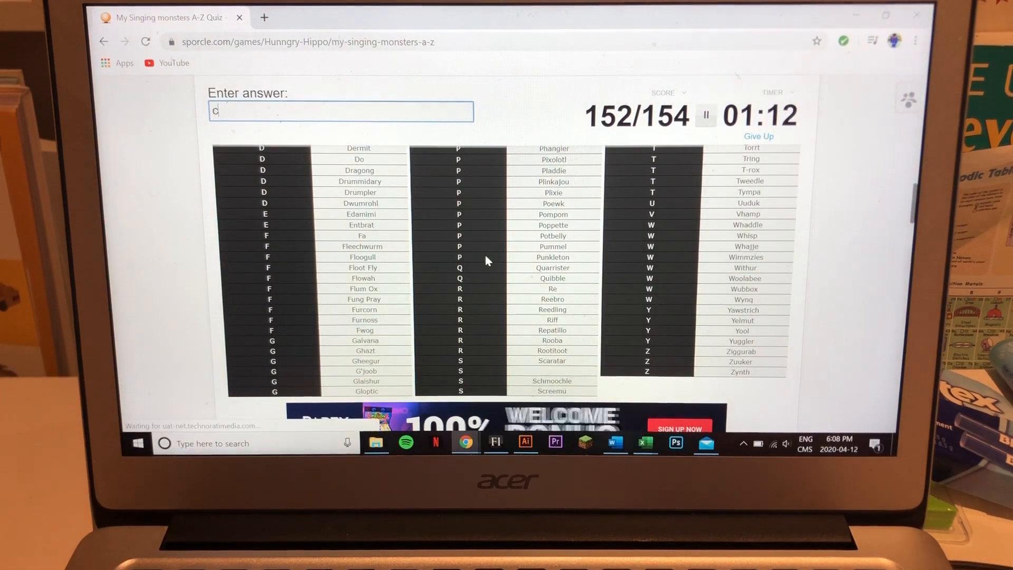
pyautogui.write('lackul')
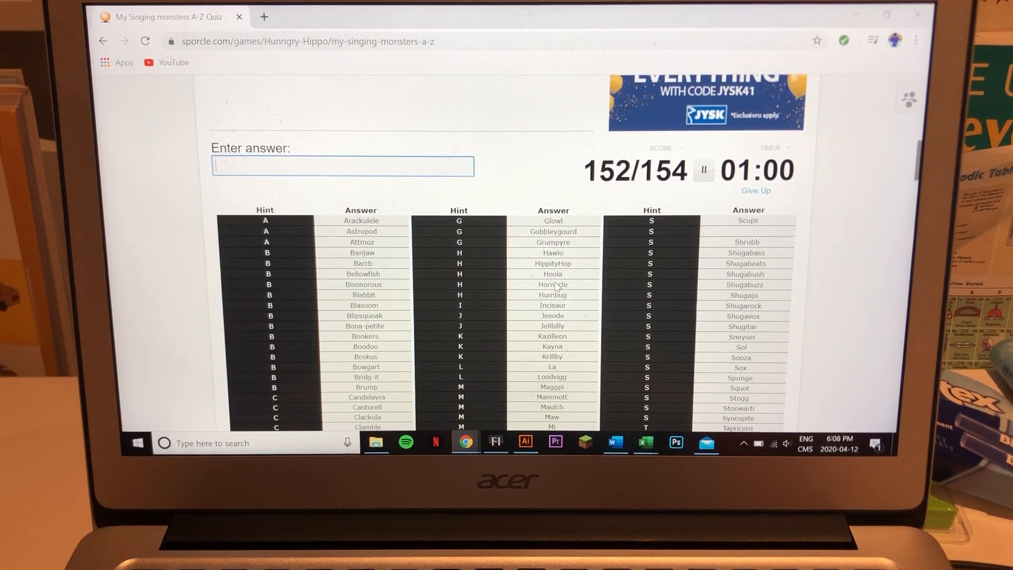
# Try a final name beginning 'st', scroll up, and wait for the timer to hit 0:00
pyautogui.write('st')
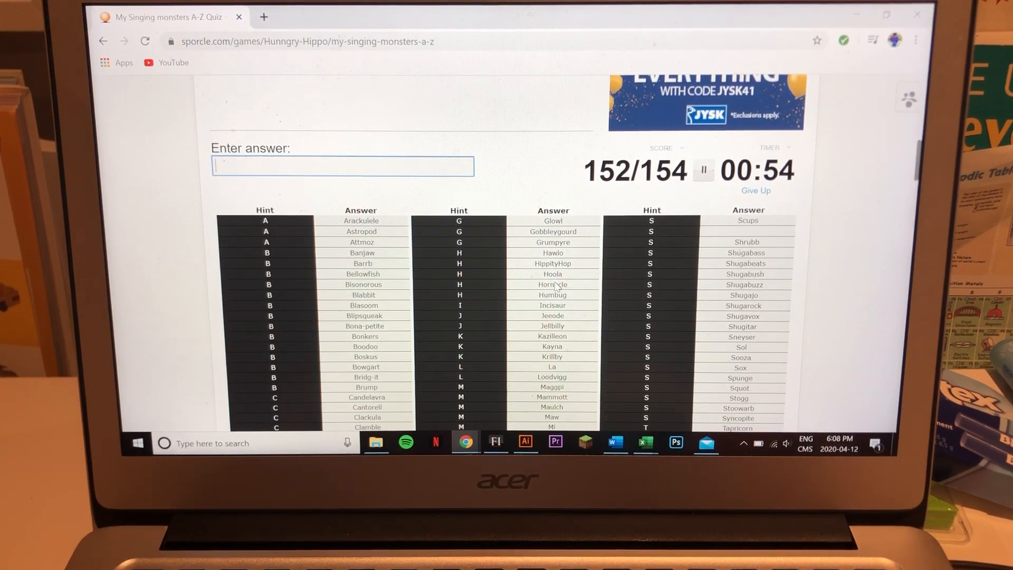
pyautogui.write('s')
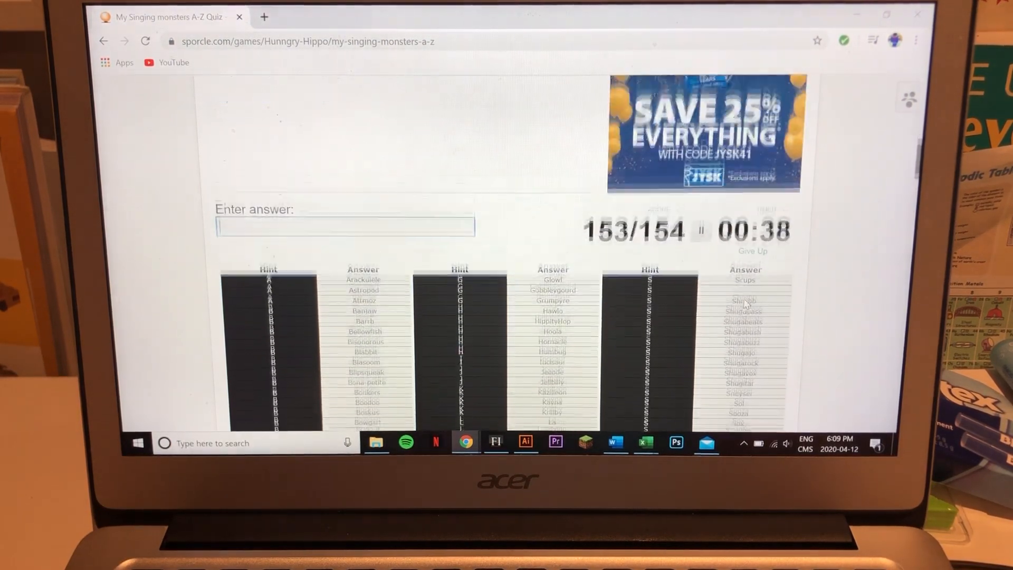
pyautogui.scroll(3)
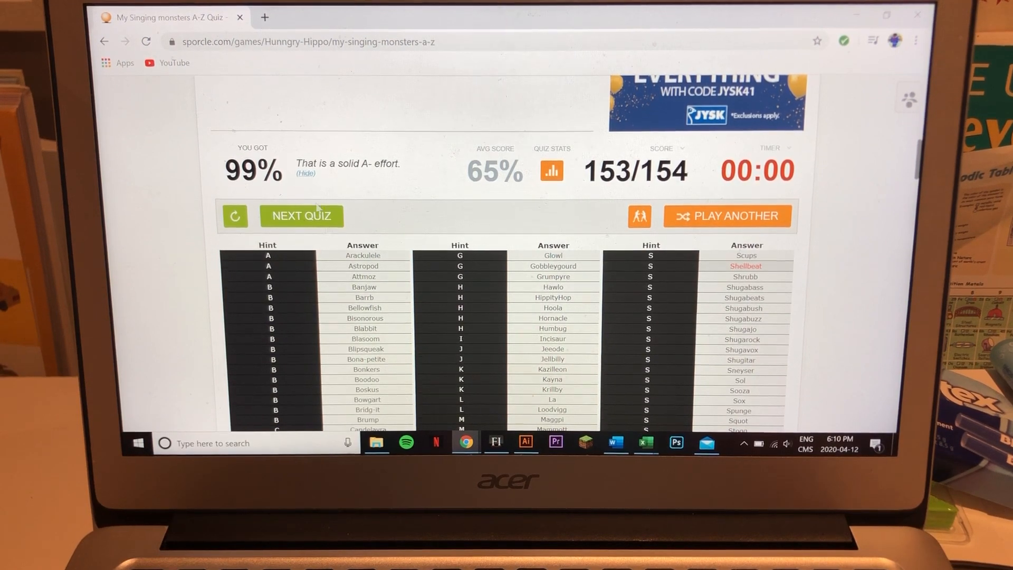
pyautogui.moveTo(342, 247)
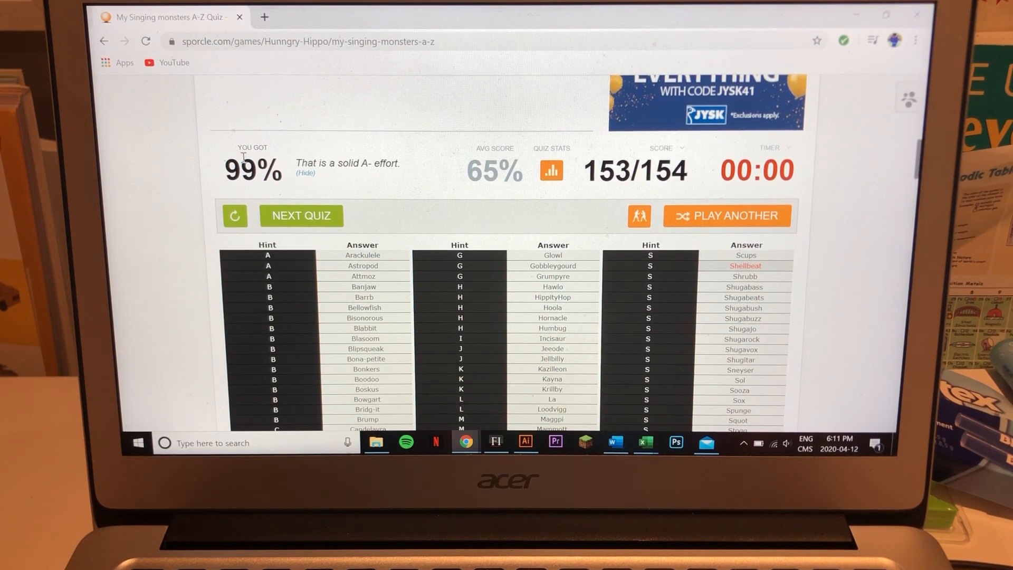
pyautogui.moveTo(469, 203)
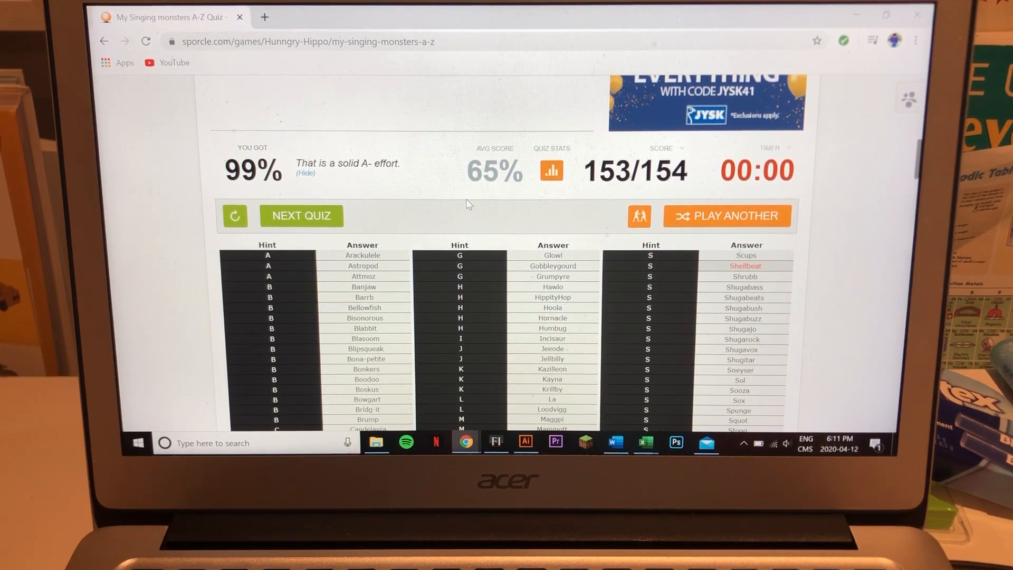